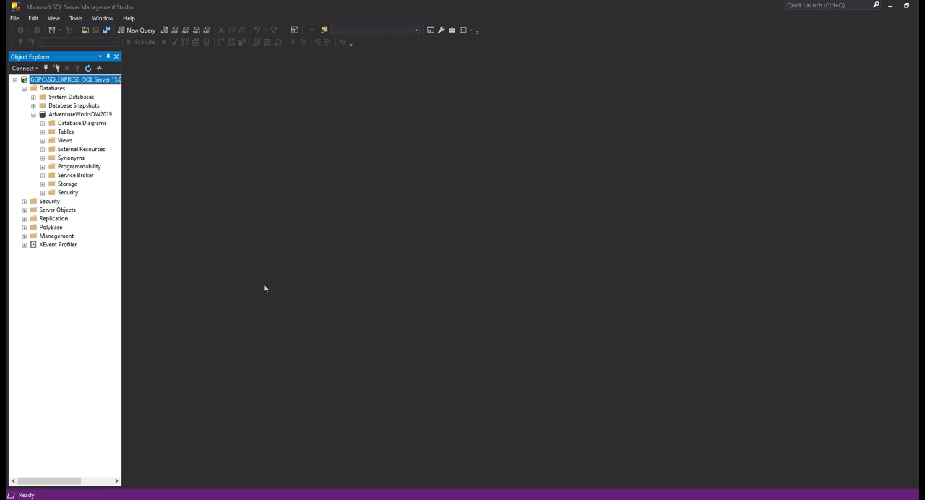
mouse_move(108, 157)
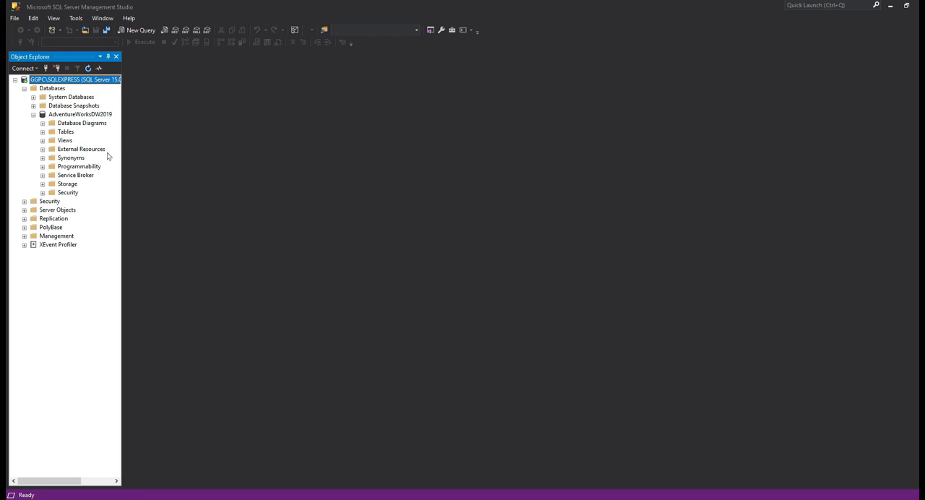
mouse_move(159, 171)
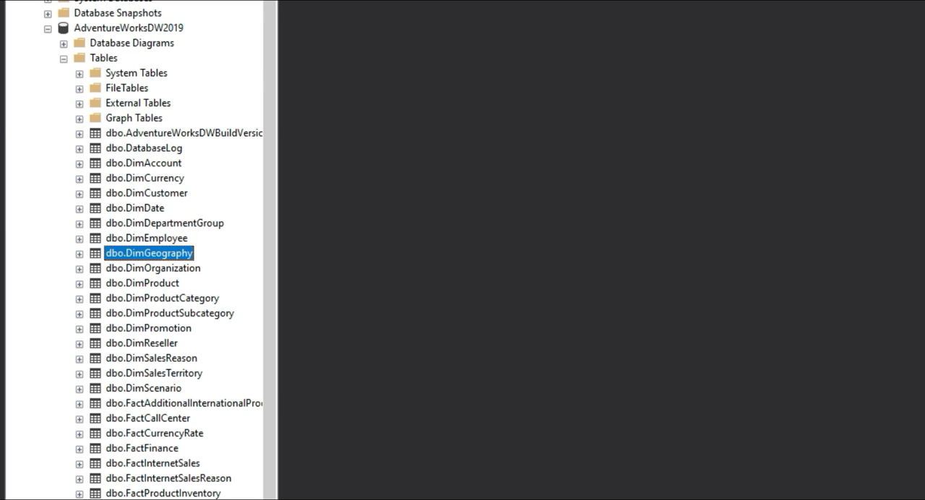
mouse_move(160, 209)
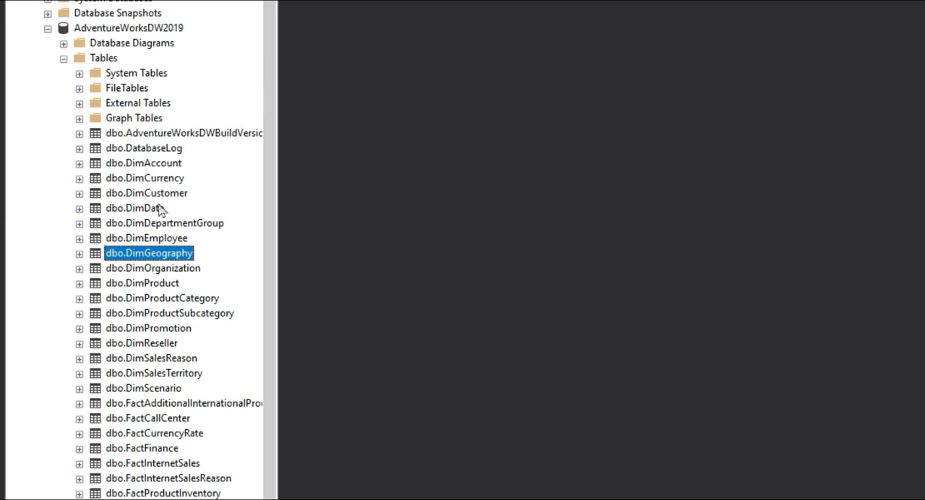
mouse_move(140, 197)
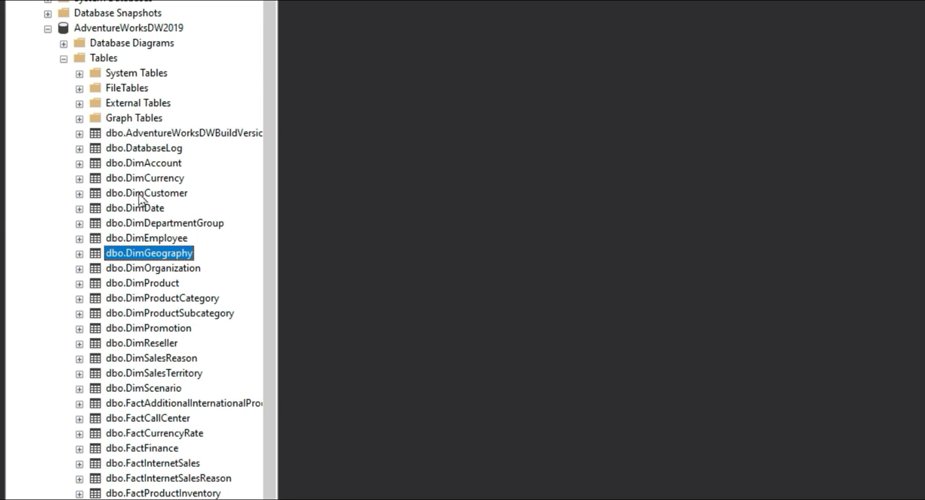
mouse_move(162, 260)
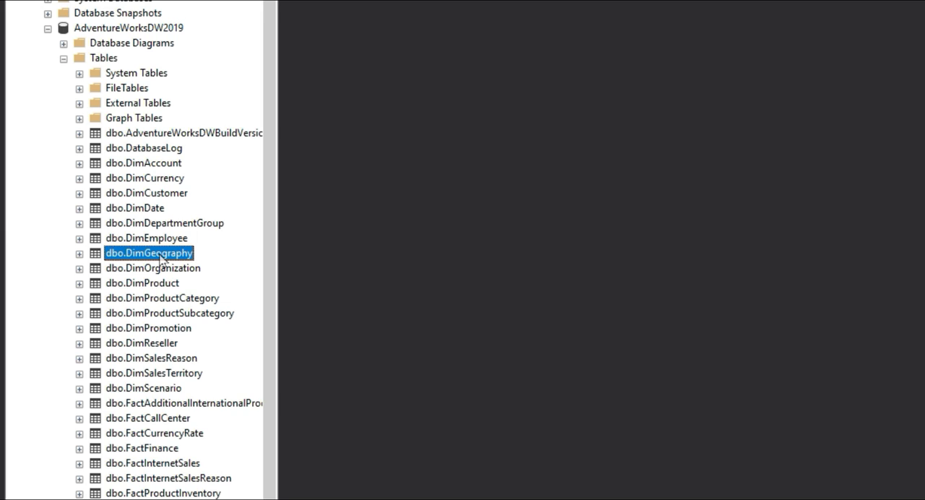
mouse_move(165, 468)
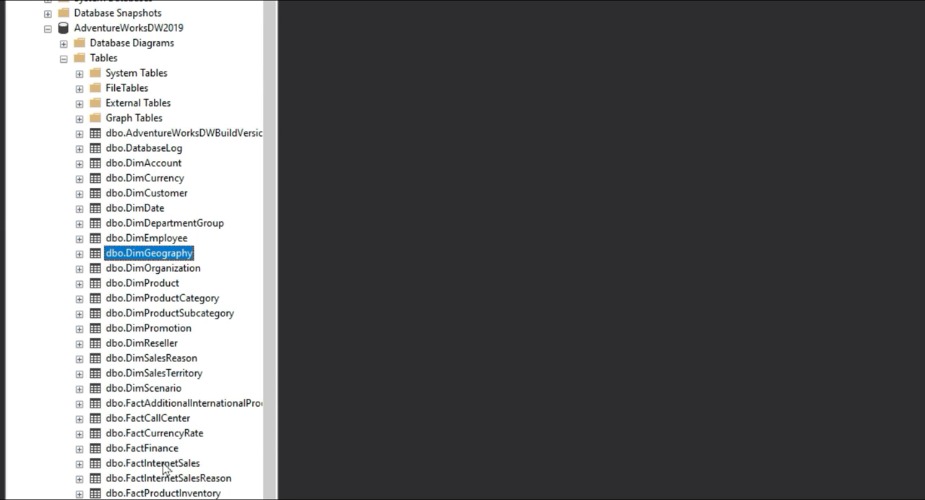
Step: Generate a Top 1000 query on FactInternetSales as T1, joining DimCustomer T2 on CustomerKey
right_click(130, 463)
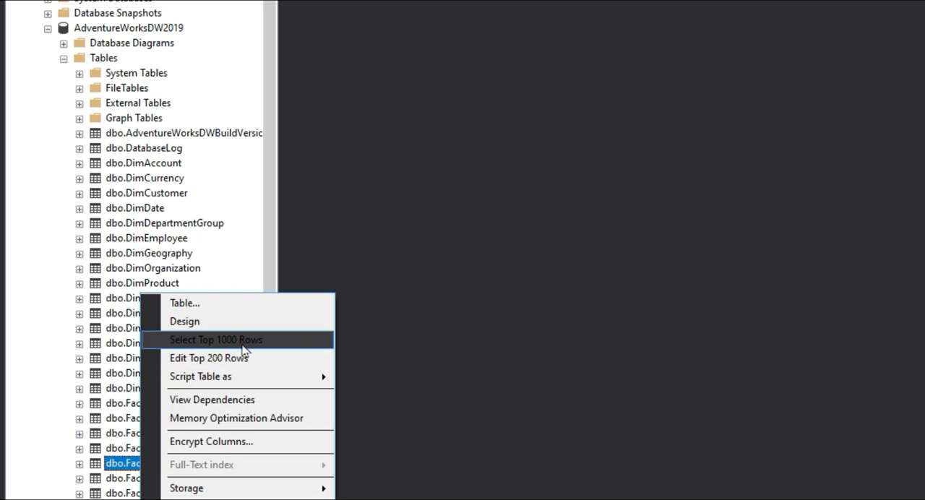
left_click(215, 339)
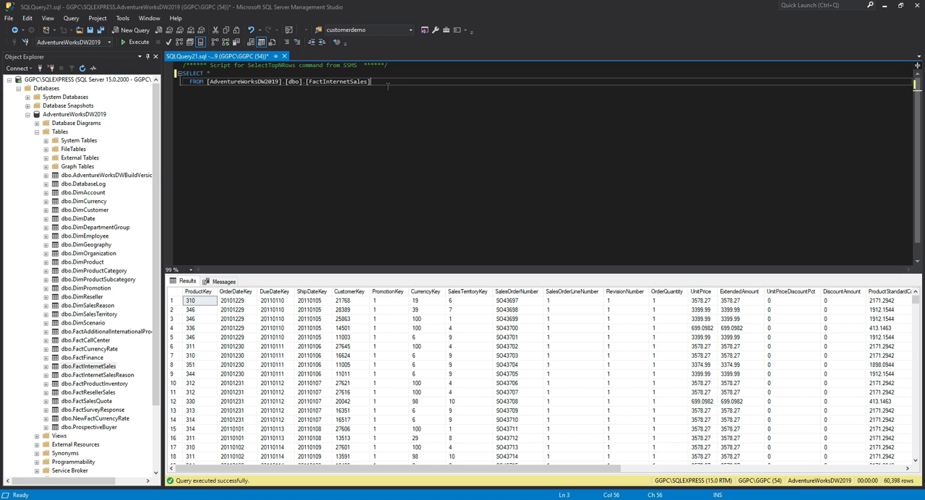
type("t1")
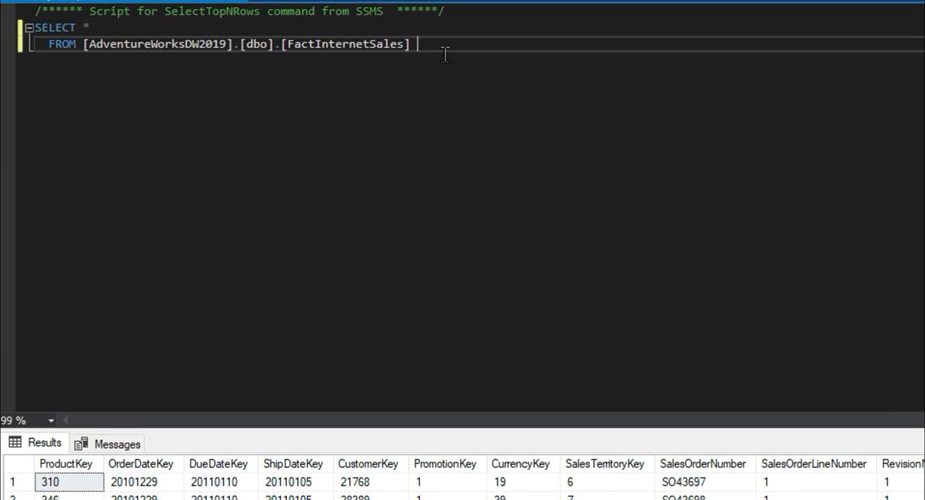
type("T1")
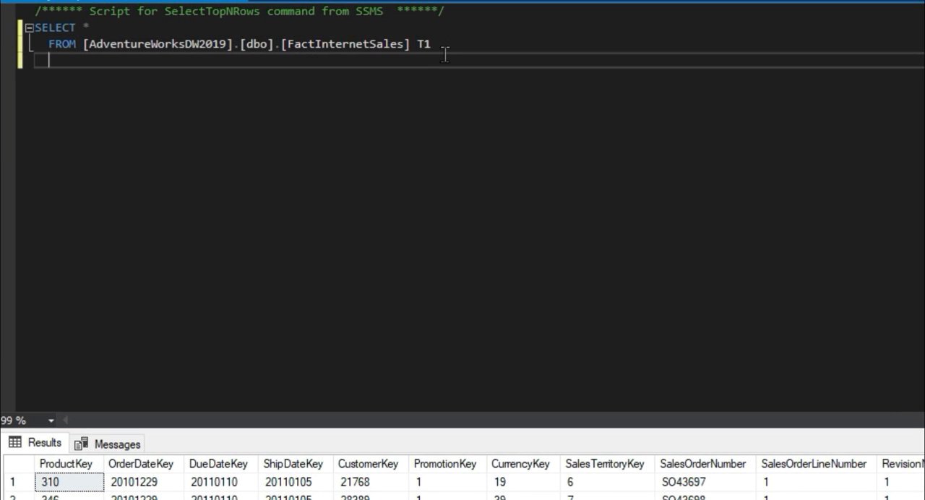
type("JOIN")
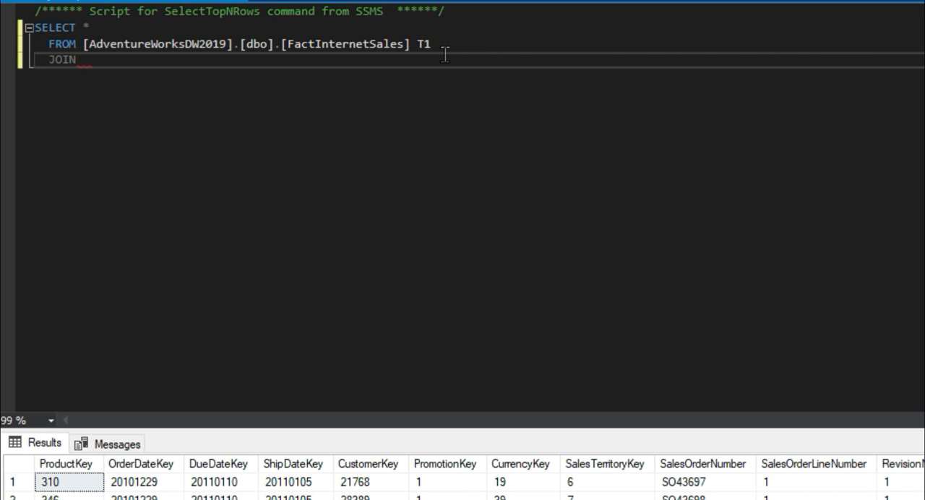
type("ADV")
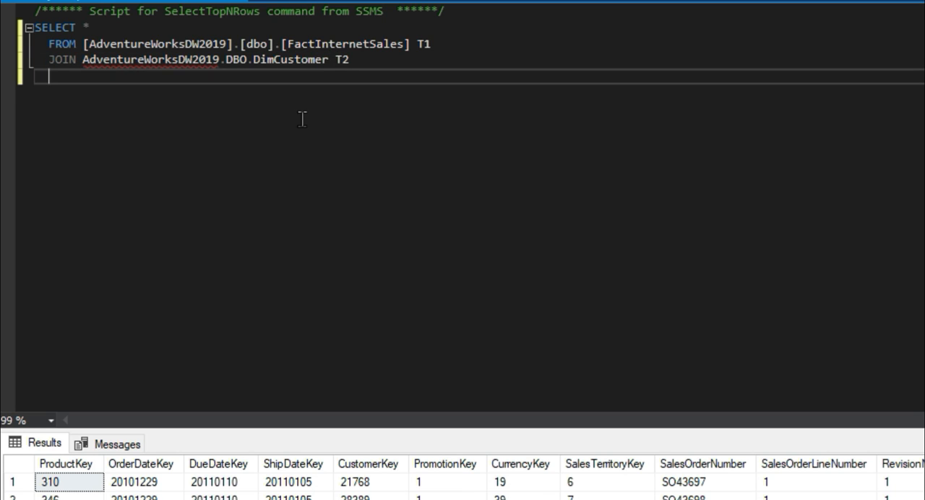
type("ON")
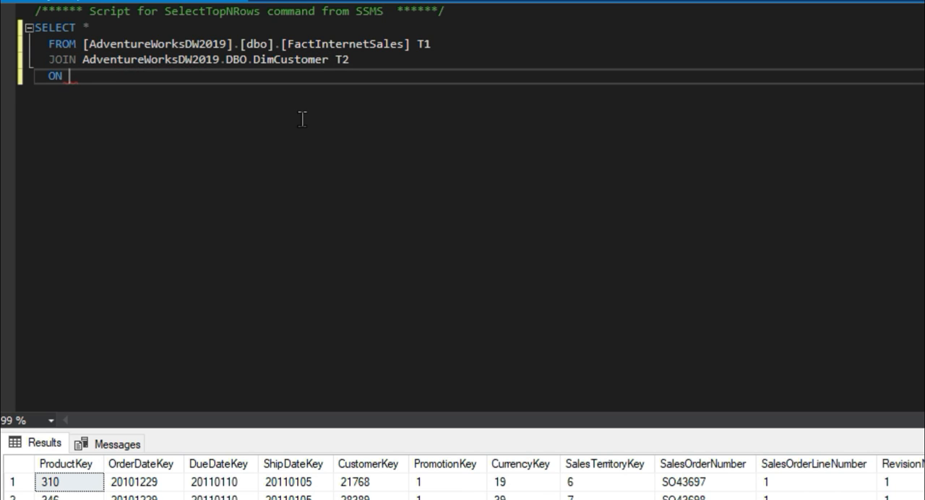
type("T1.CustomerKey")
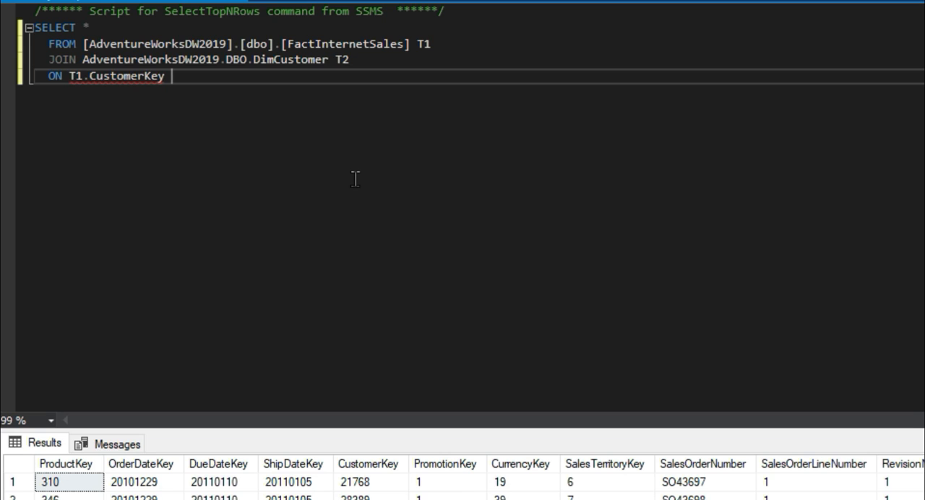
type("=")
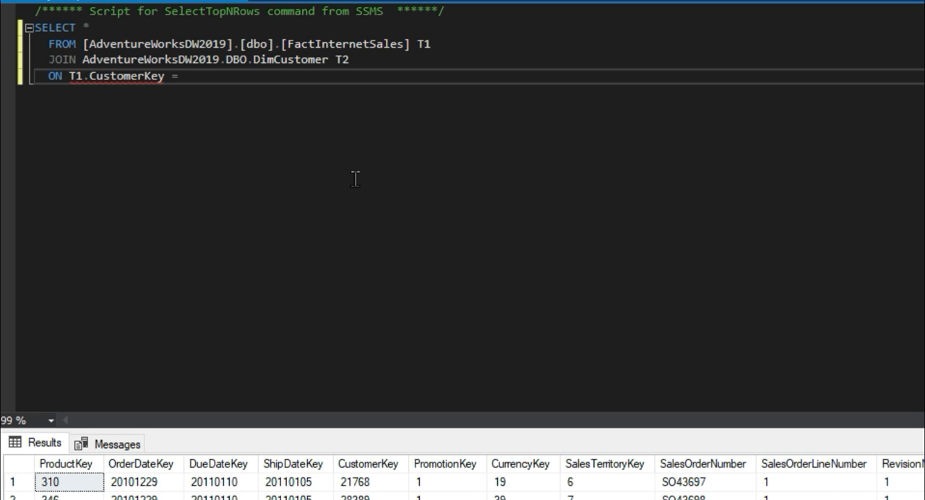
type("T2.CUST")
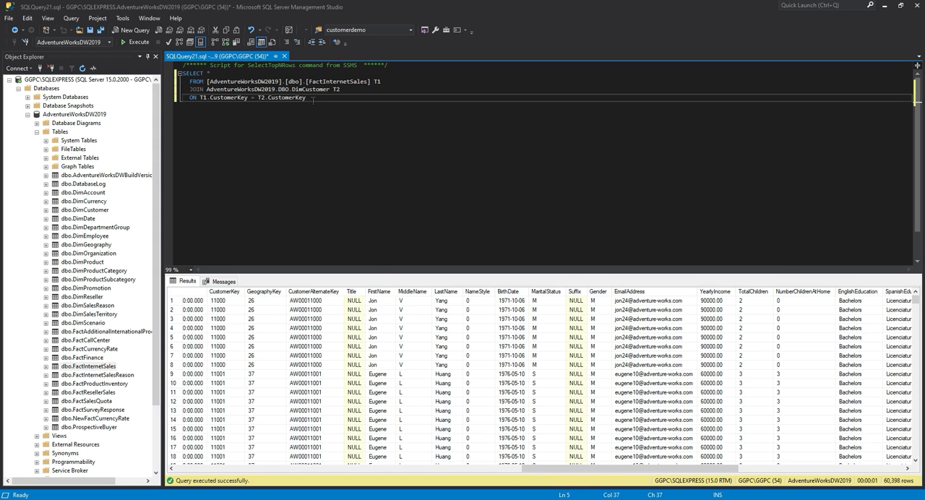
Step: Join AdventureWorksDW2019.DBO.DimGeography T3 on T2.GeographyKey = T3.GeographyKey
type("JOIN")
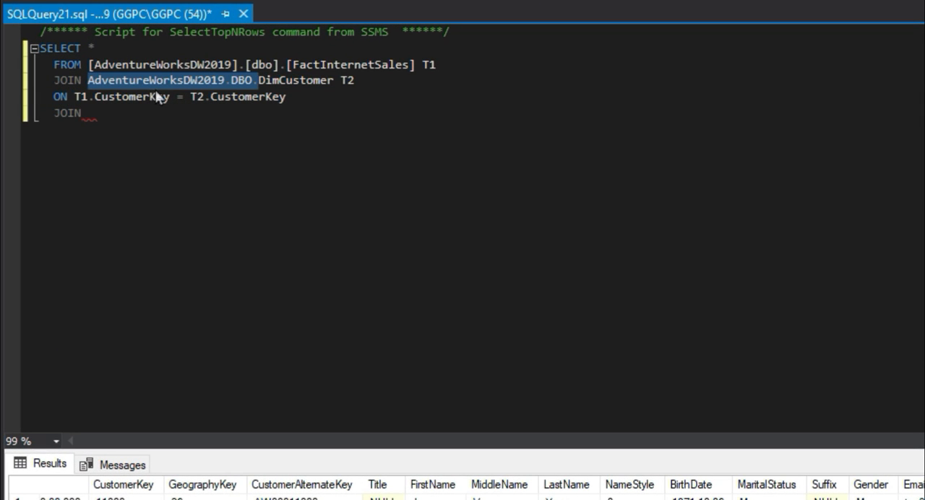
type("AdventureWorksDW2019.DBO.")
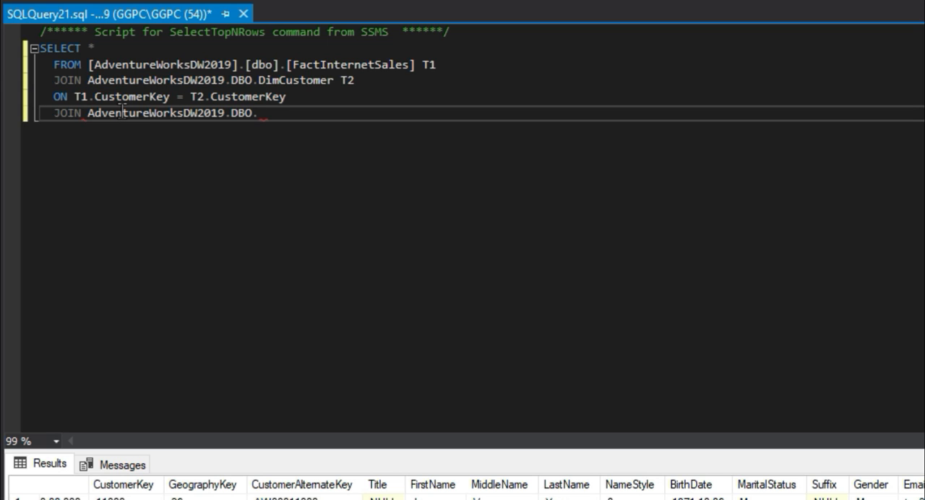
type("DIM")
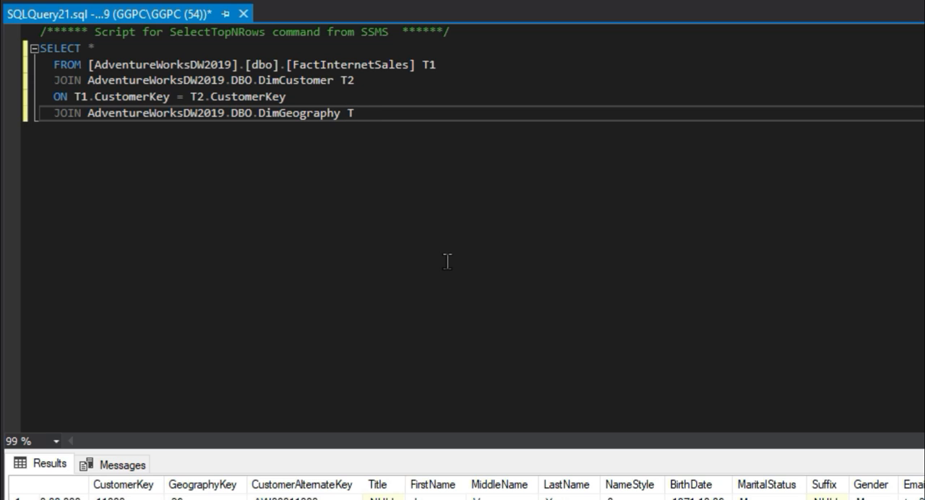
type("3")
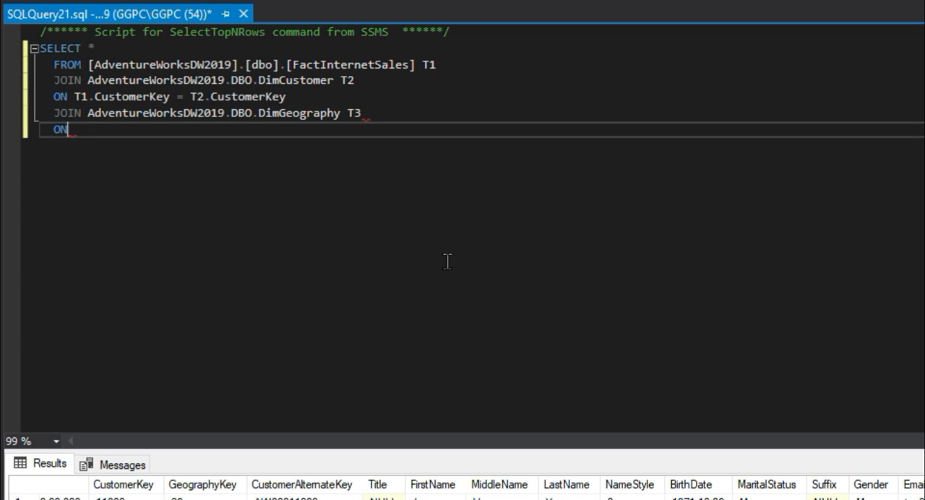
type("T1.G")
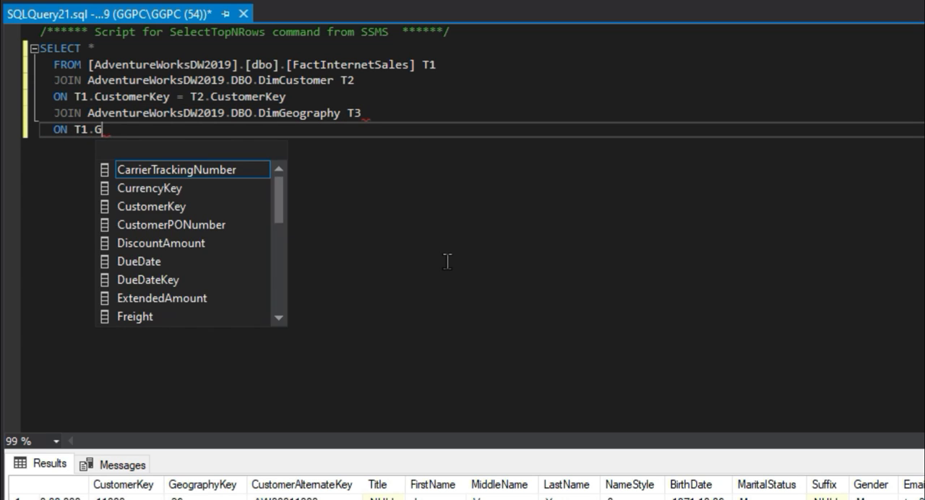
type("E")
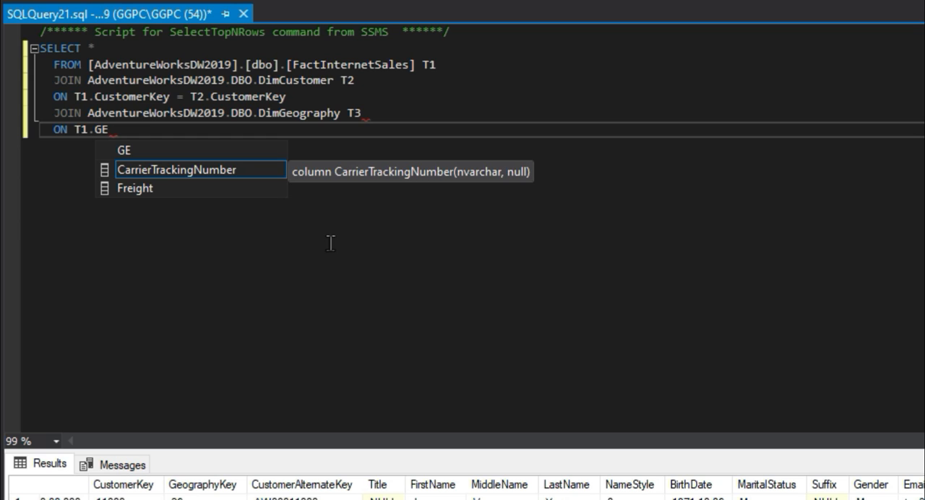
mouse_move(321, 148)
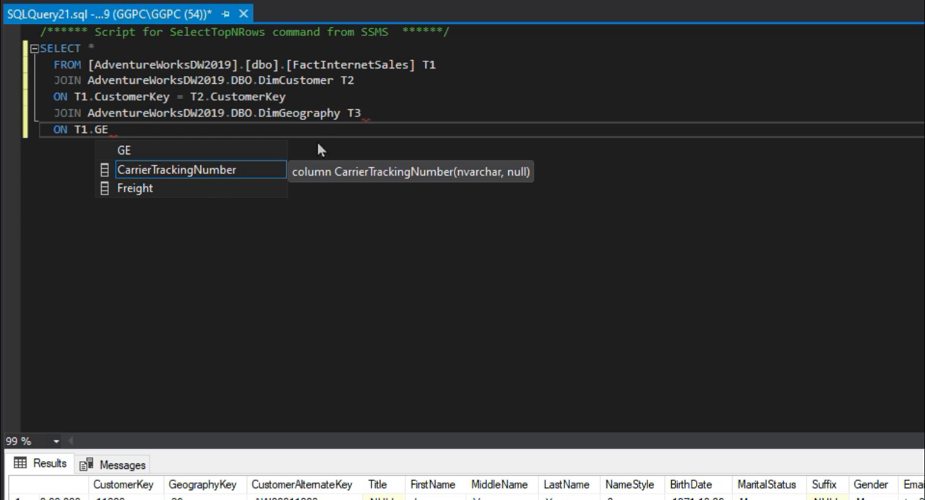
key("BackSpace")
type("2,")
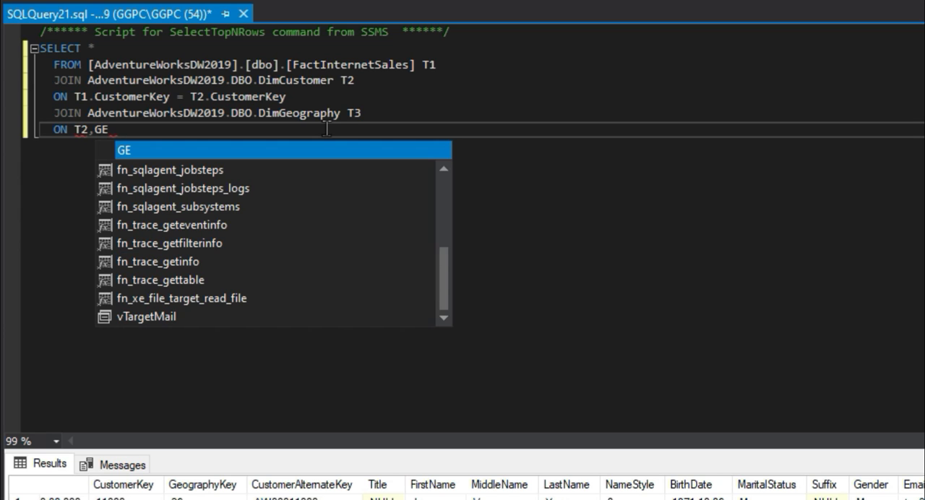
type("OG")
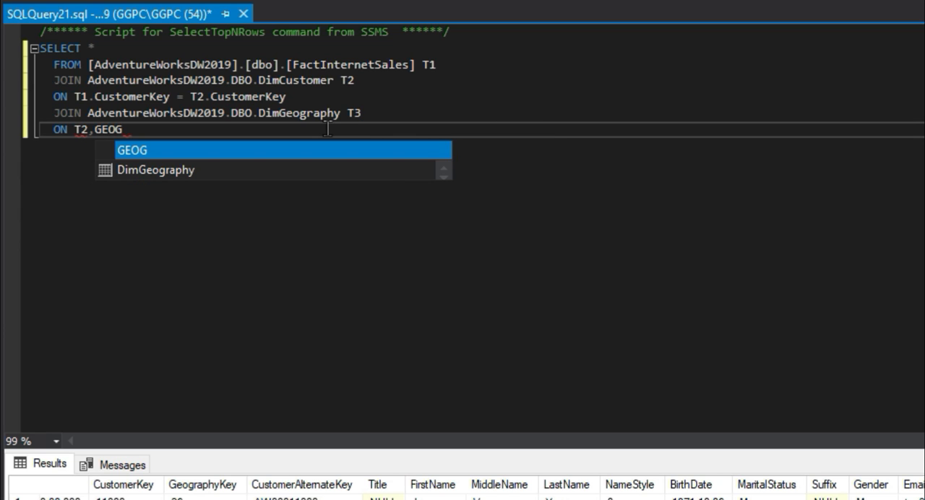
key("Backspace")
type(".")
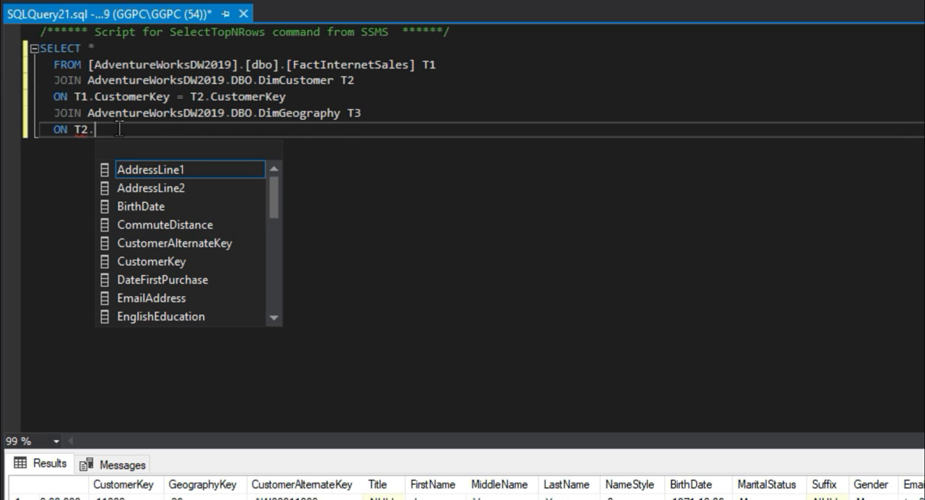
type("GEO")
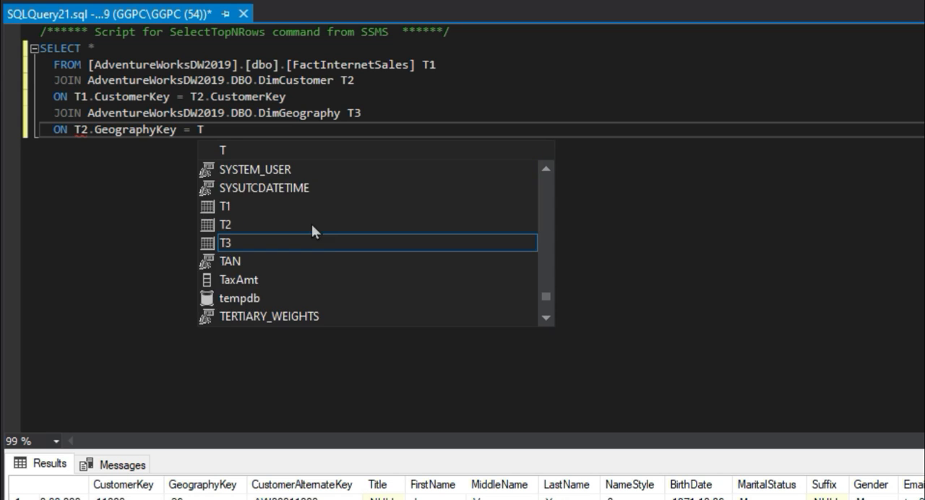
type("3.GEO")
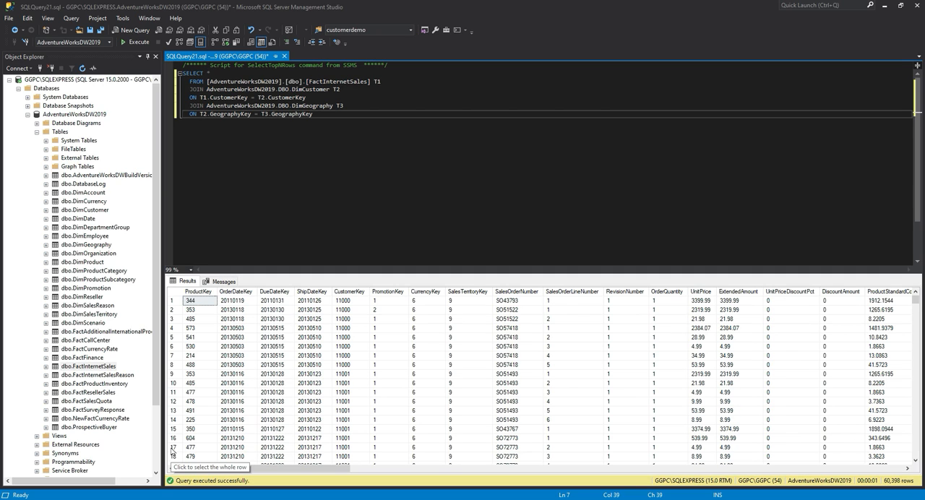
mouse_move(467, 375)
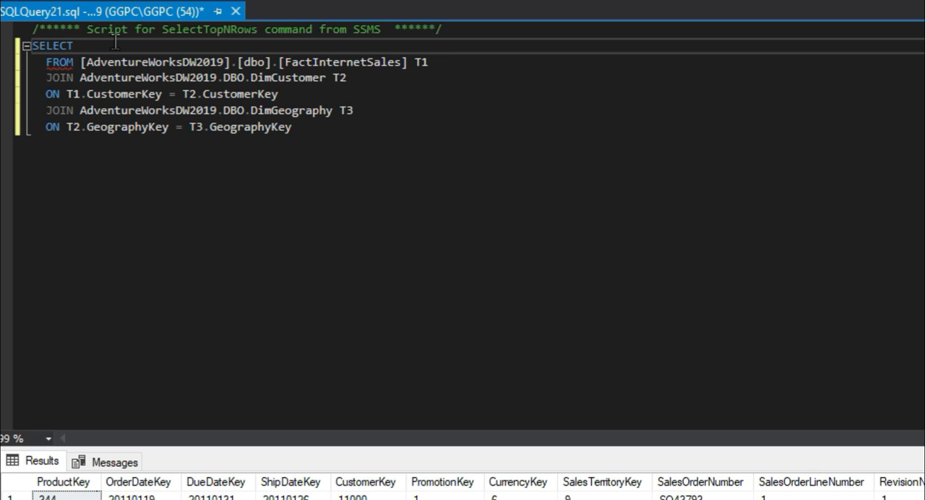
Step: Add EnglishCountryRegionName, BirthDate and SalesOrderNumber to the SELECT list
type("ENGLI")
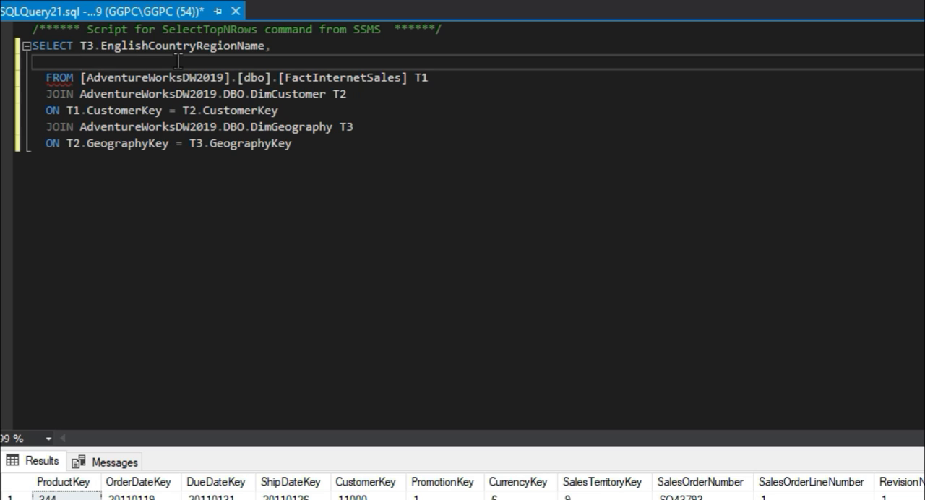
type("BIRTHDATE,")
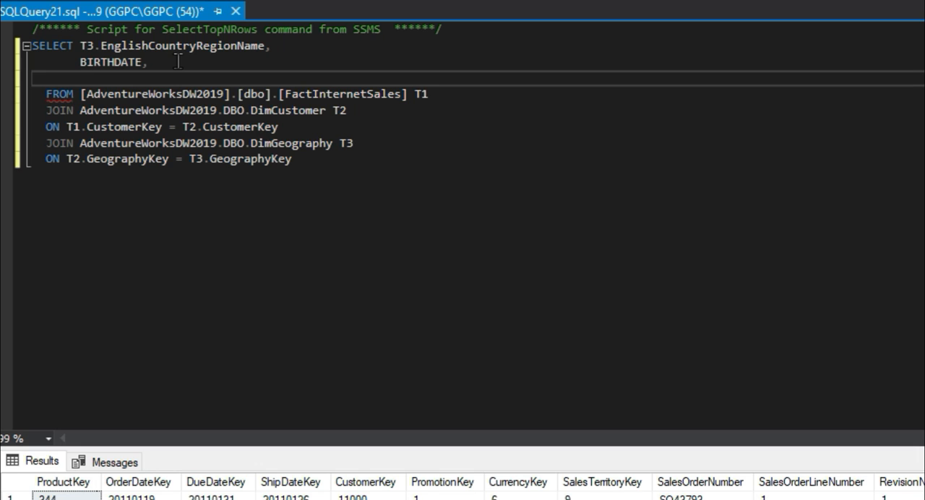
type("SALES")
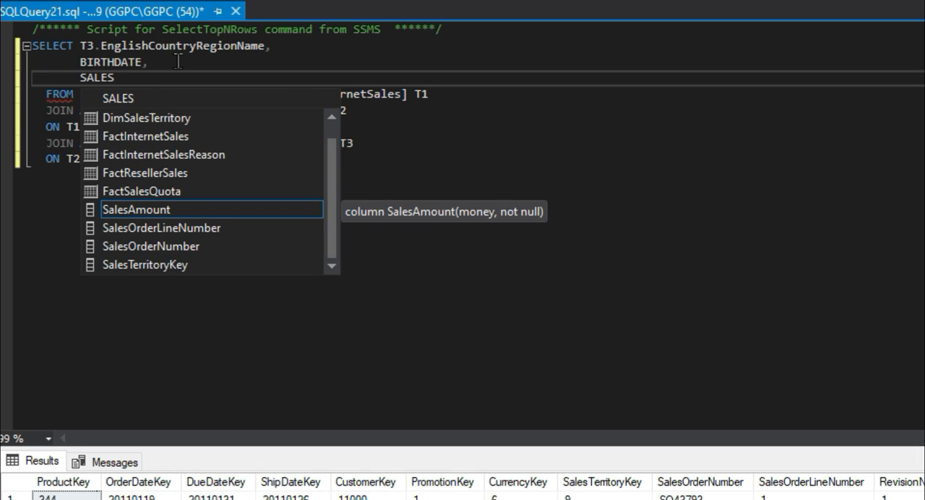
mouse_move(173, 245)
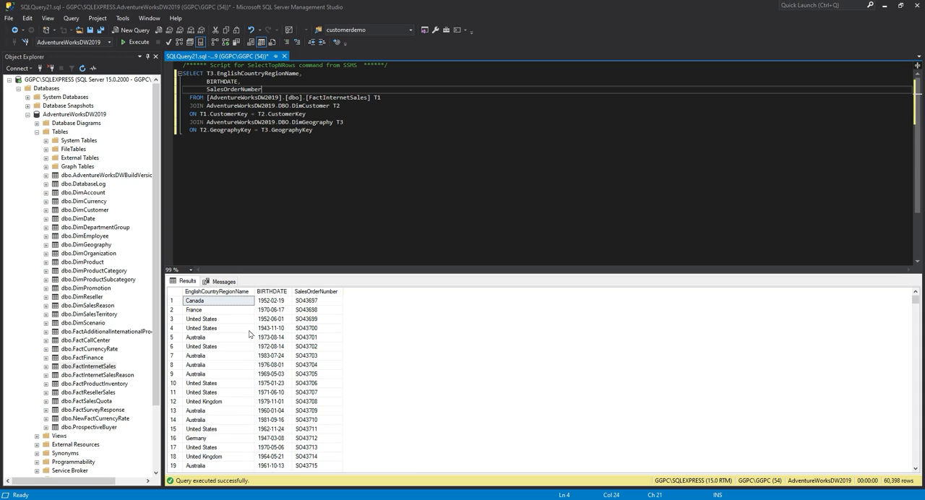
mouse_move(251, 334)
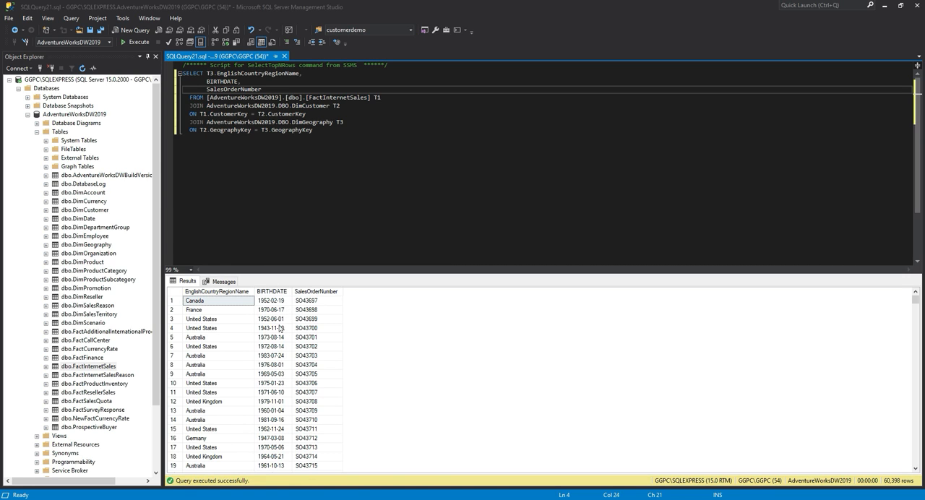
mouse_move(276, 266)
type("DATEDIFF(")
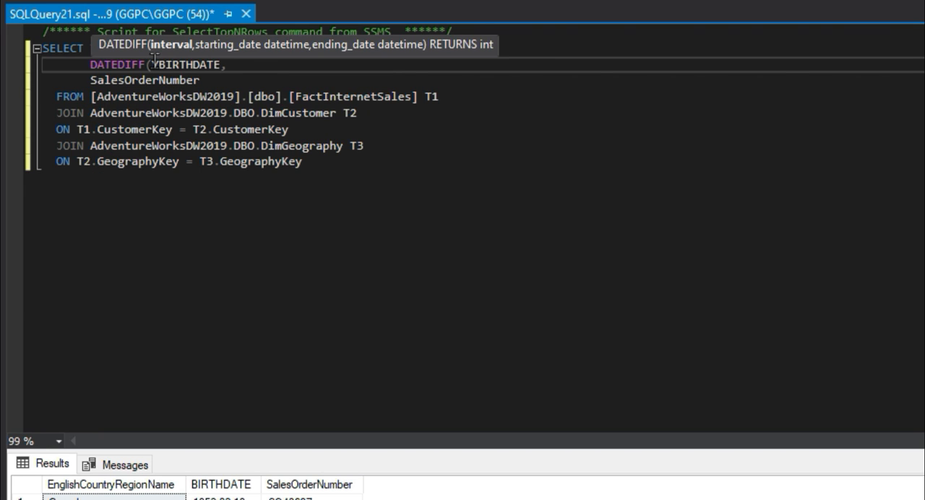
Step: Compute AGE via DATEDIFF(YEAR, BIRTHDATE, ORDERDATE), wrap as CTE_MAIN, and select EnglishCountryRegionName from it
type("YEAR,")
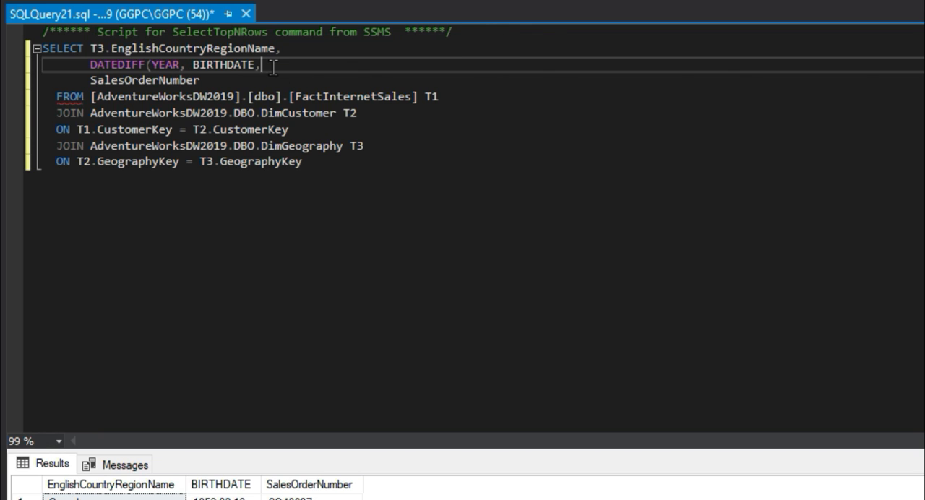
type("ORDERDATE) AS AGE,")
type("WITH")
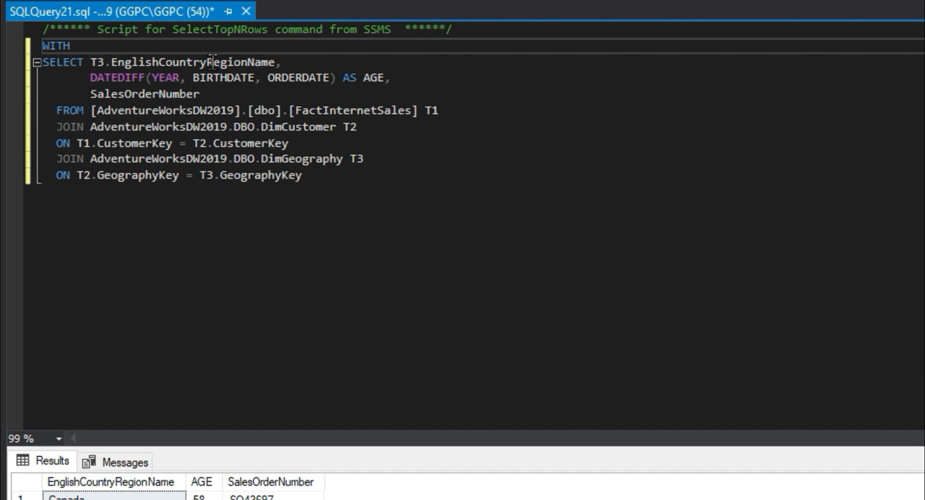
type("CTE_MAIN A")
type(")")
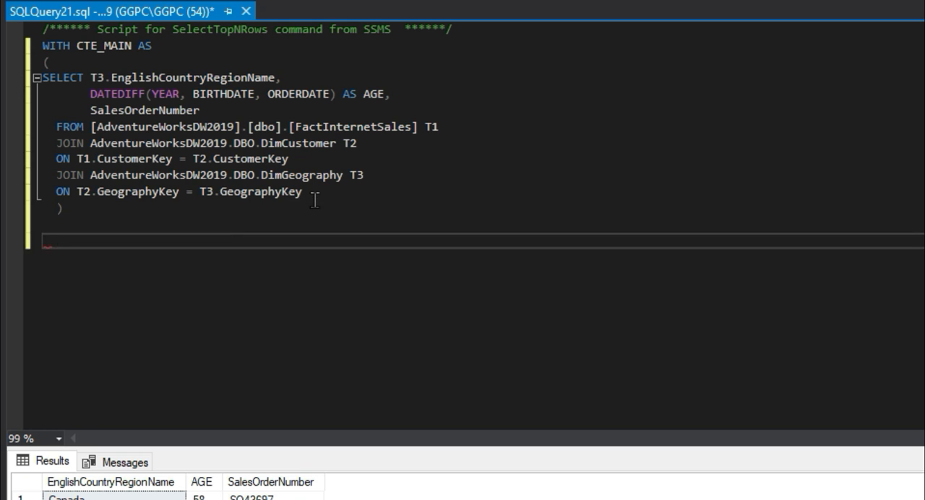
type("SELECT *")
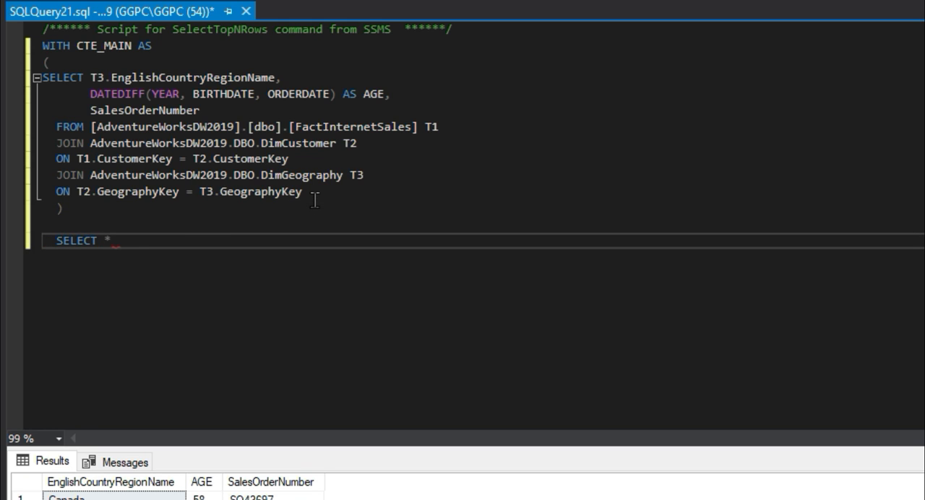
type("FROM CTE_MAIN")
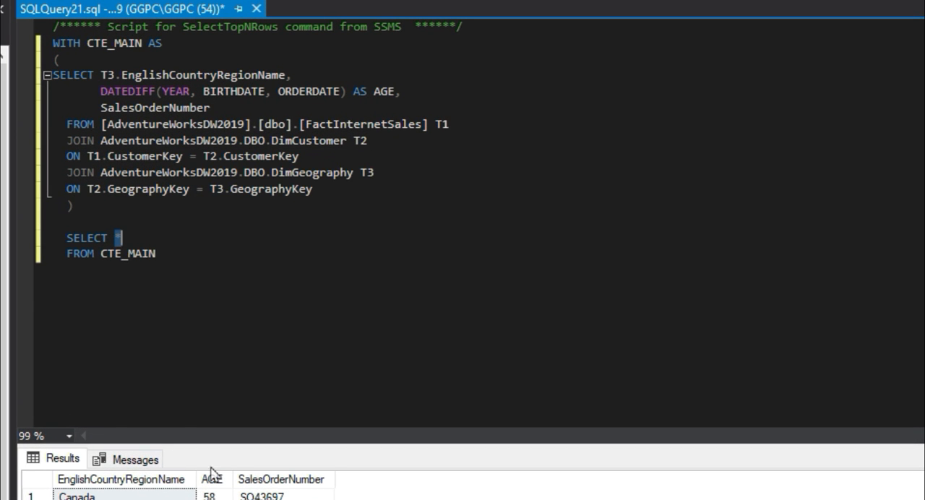
double_click(202, 74)
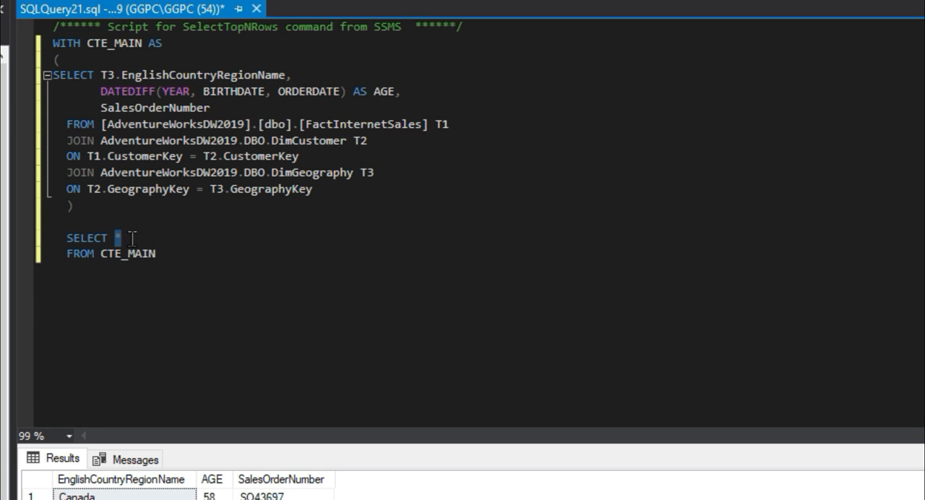
type("EnglishCountryRegionName,")
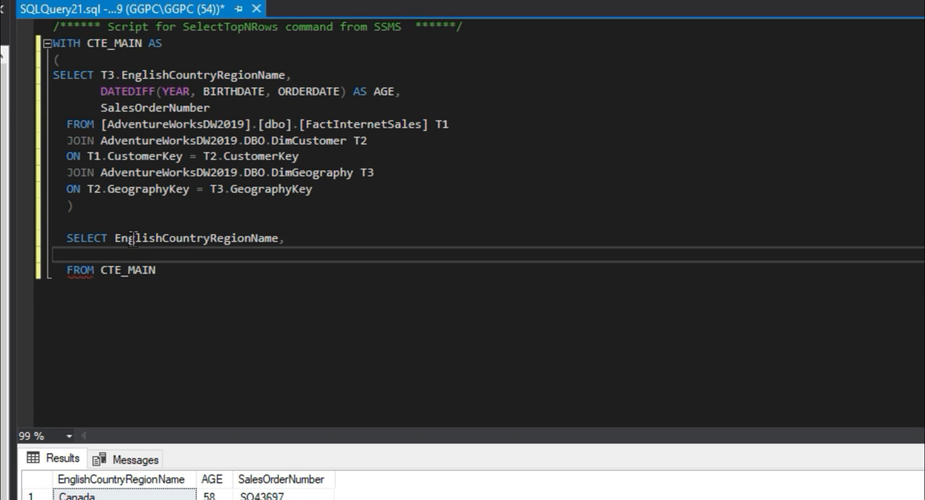
Step: Start a CASE in the outer SELECT labelling AGE <= 30 as 'a:Under 30'
type("CASE WHEN")
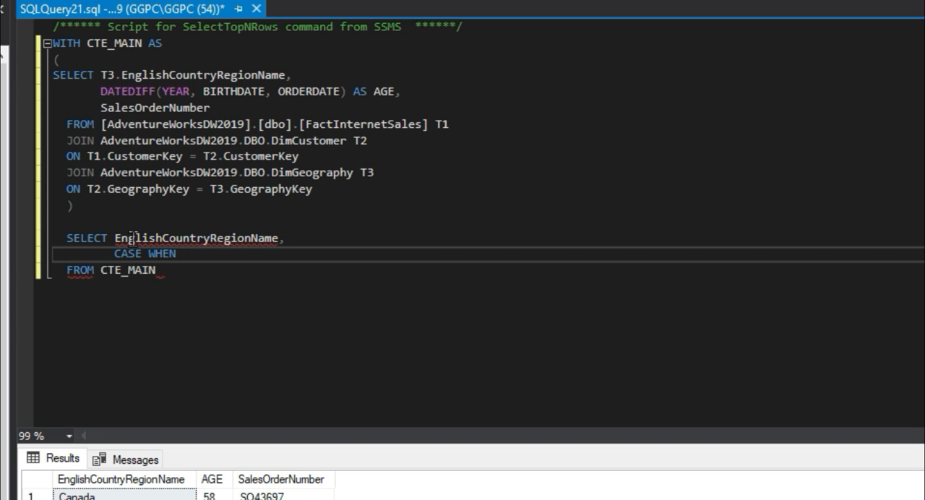
type("AGE")
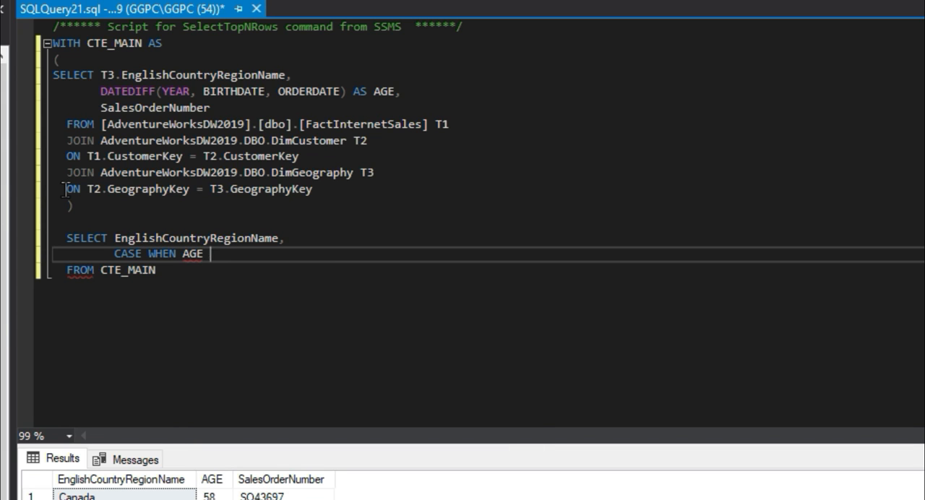
type("<= 30")
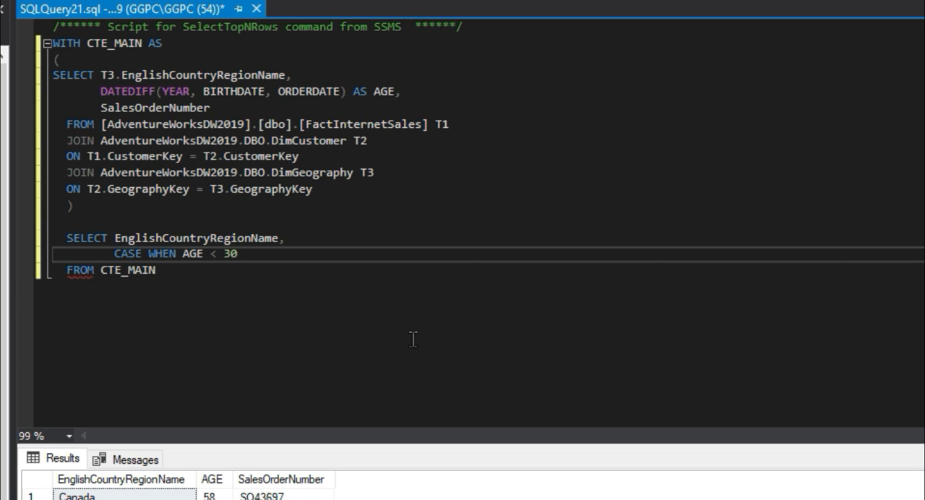
type("THEN '")
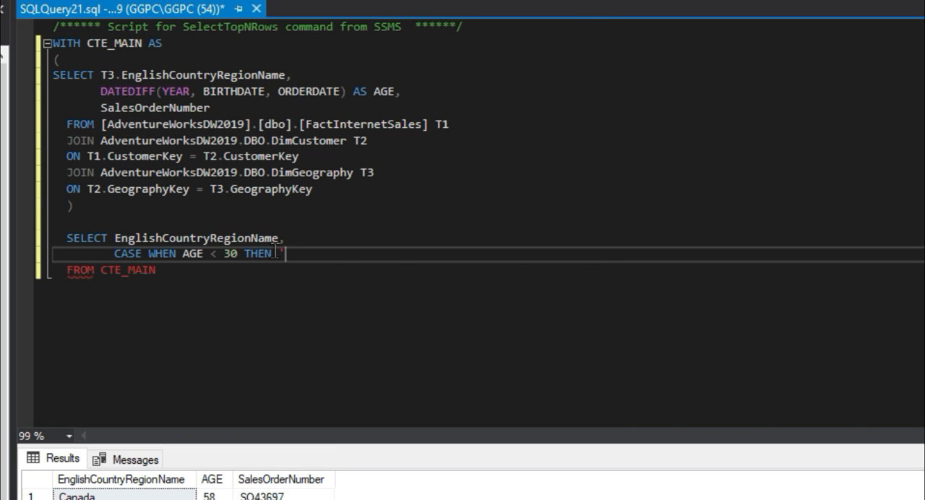
type("u")
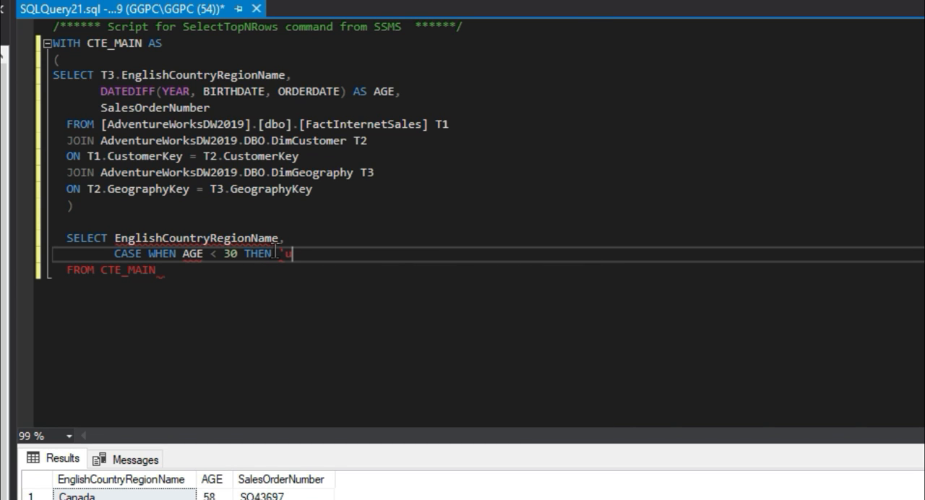
key("Backspace")
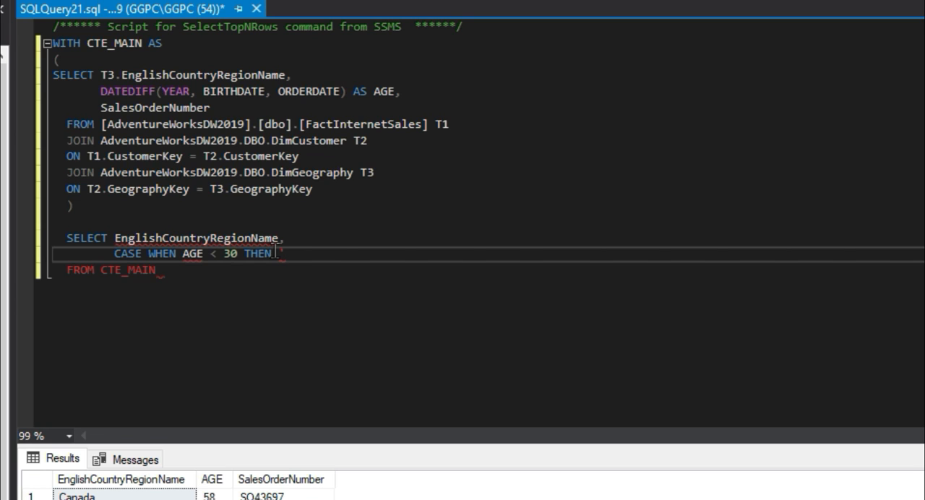
type("a:")
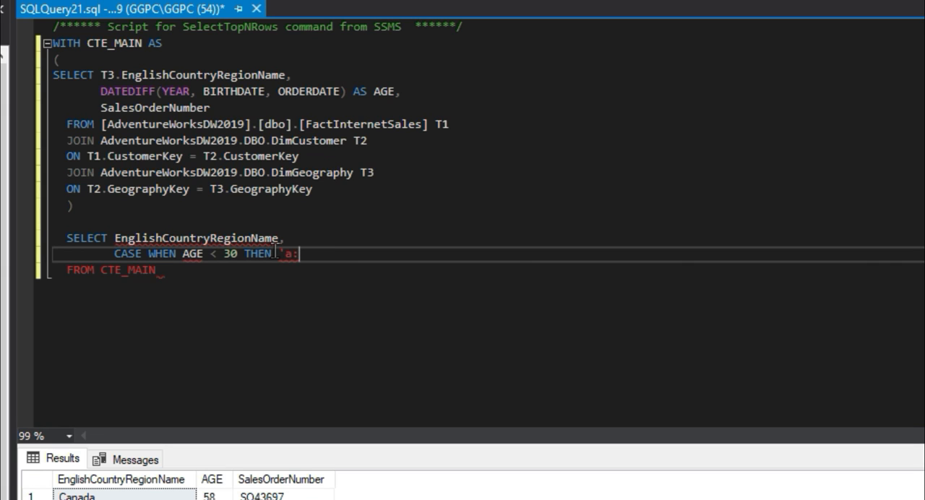
type("Under")
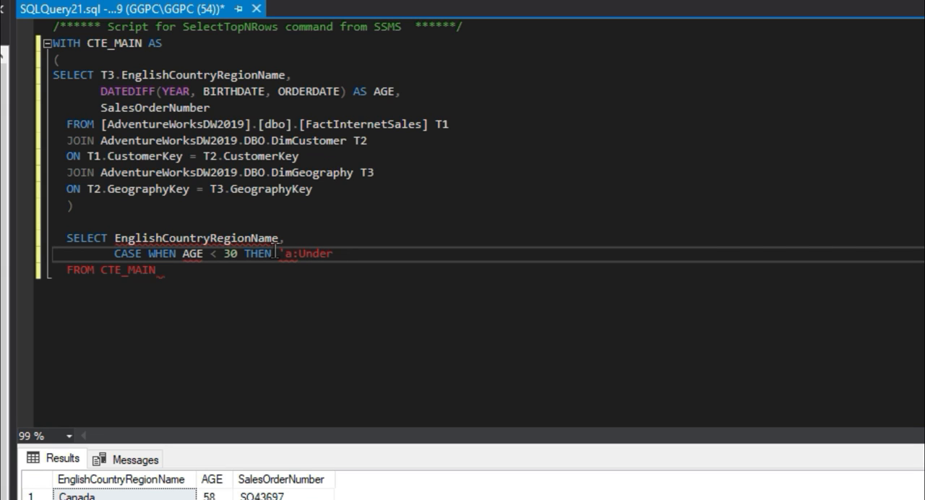
type("30'")
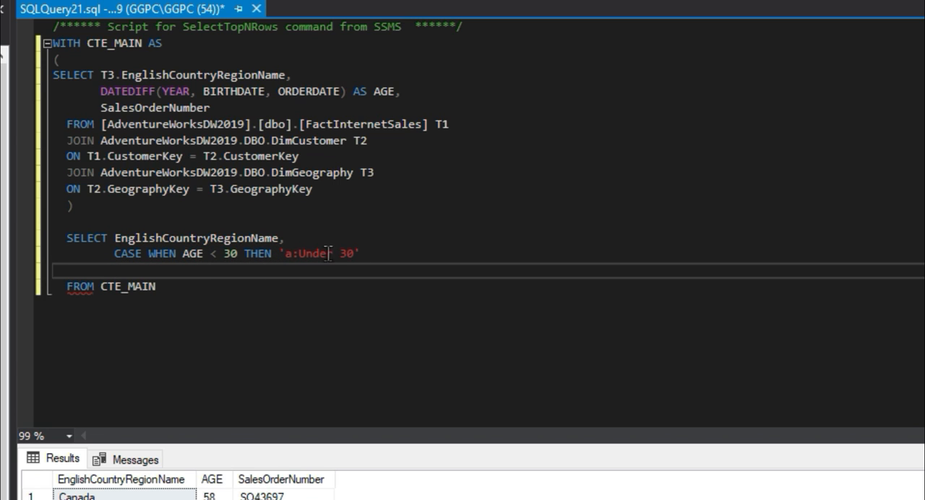
Step: Duplicate the WHEN line as AGE BETWEEN 30 AND 40 THEN 'b: 30 - 40'
left_click_drag(148, 254, 356, 254)
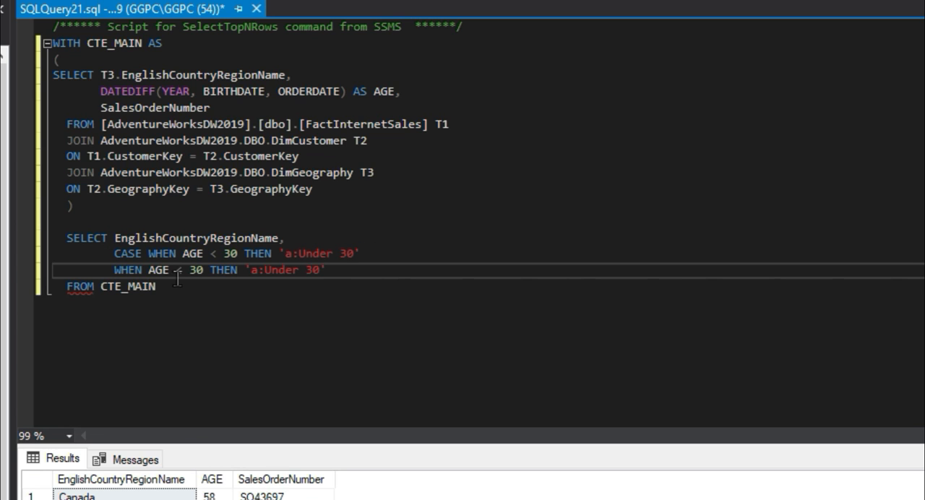
double_click(188, 270)
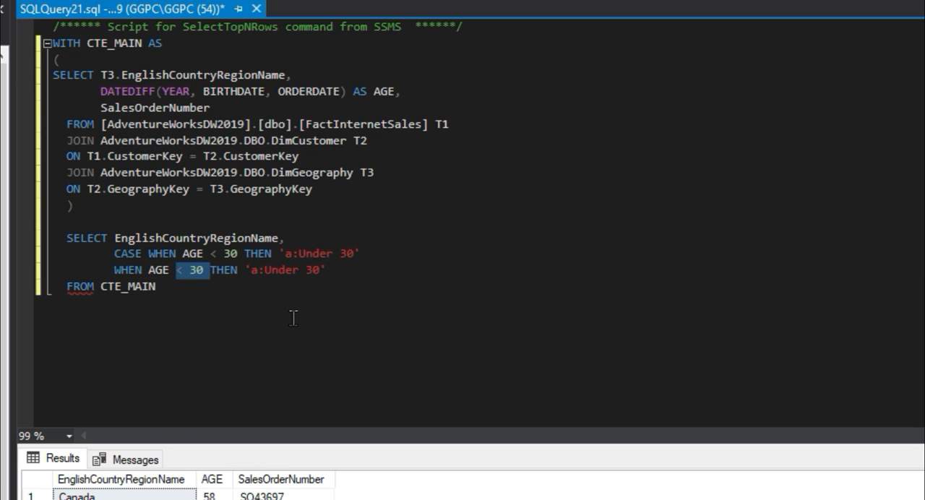
type("between")
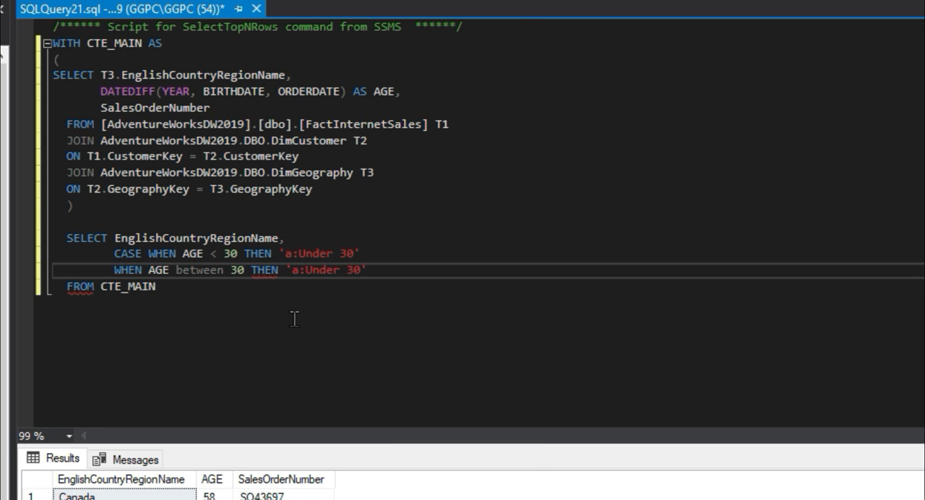
type("and 40")
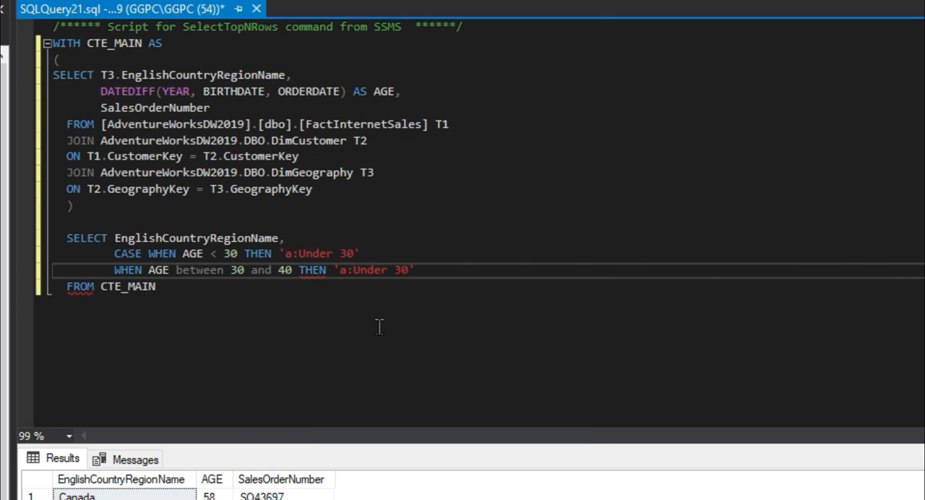
double_click(373, 269)
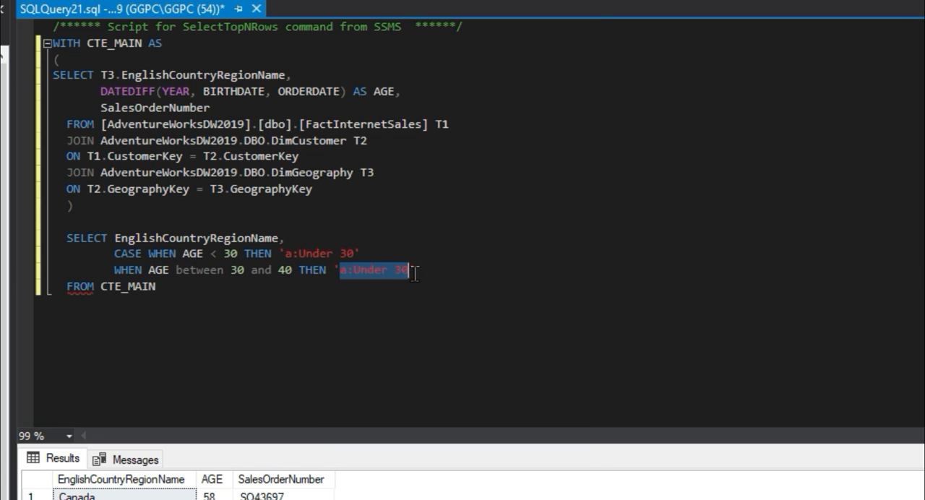
mouse_move(592, 340)
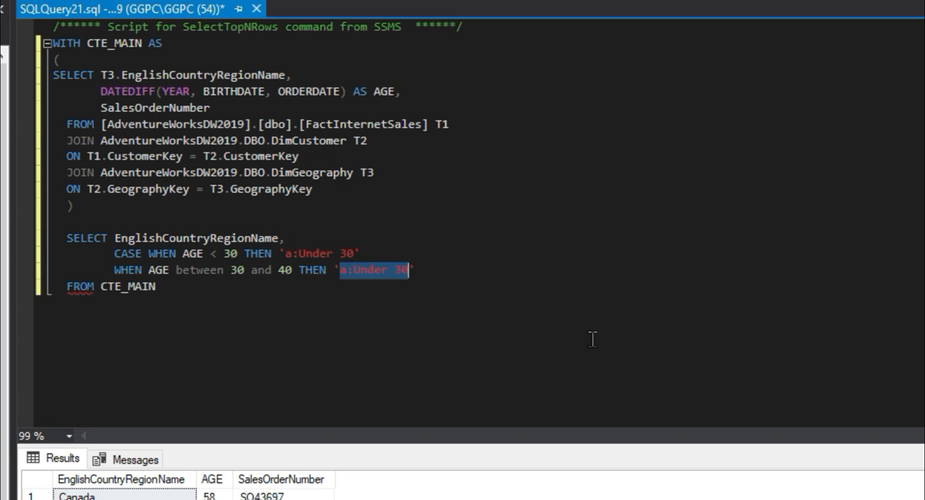
type("b:")
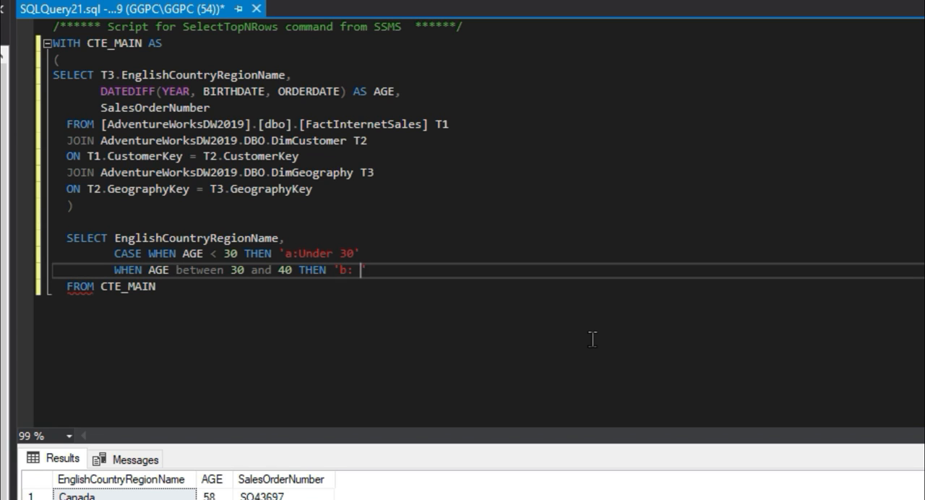
type("30 - 40'")
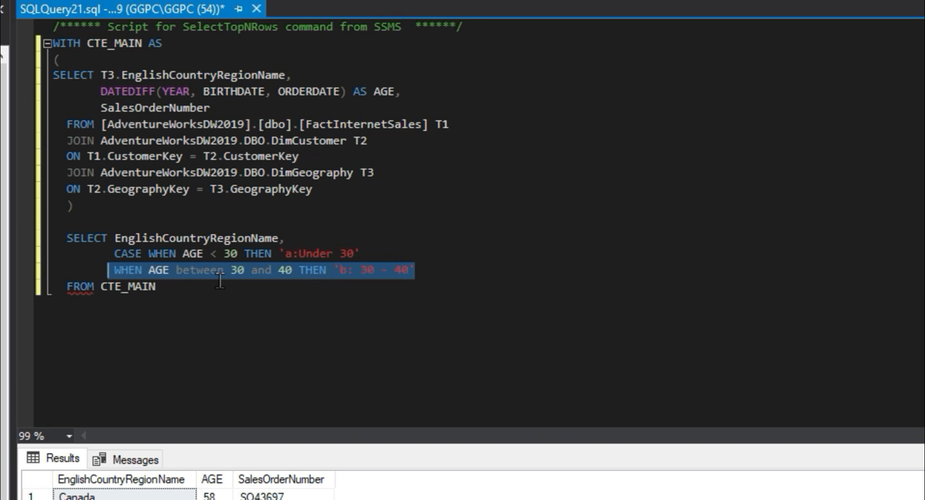
Step: Add branches labelling ages 40–50 as 'c: 40 - 50' and 50–60 as 'd: 50 - 60'
left_click(421, 270)
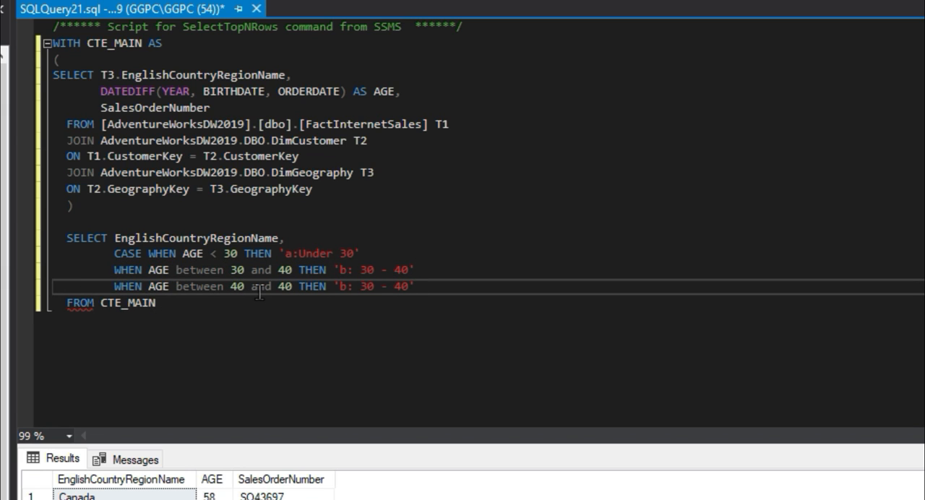
type("0")
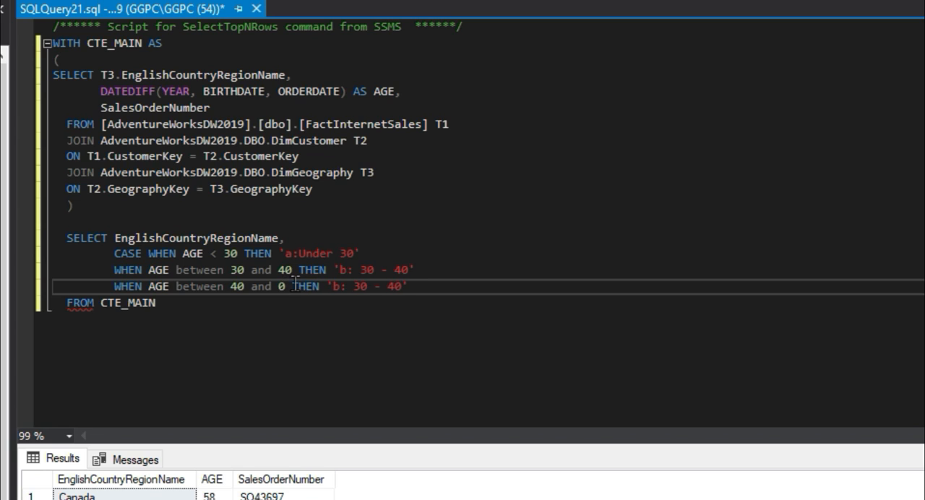
type("50")
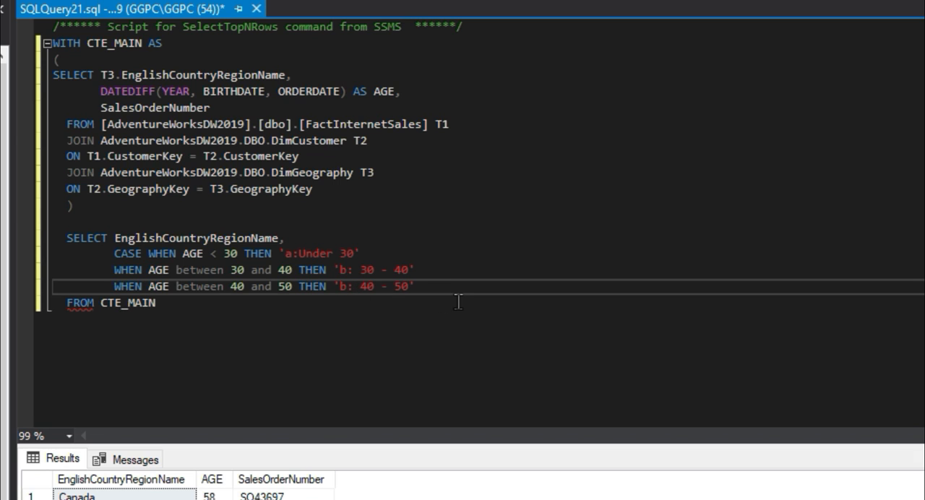
type("c")
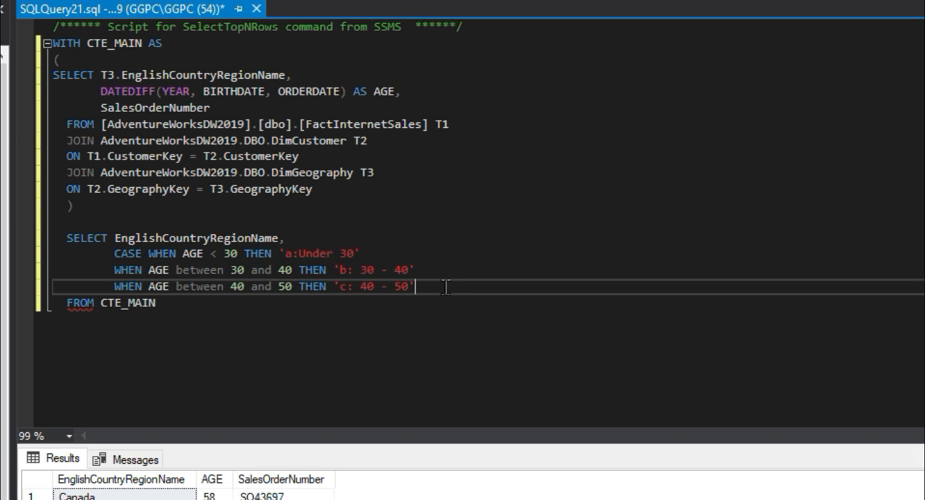
type("WHEN AGE between 30 and 40 THEN 'b: 30 - 40'")
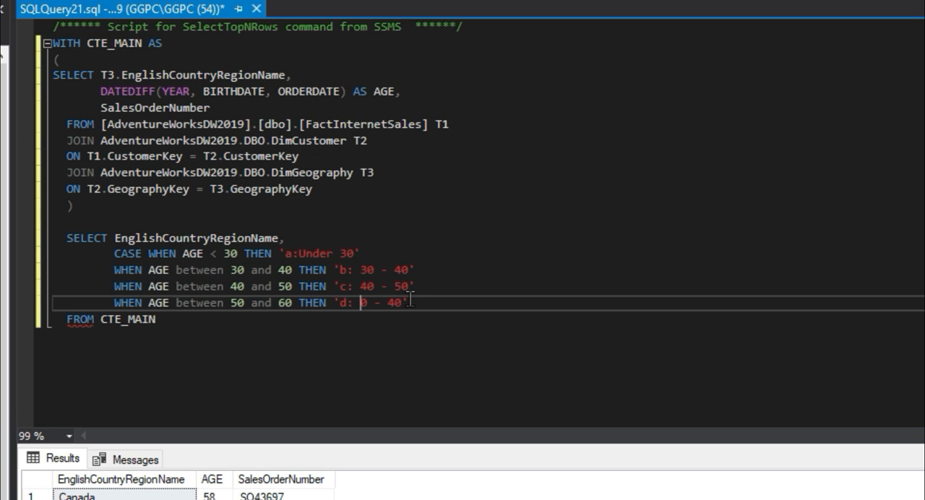
type("5")
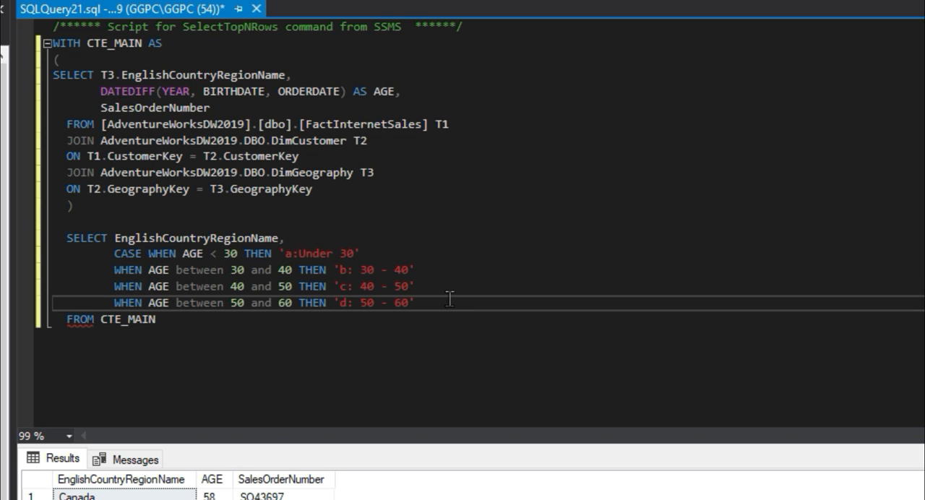
Step: Add a WHEN AGE > 60 THEN 'e:Over 60' branch to the CASE
type("when")
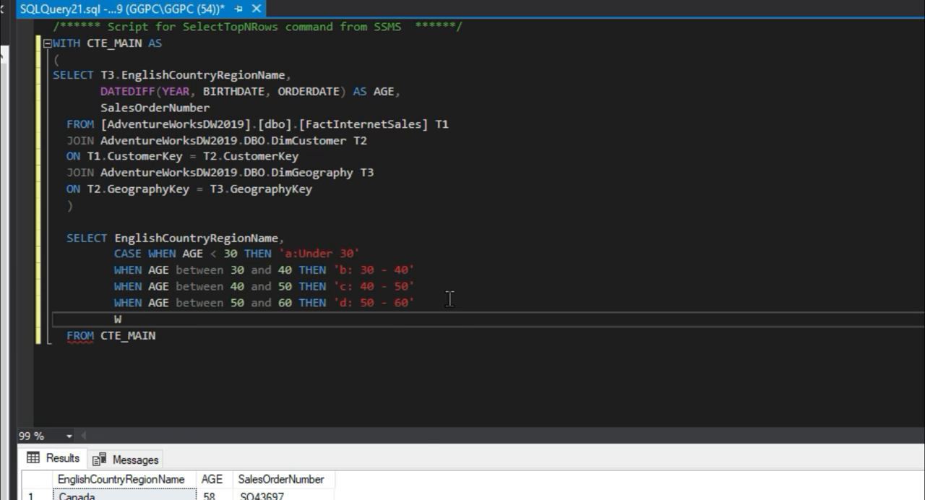
type("HEN")
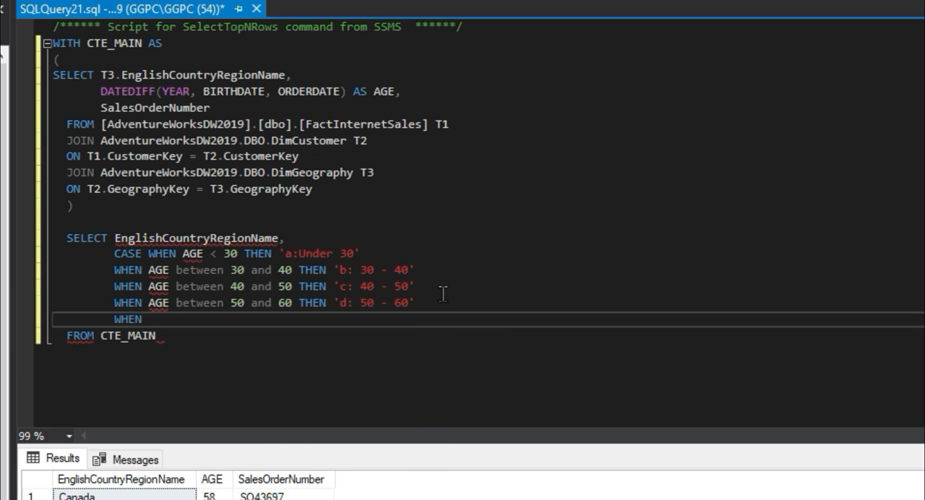
type("A")
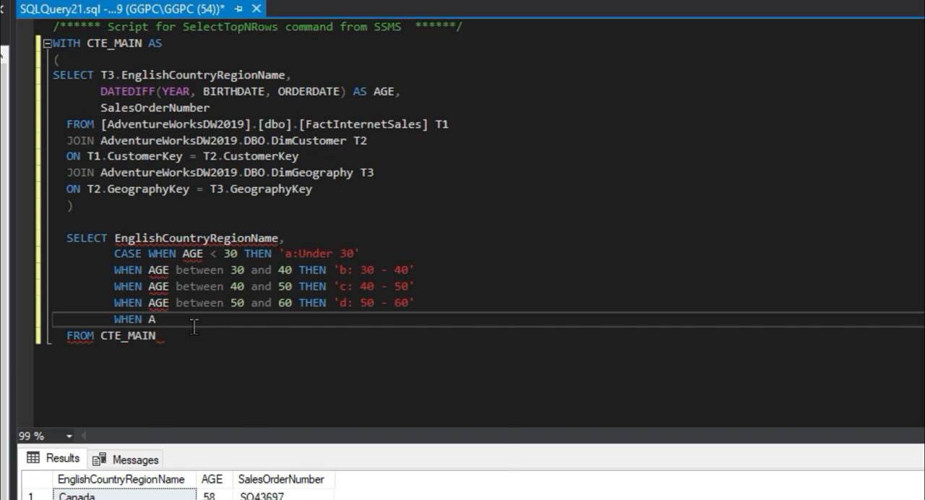
type("GE")
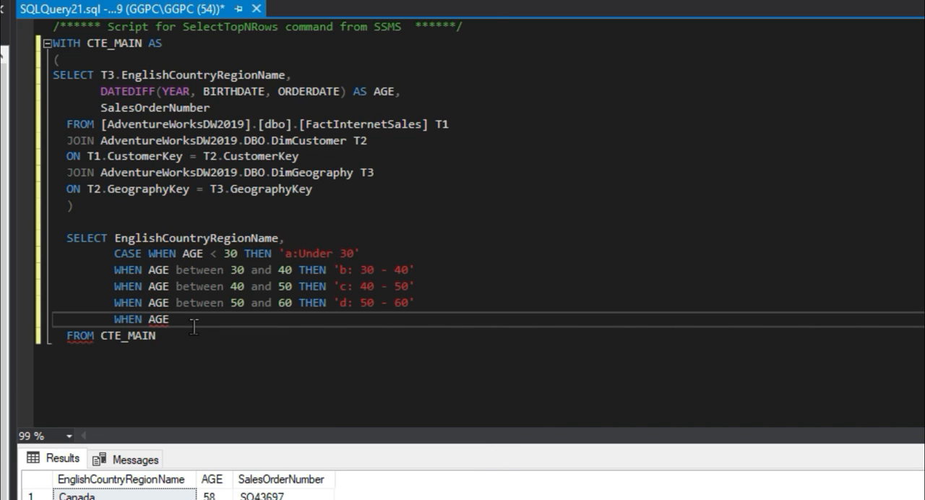
type("> 6")
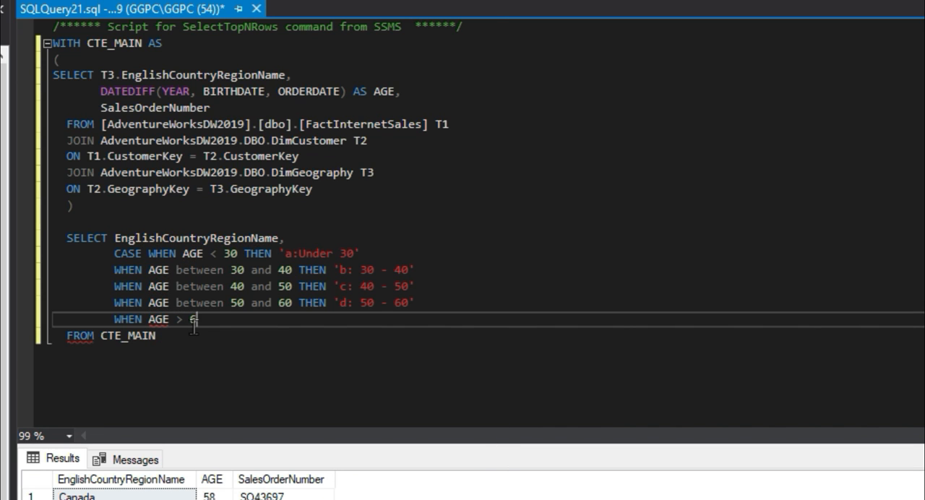
type("0")
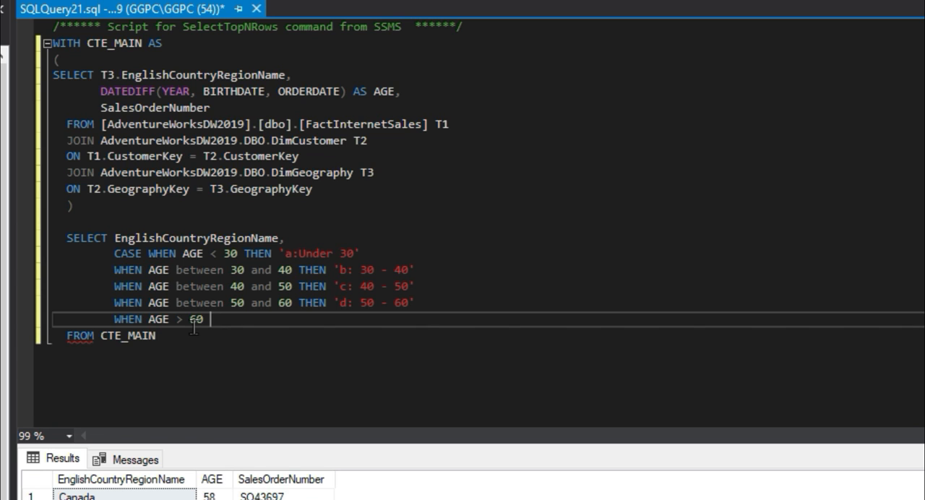
type("THEN")
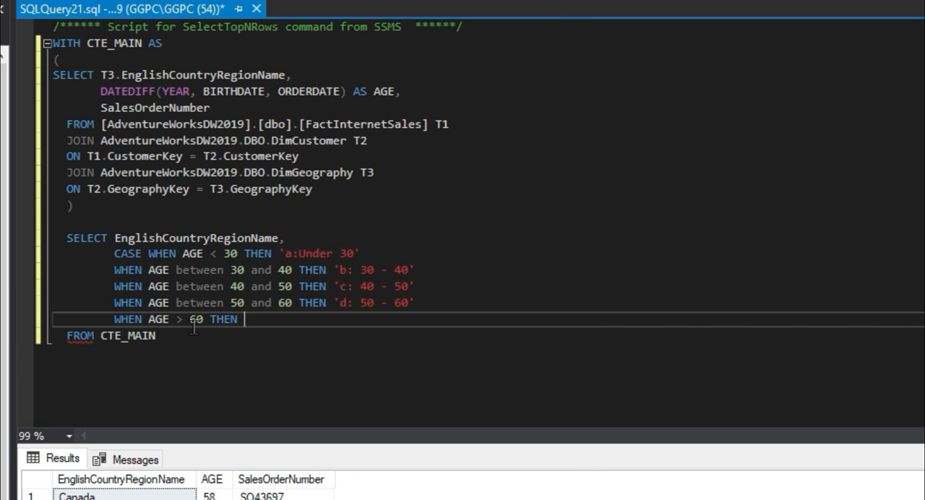
type("'")
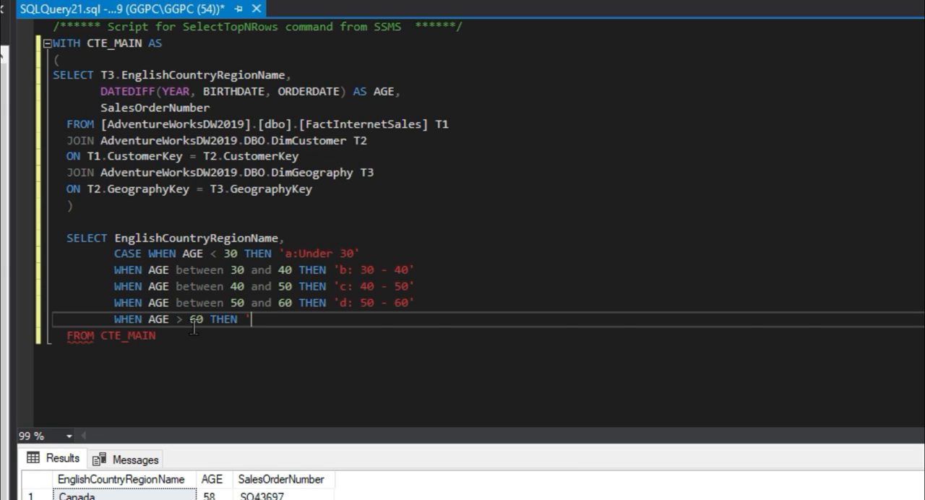
type("E:")
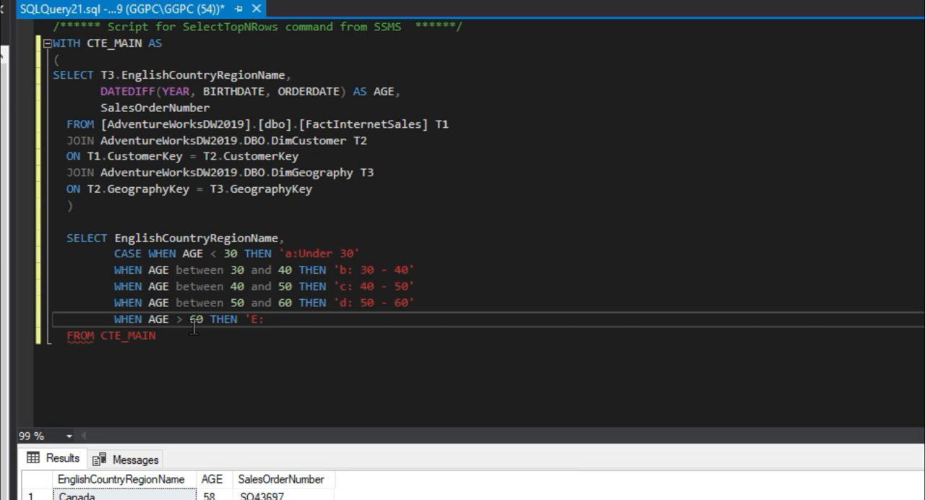
type("oVER 60")
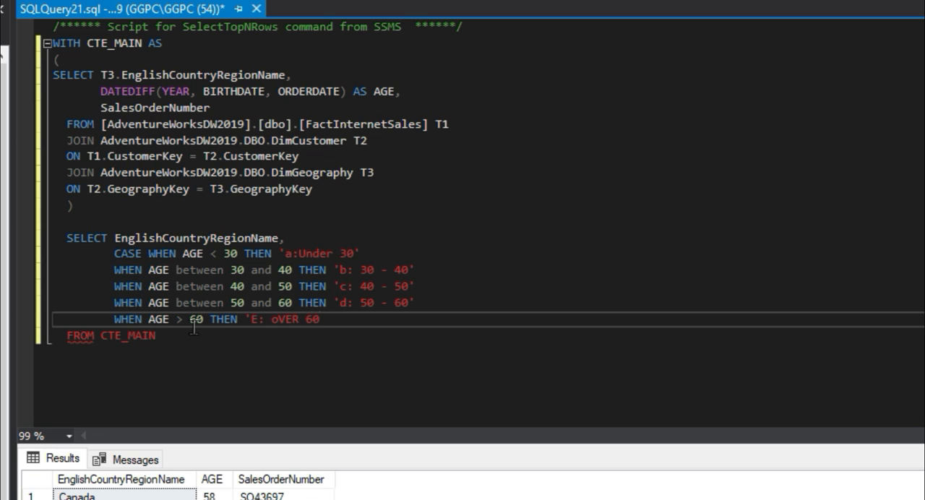
type("'")
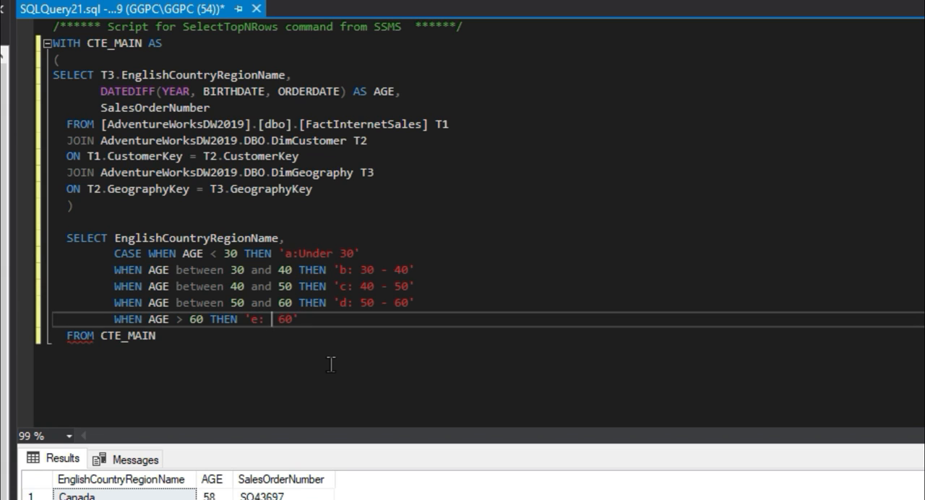
type("0")
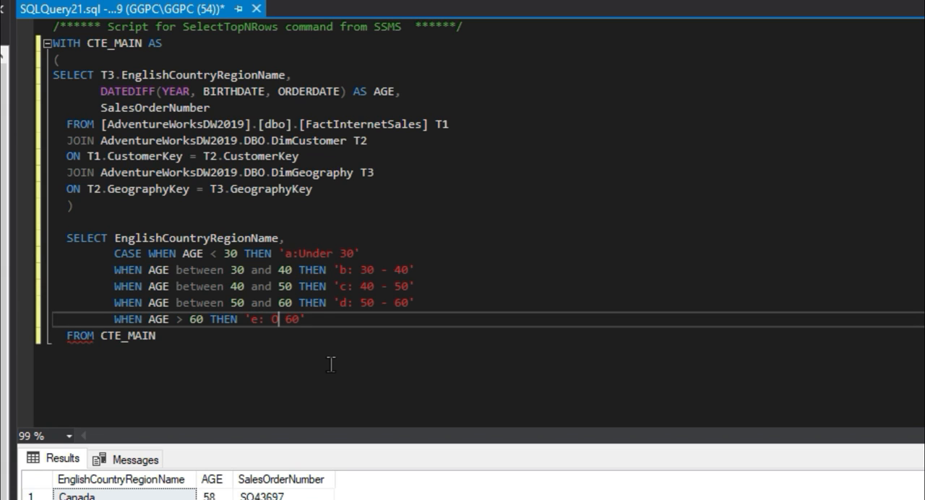
type("ver")
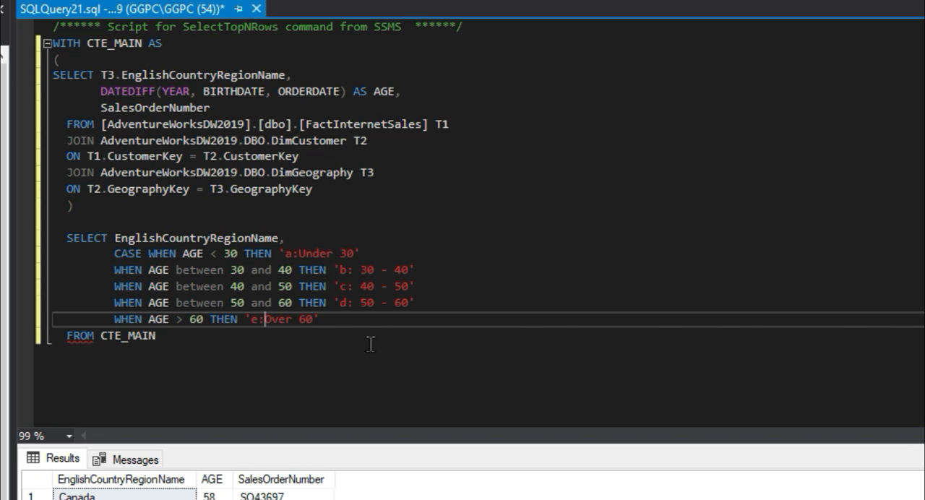
Step: Close the CASE with ELSE 'Other' END AS age_group, followed by a comma
type("else 'O")
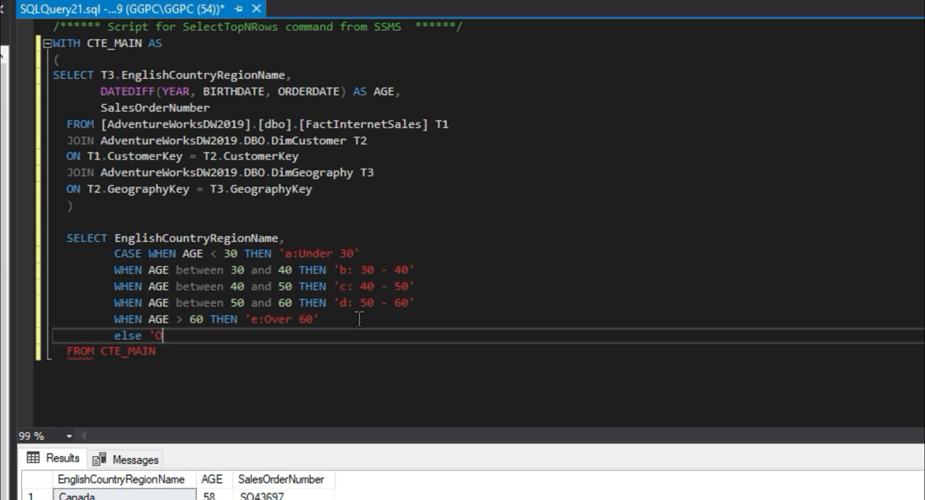
type("ther'")
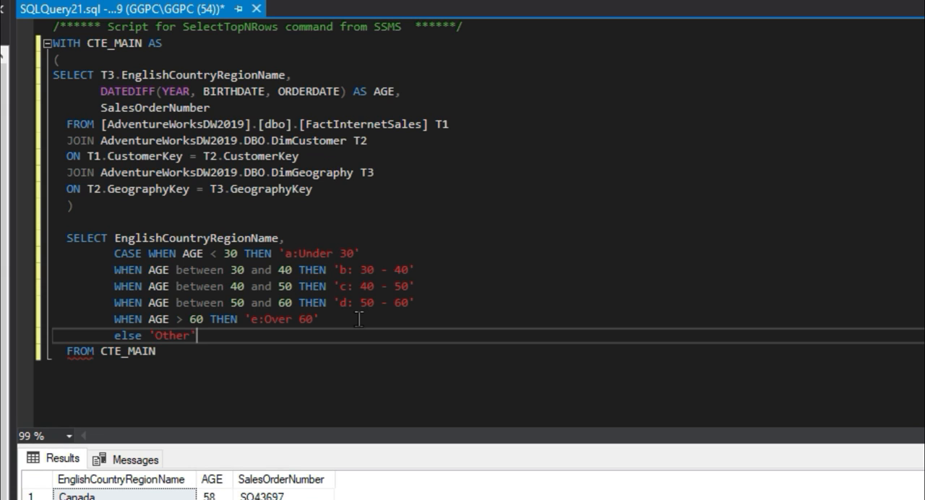
type("end")
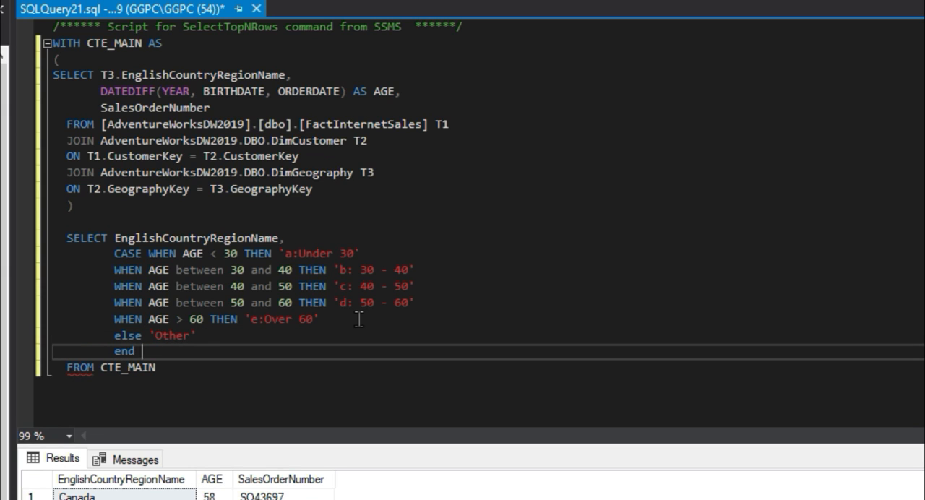
type("as a")
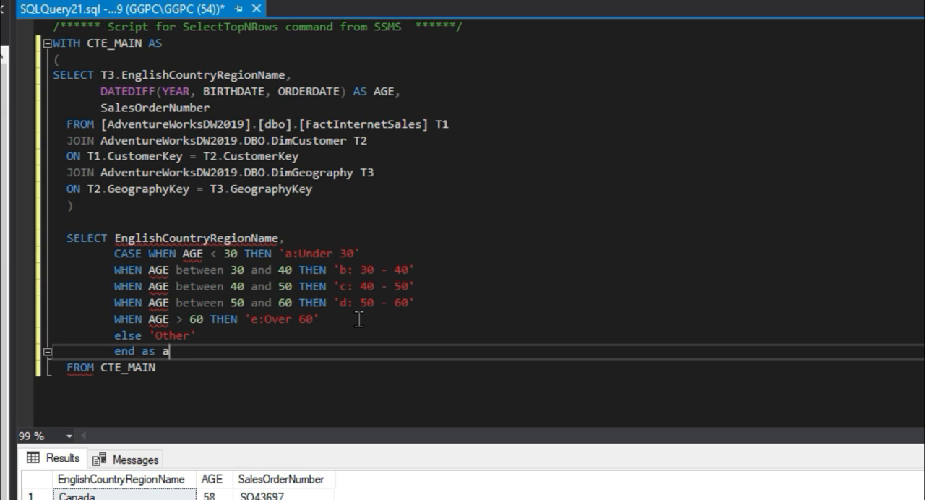
type("ge_group")
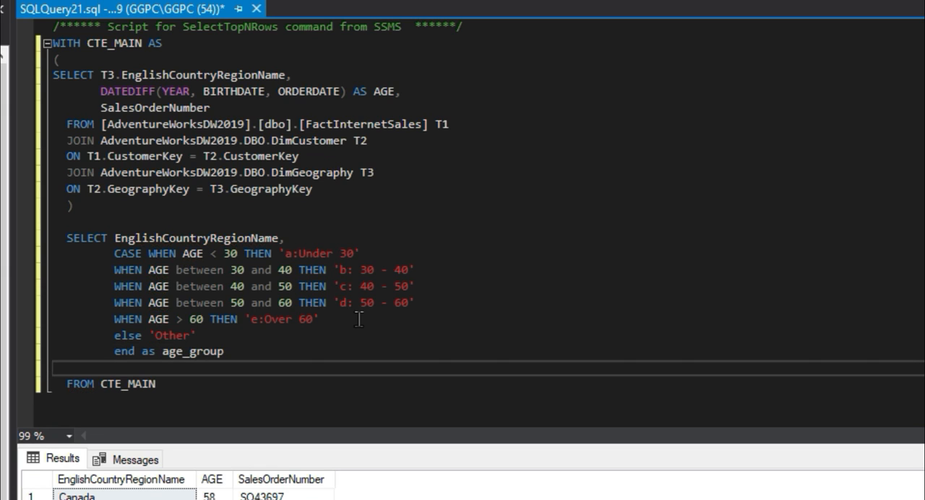
type(",")
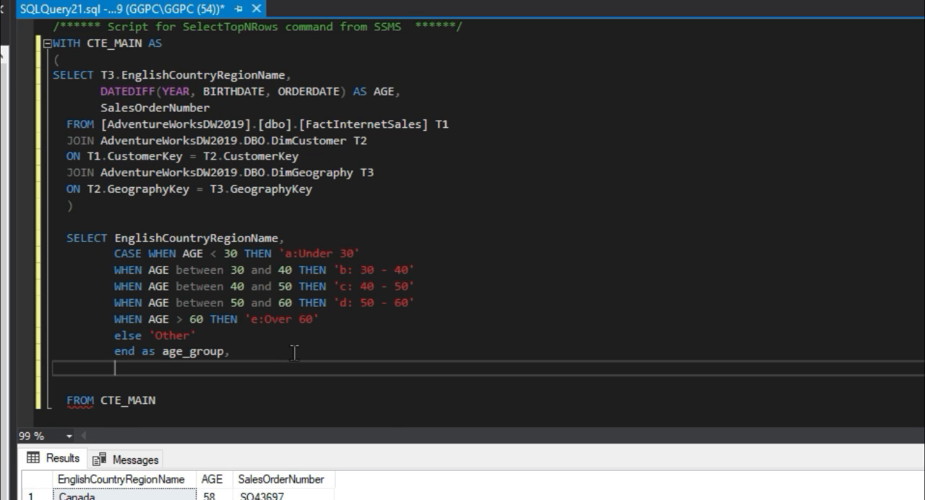
Step: Add COUNT(SalesOrderNumber) AS sales to the outer SELECT
type("count(")
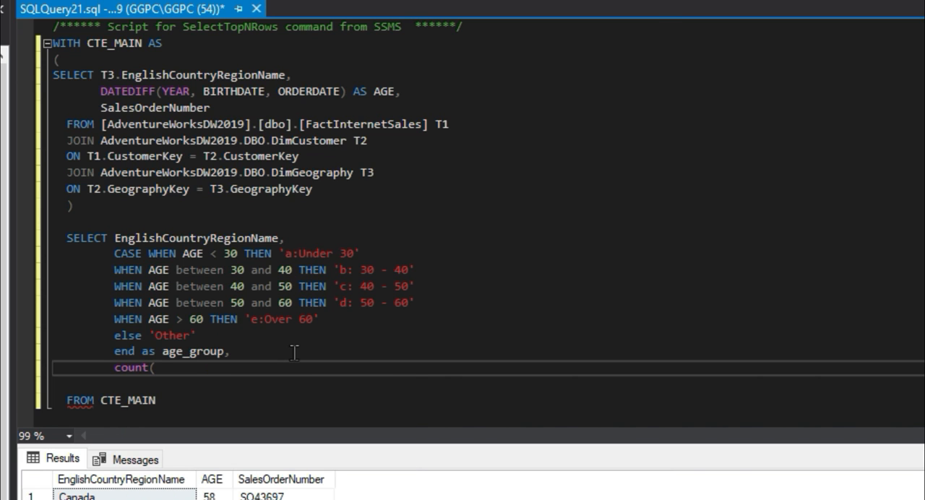
type("salesol")
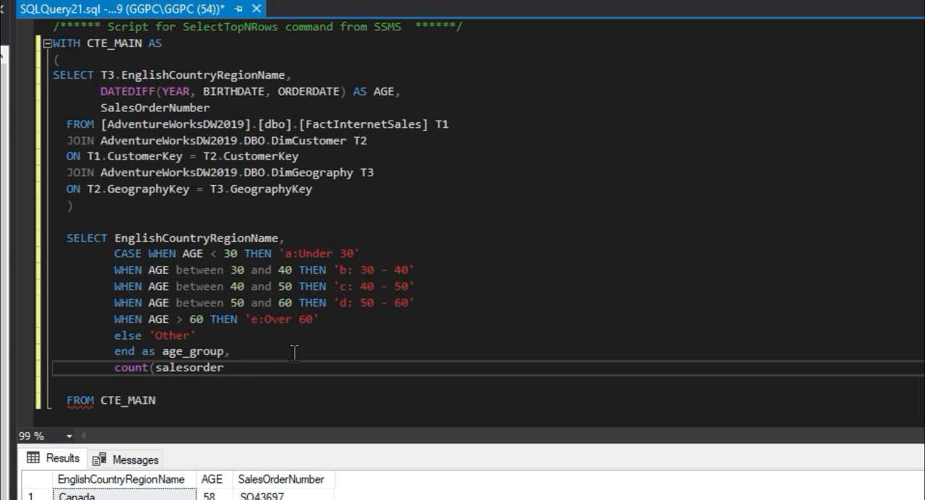
type("number)")
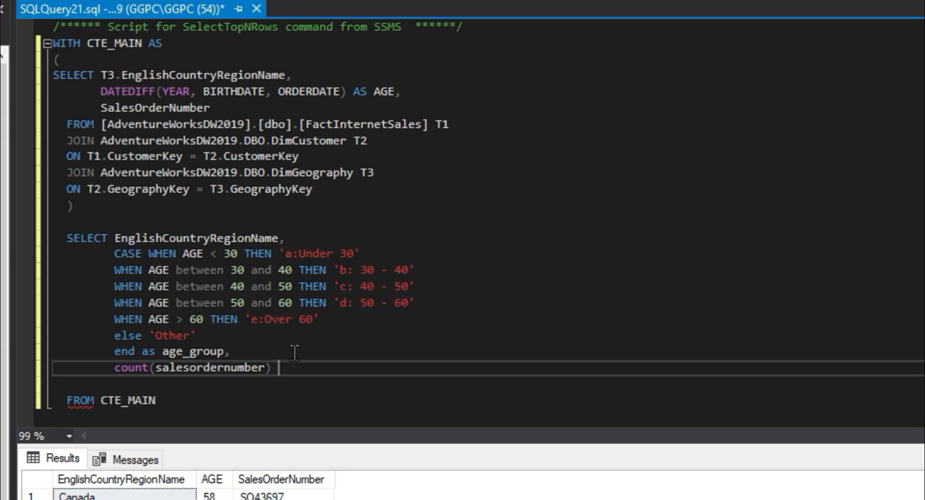
type("as sa")
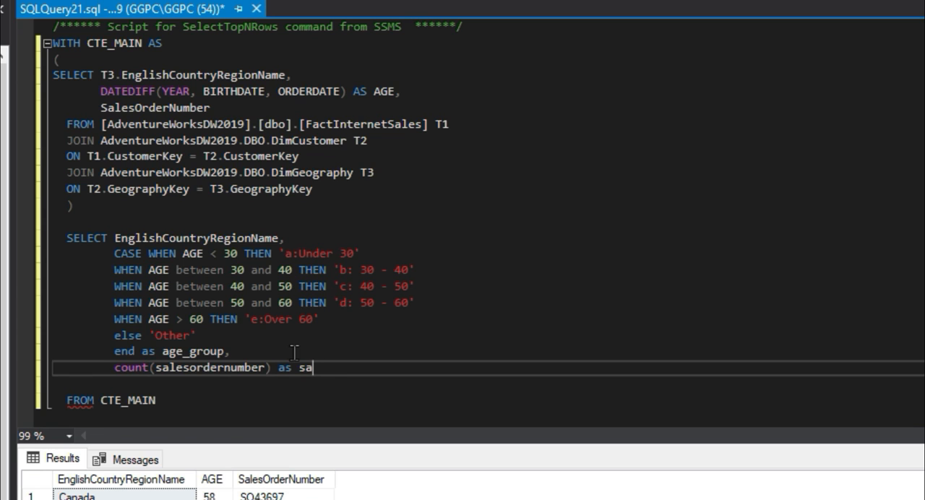
type("les")
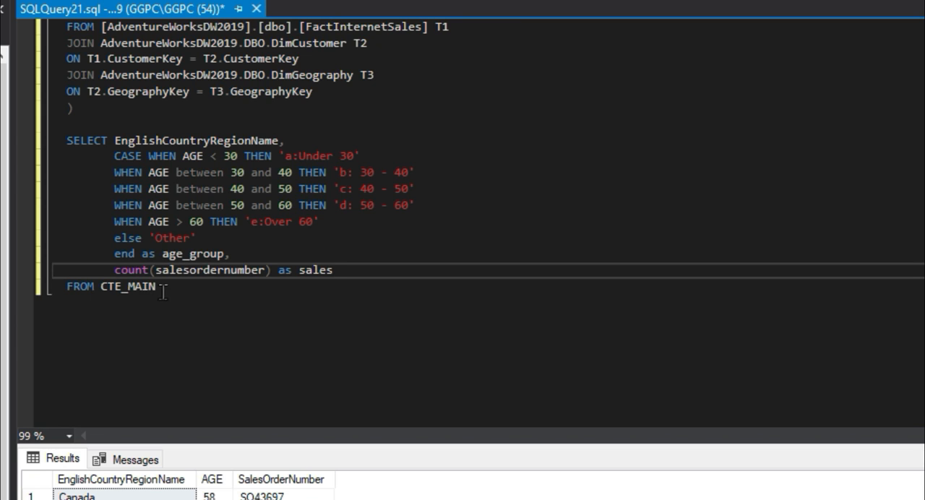
Step: Add GROUP BY with EnglishCountryRegionName and the age-group CASE expression
type("group")
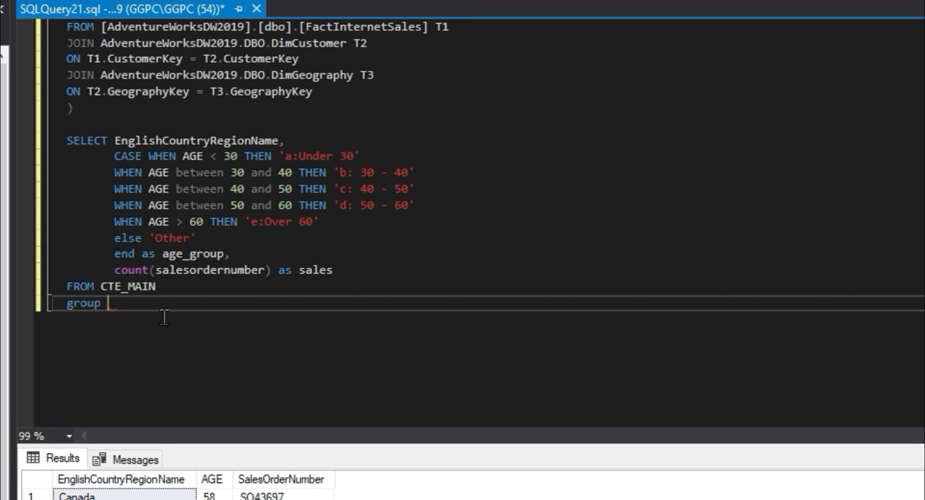
type("by")
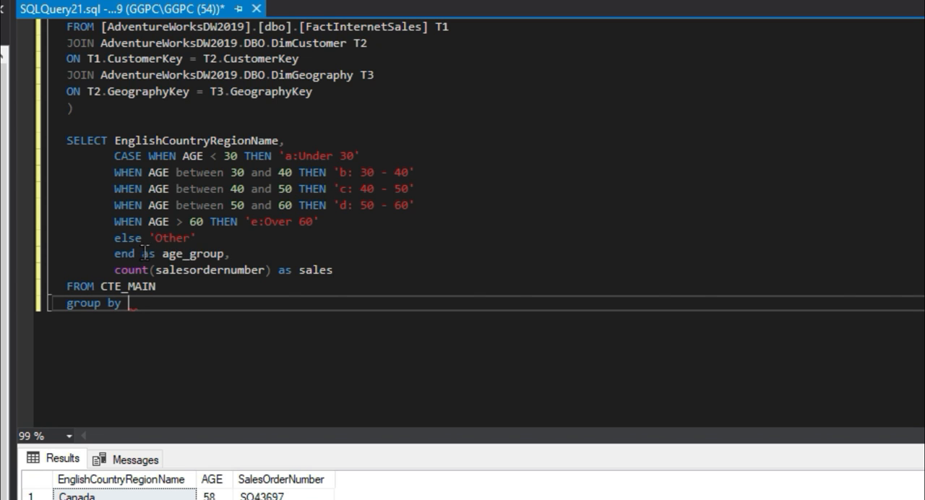
left_click_drag(114, 156, 145, 254)
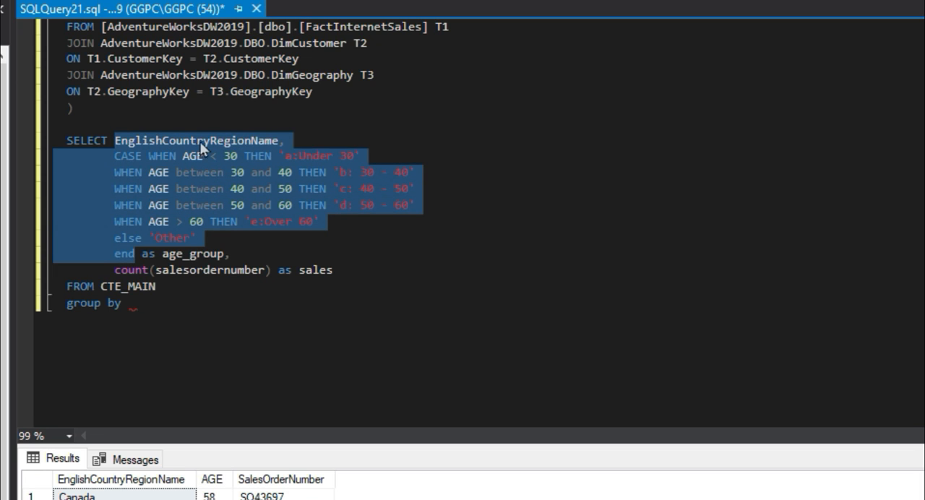
left_click(162, 302)
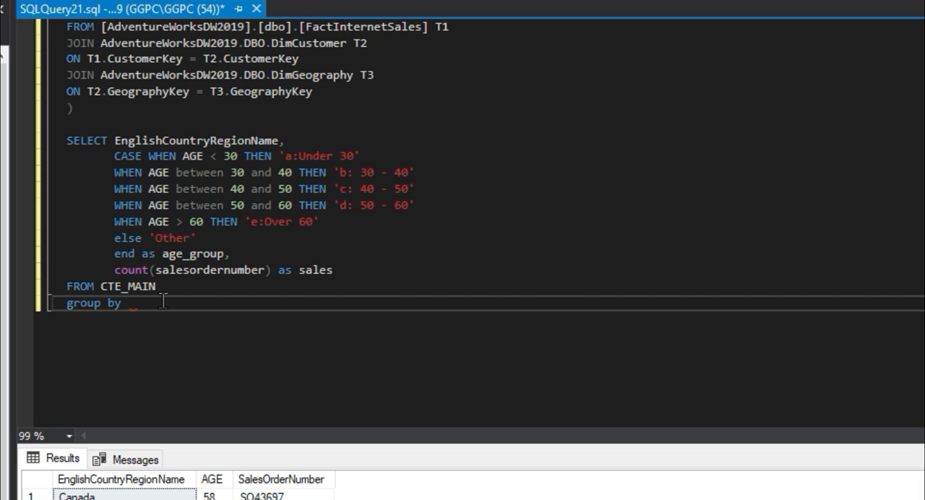
type("EnglishCountryRegionName,")
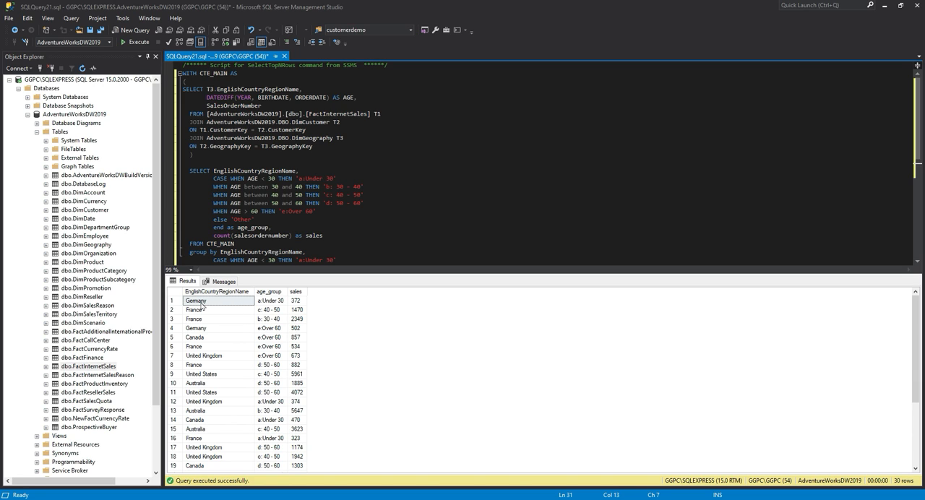
mouse_move(296, 306)
type("order by e")
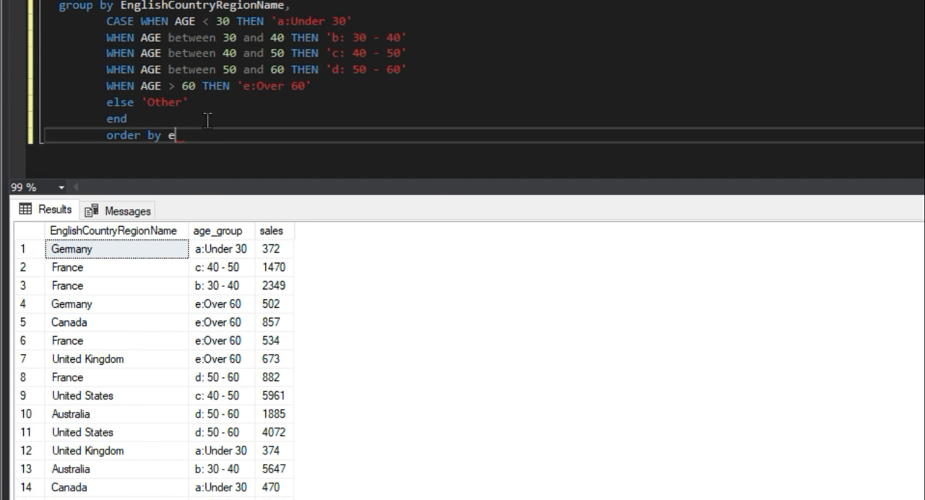
Step: Order the results by EnglishCountryRegionName and age_group
type("ngli")
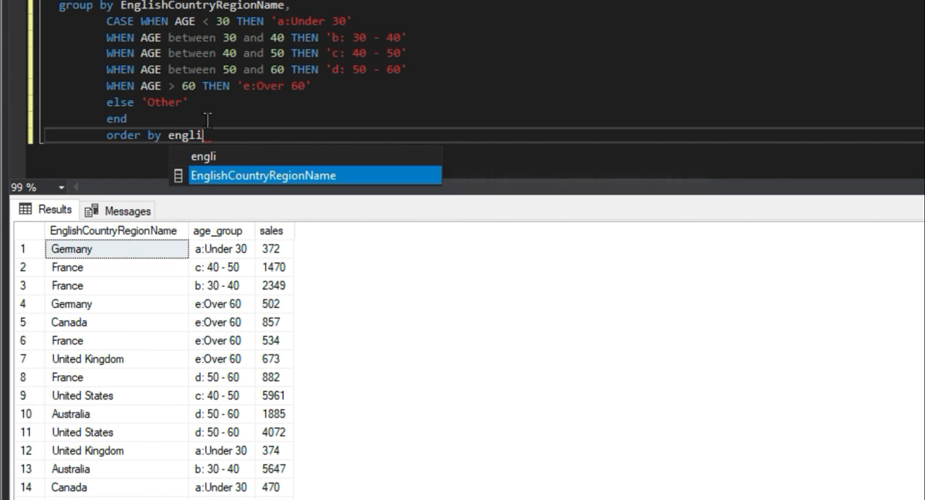
key("Tab")
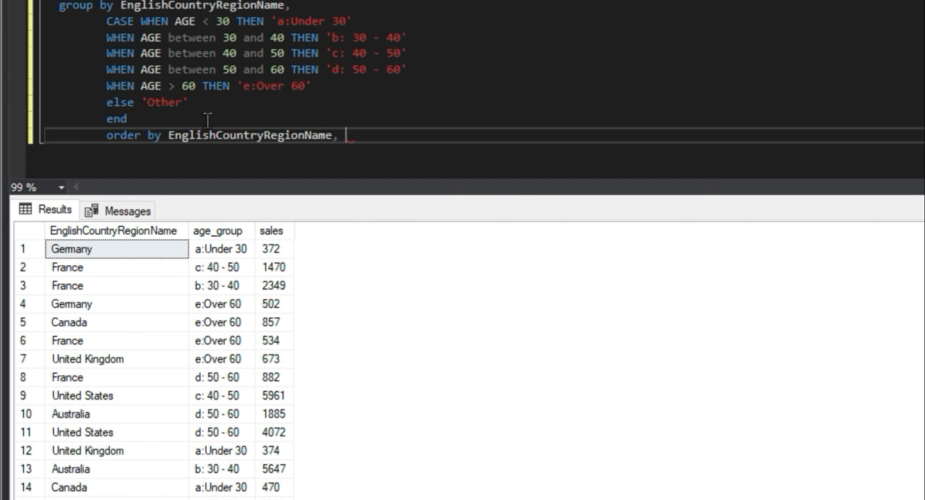
type("age_group")
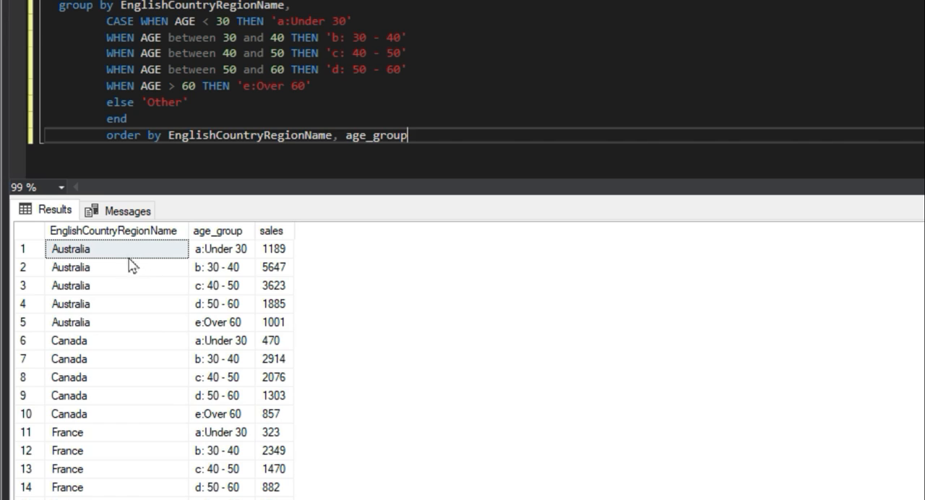
mouse_move(201, 258)
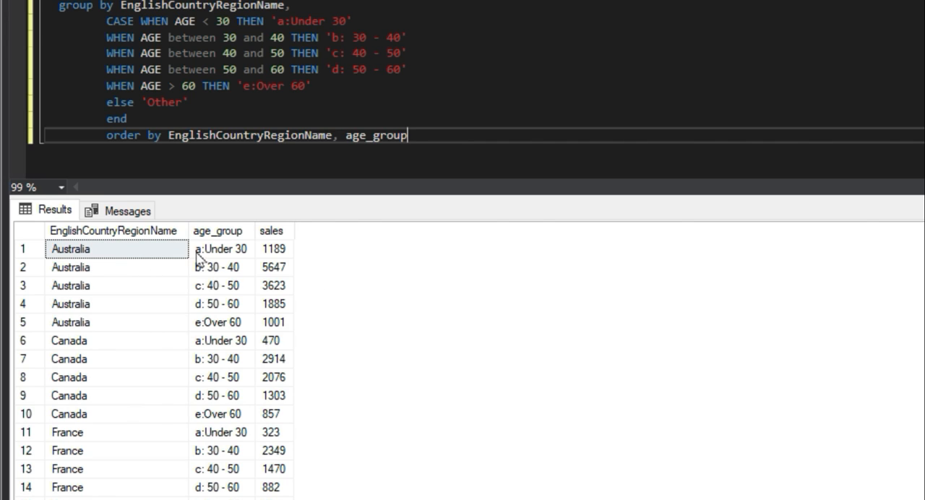
mouse_move(201, 269)
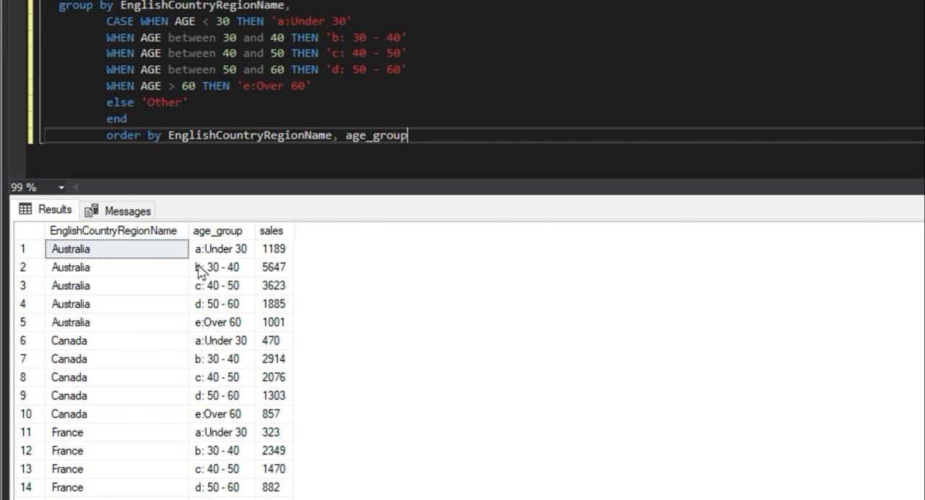
mouse_move(218, 260)
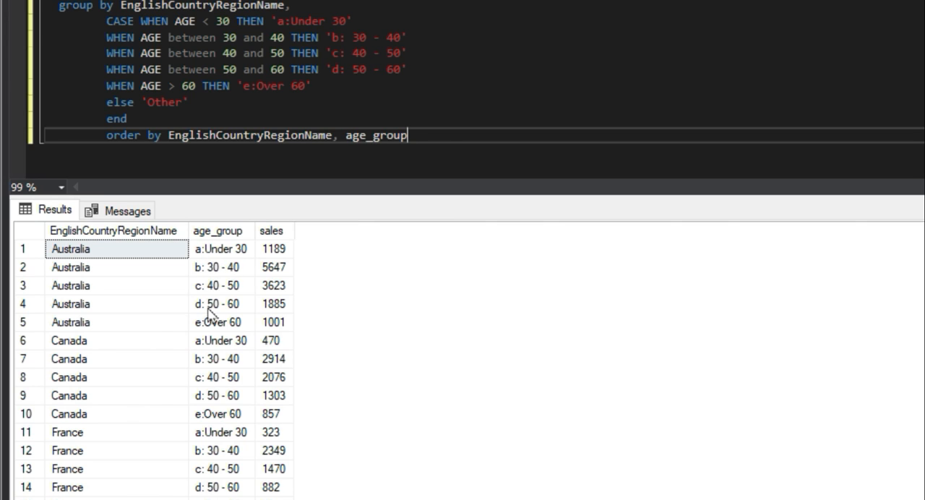
mouse_move(209, 268)
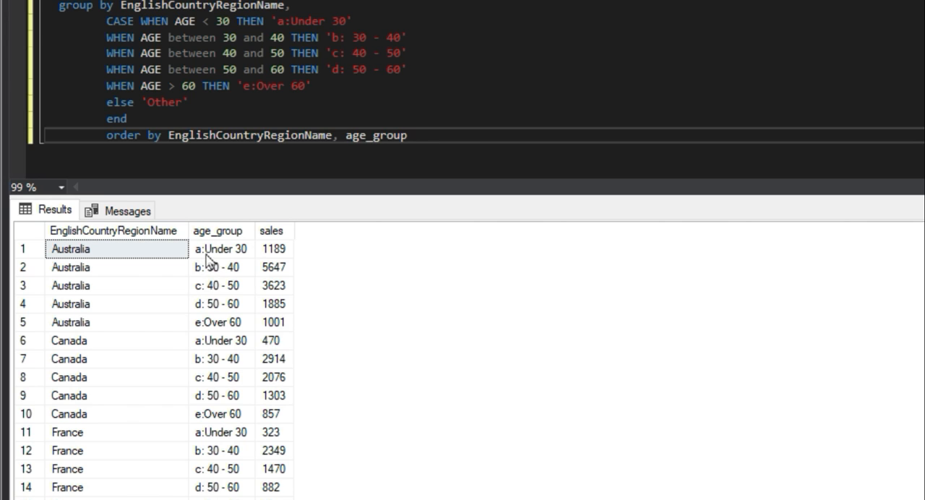
Step: Copy the results grid with headers and start a blank Google Sheets spreadsheet
left_click(407, 135)
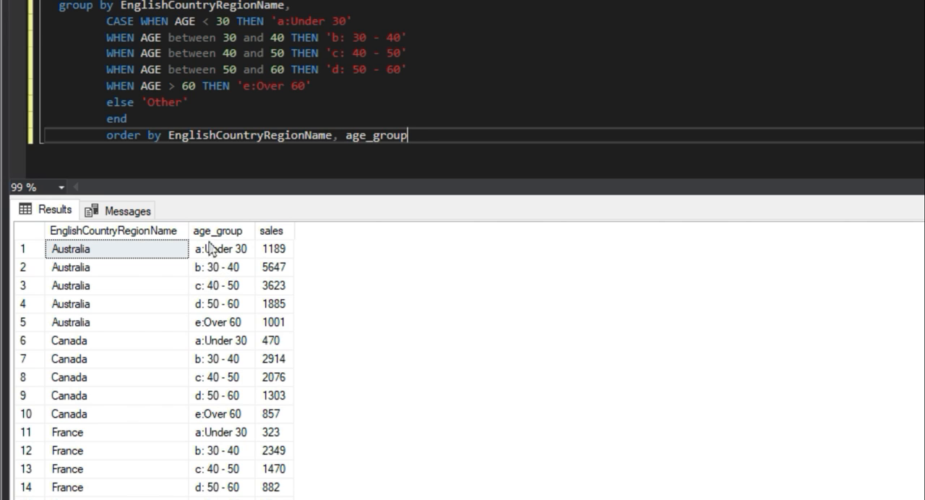
mouse_move(207, 318)
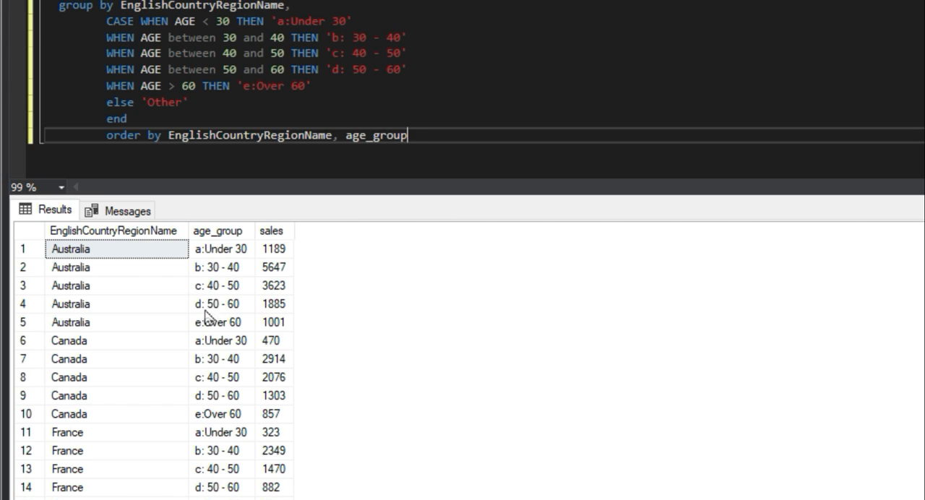
mouse_move(251, 295)
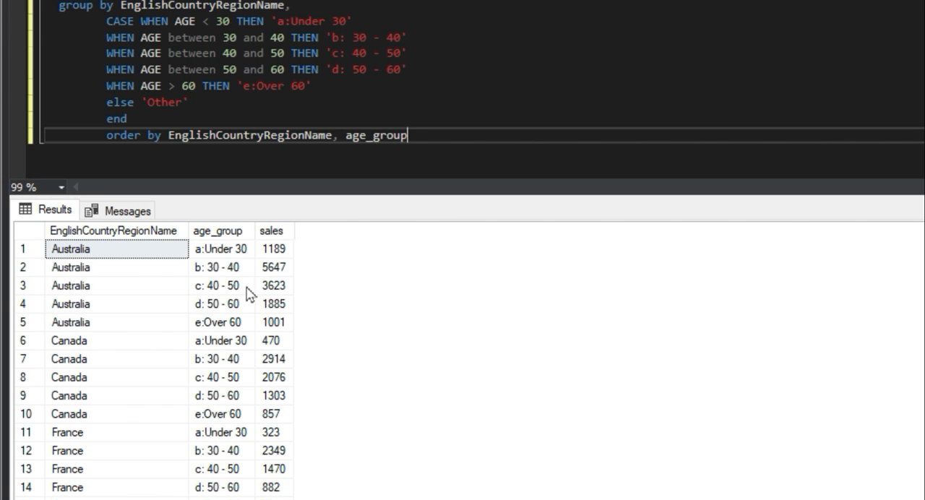
mouse_move(242, 295)
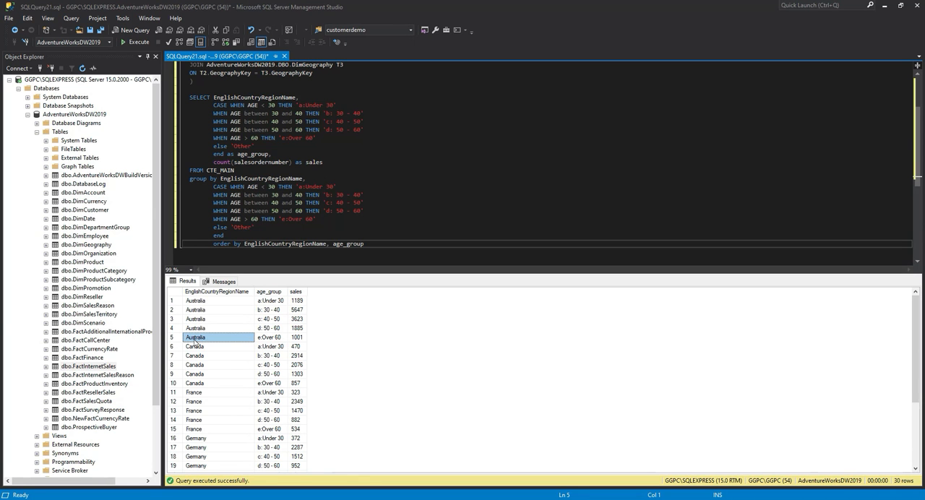
right_click(195, 337)
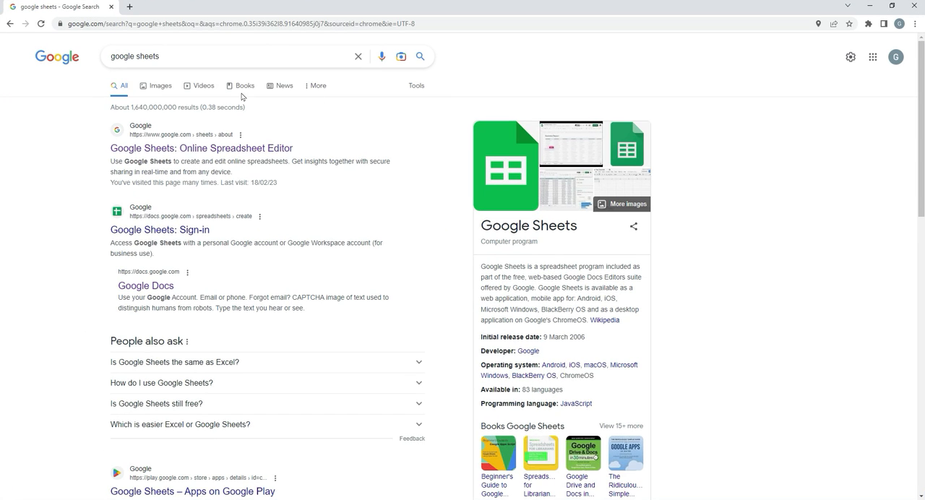
left_click(202, 148)
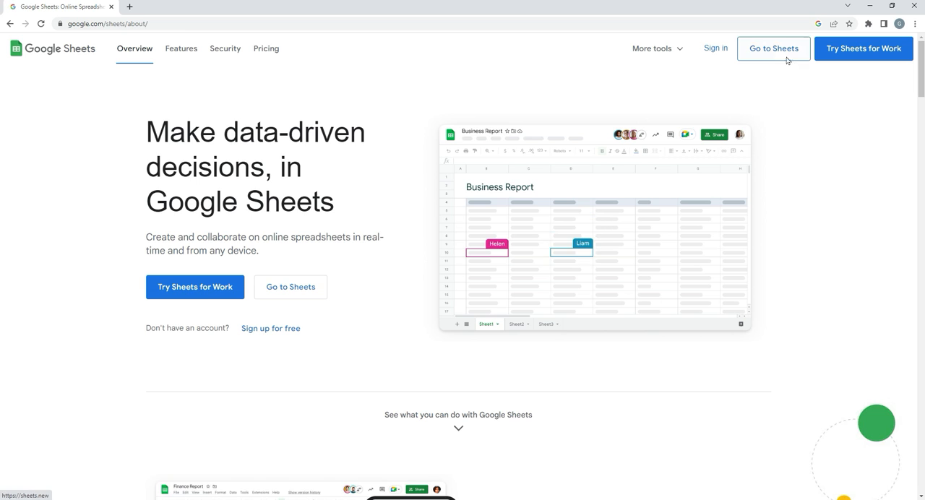
left_click(774, 49)
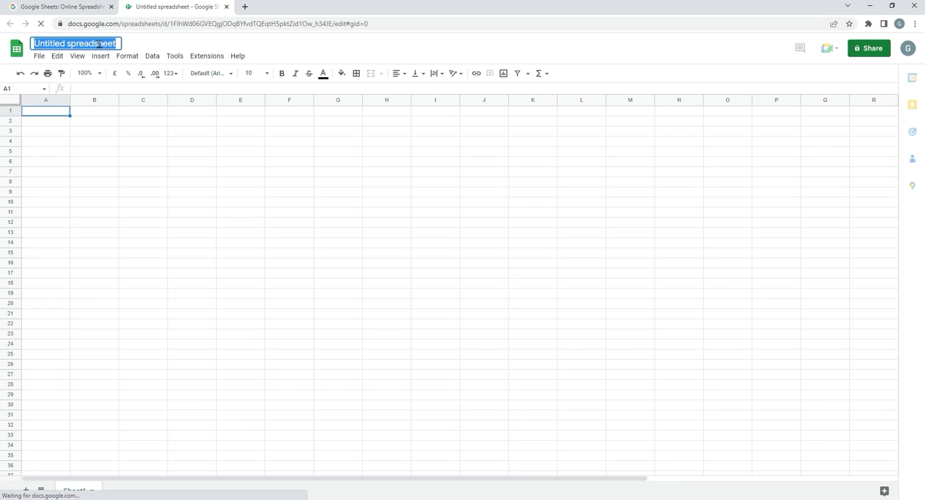
Step: Title the spreadsheet 'Adventureworks Projects' and paste the copied results into A1
type("Adventure")
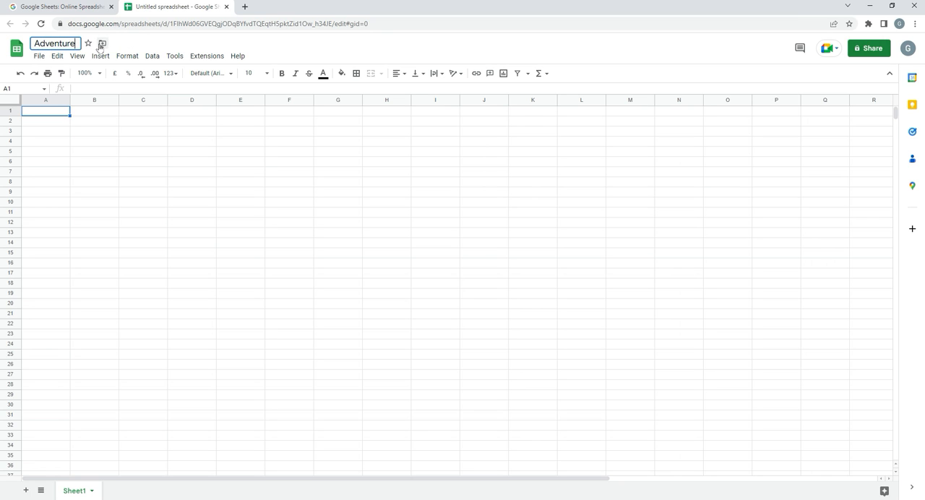
type("works")
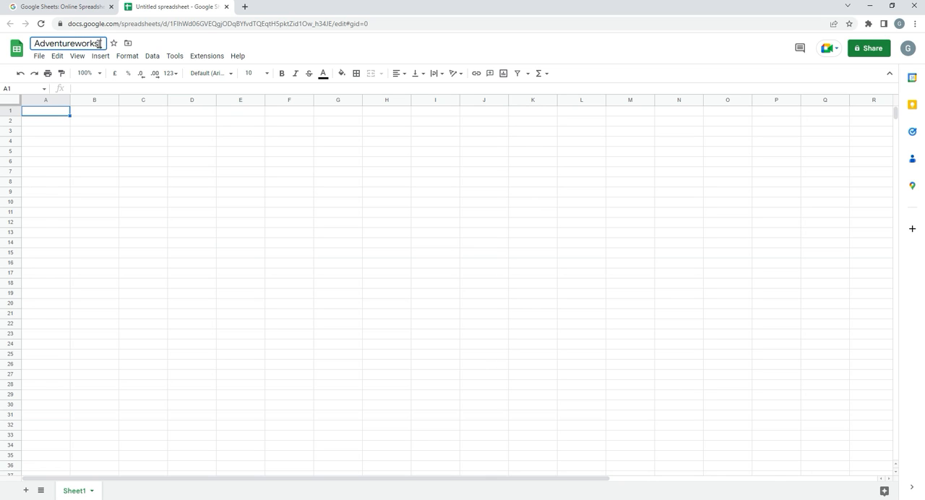
type("Projects")
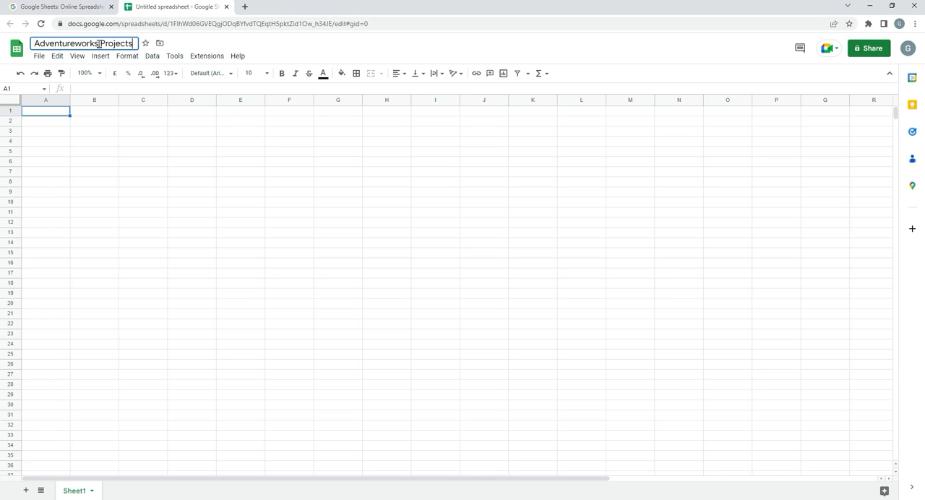
right_click(44, 111)
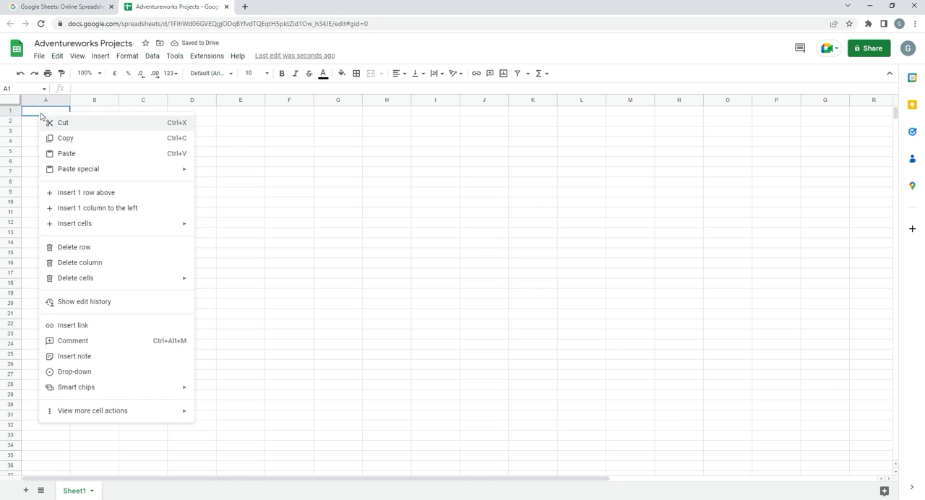
left_click(66, 153)
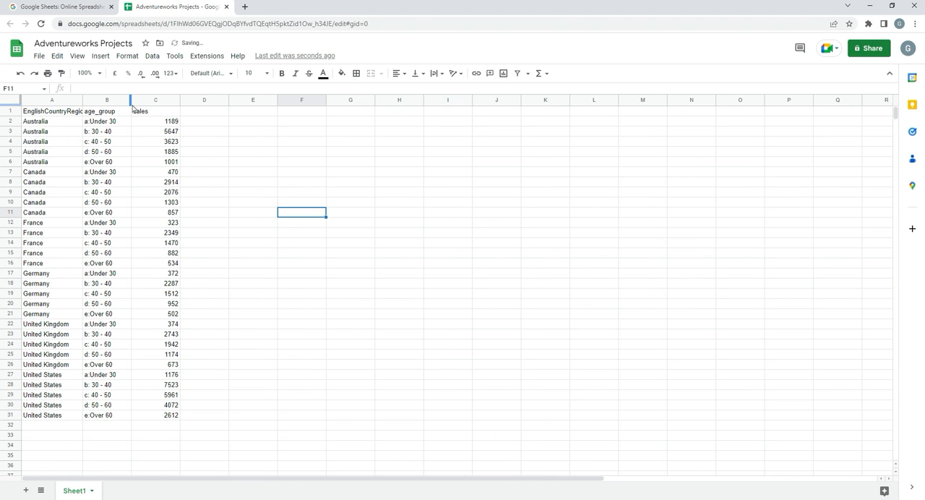
Step: Start a pivot table on Sheet1!A1:C31, placed on the existing sheet at F3
left_click(155, 213)
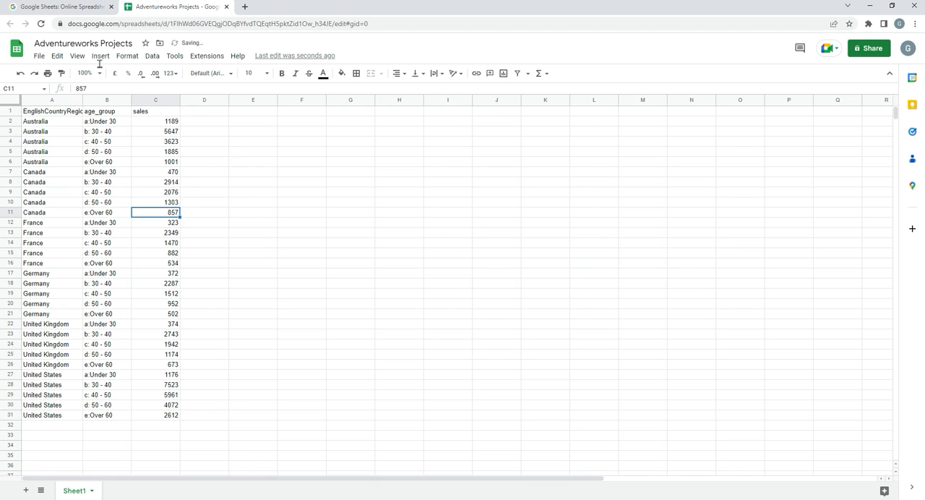
left_click(99, 56)
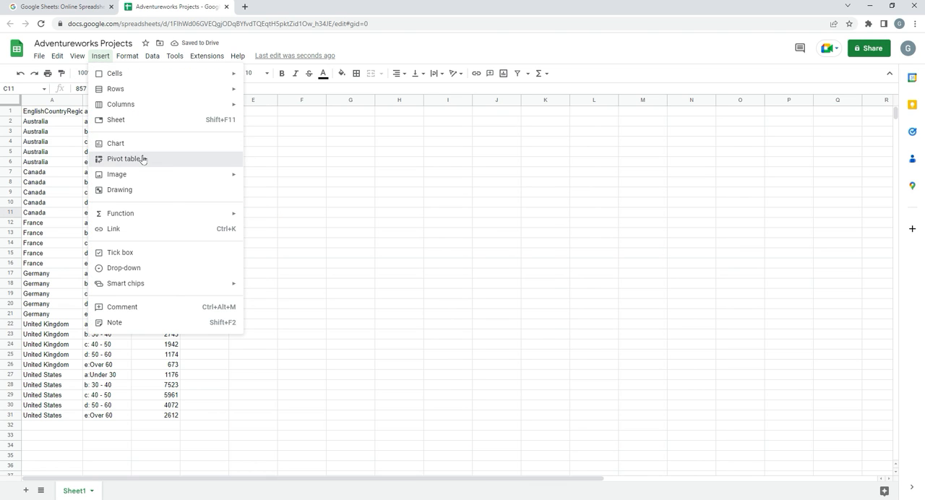
left_click(126, 158)
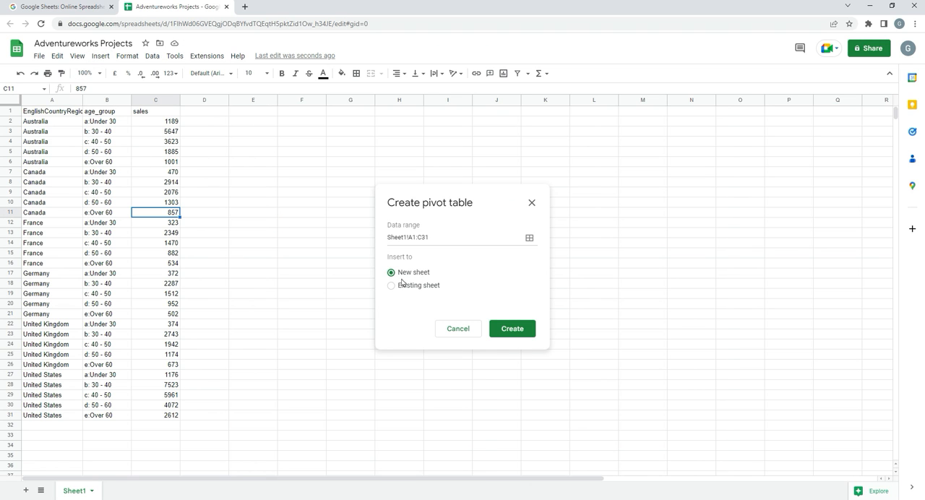
left_click(391, 284)
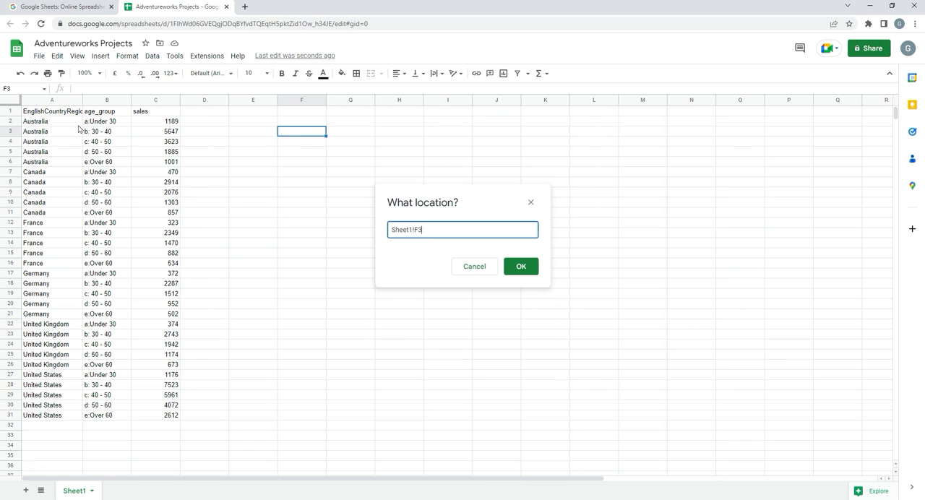
left_click(520, 266)
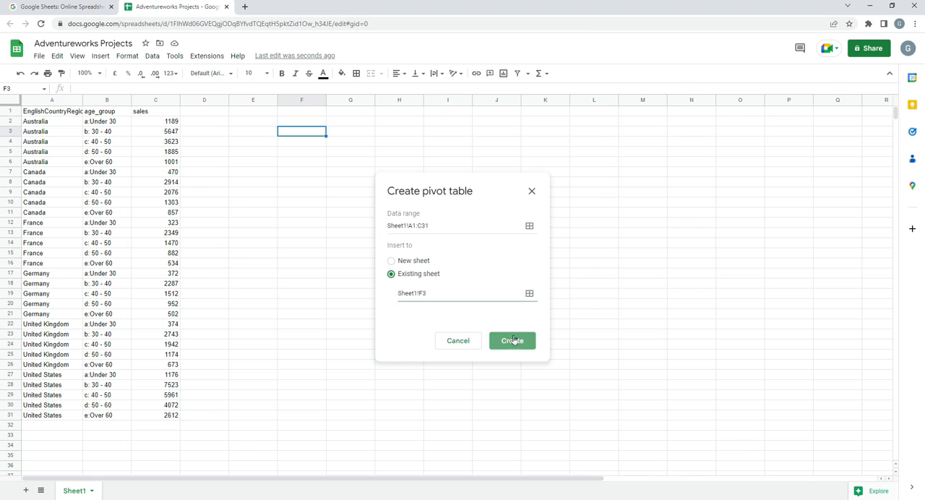
Step: Add EnglishCountryRegionName to the pivot table Rows
left_click(512, 340)
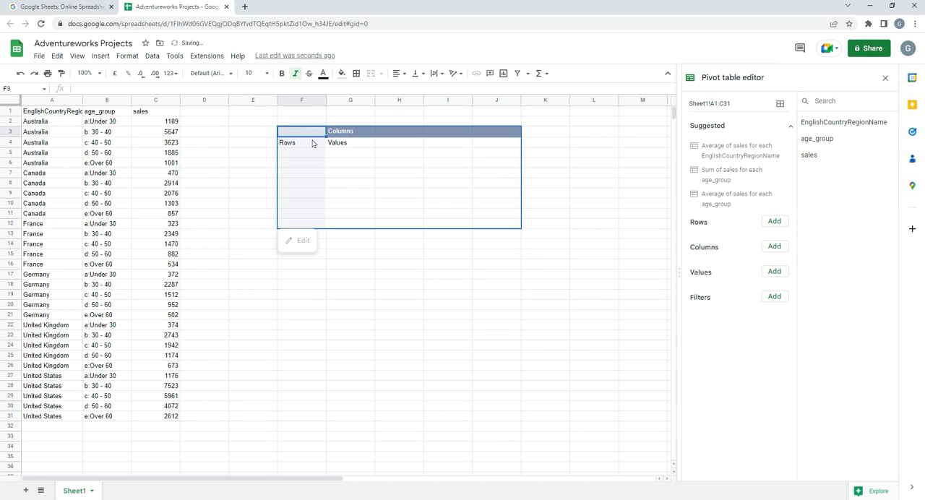
mouse_move(746, 175)
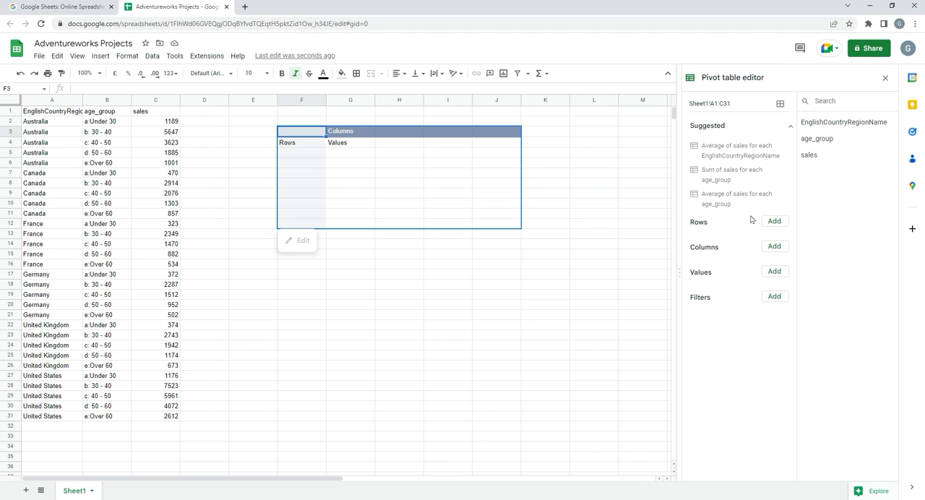
left_click(774, 221)
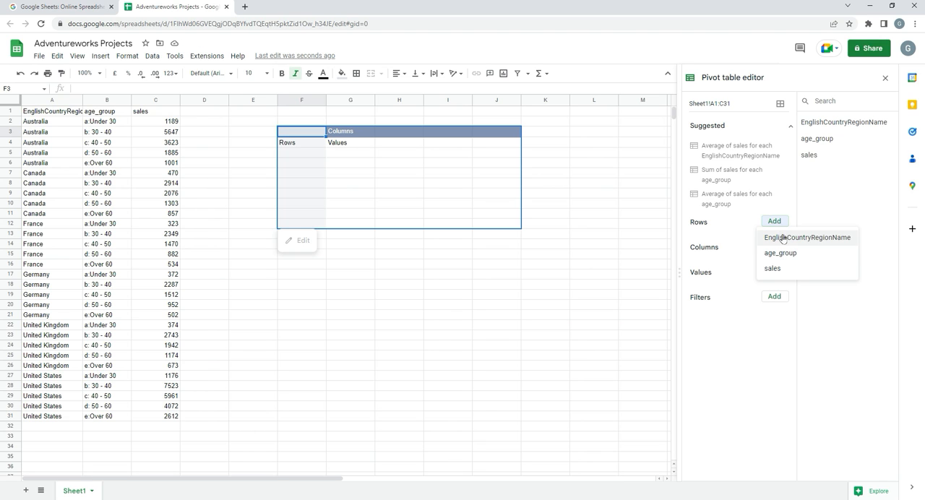
left_click(807, 237)
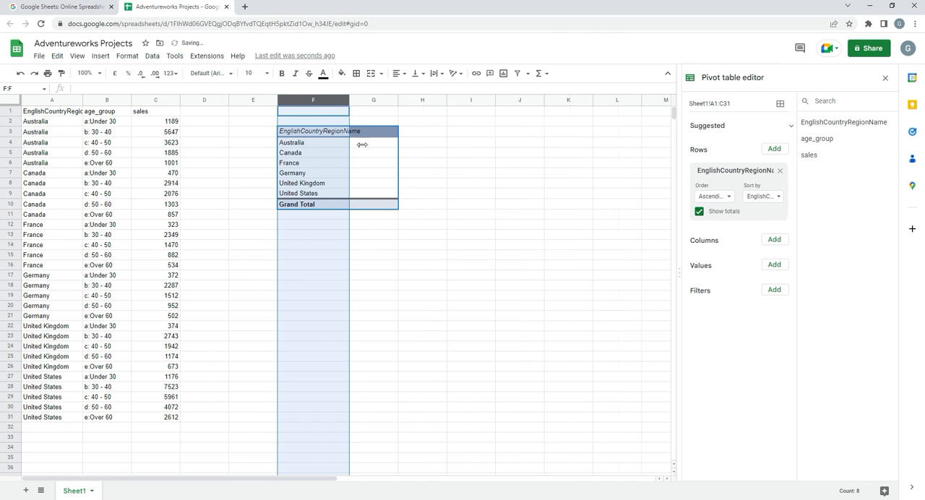
left_click(291, 143)
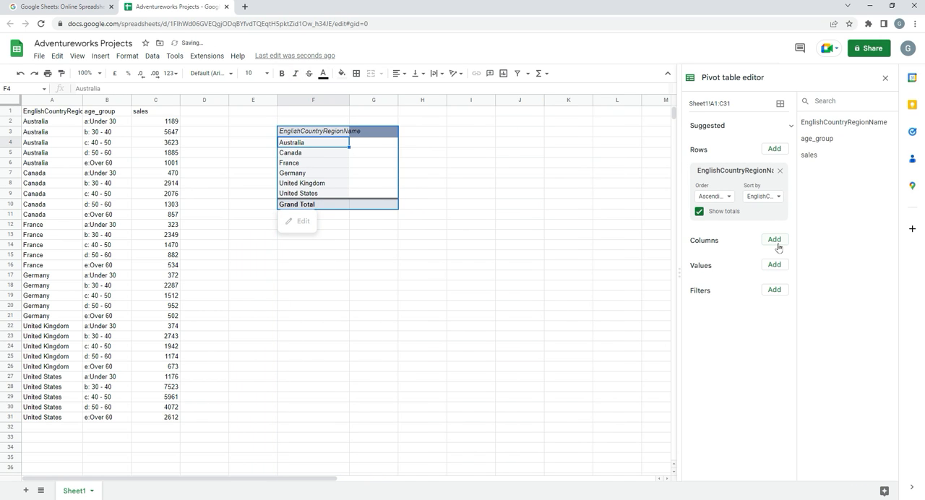
Step: Add age_group to Columns and SUM of sales to Values
left_click(775, 239)
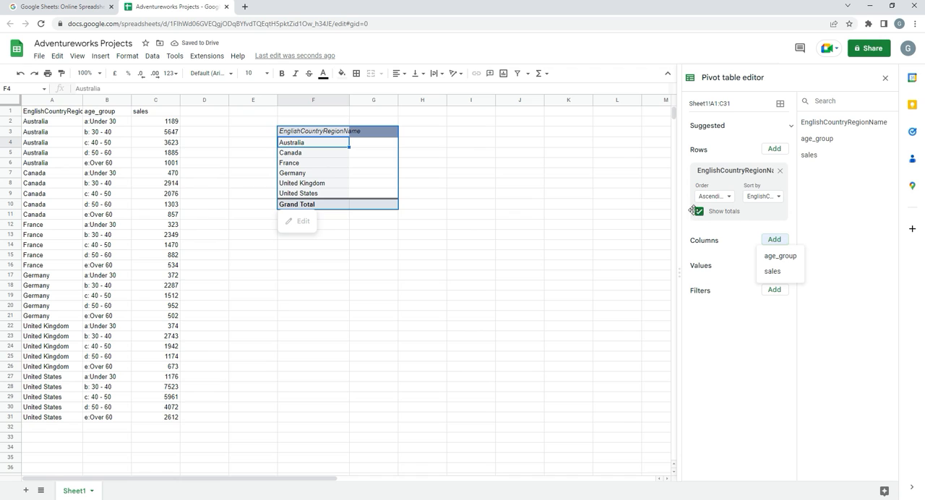
left_click(780, 256)
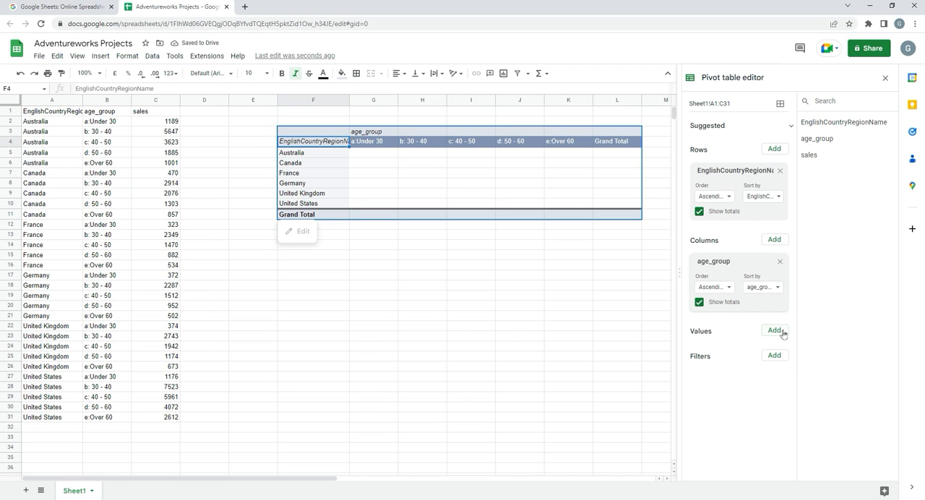
left_click(774, 331)
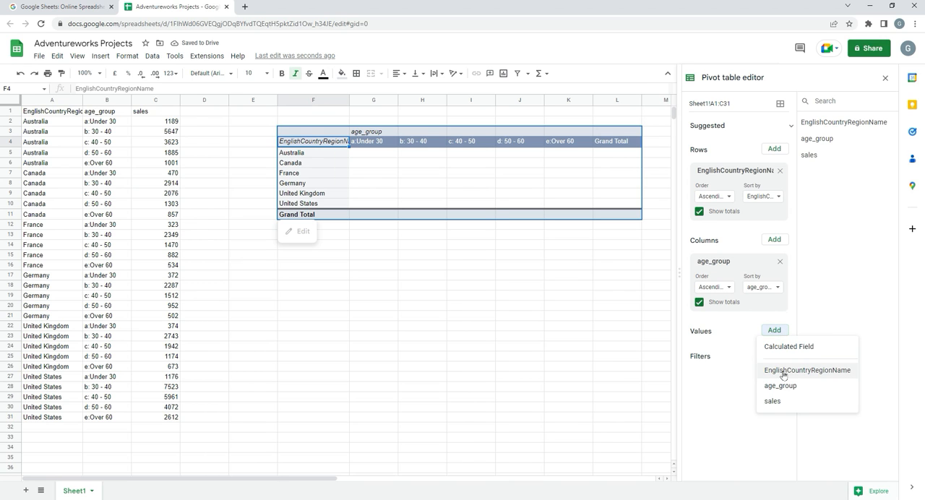
left_click(772, 401)
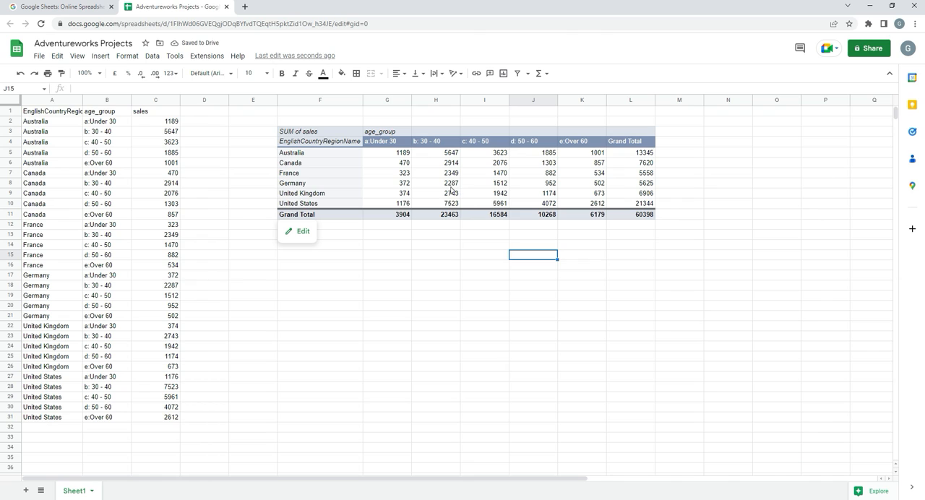
mouse_move(334, 137)
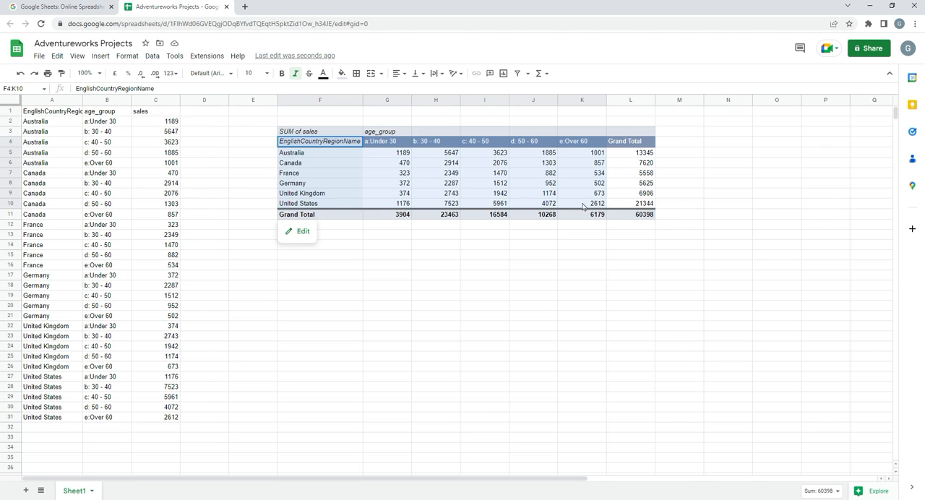
mouse_move(354, 157)
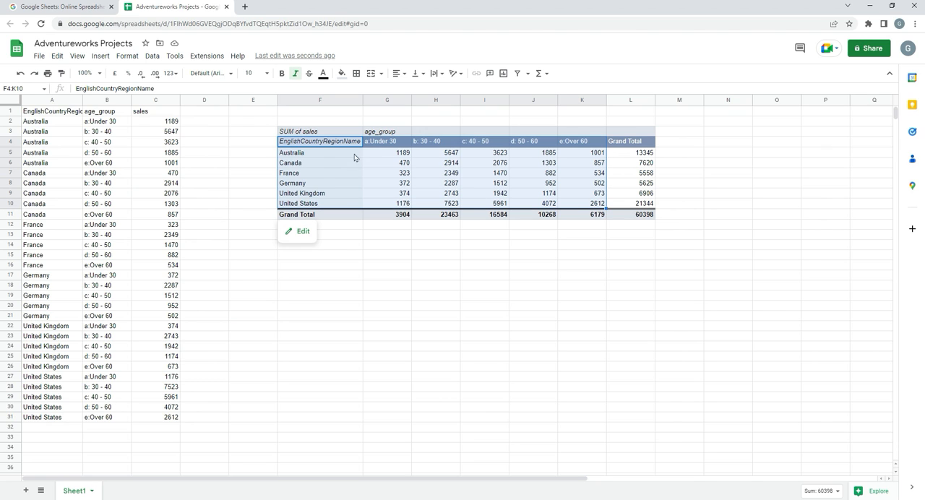
mouse_move(495, 150)
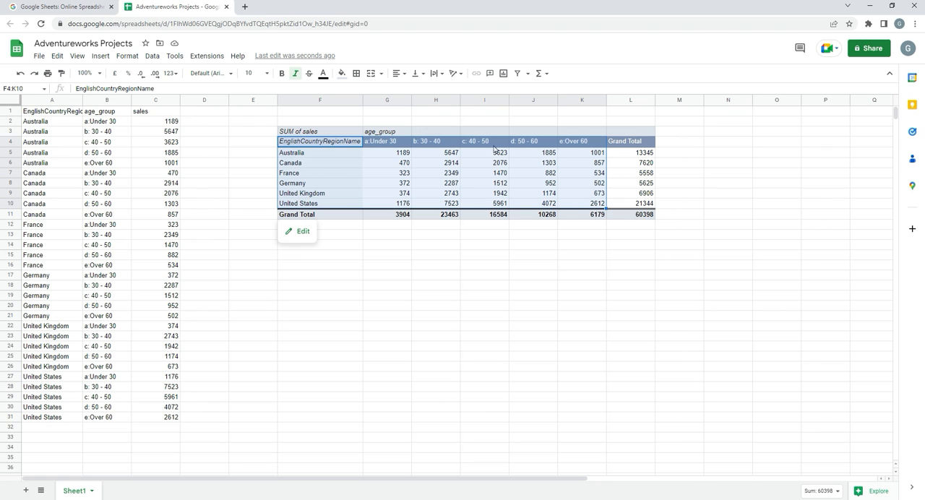
mouse_move(548, 193)
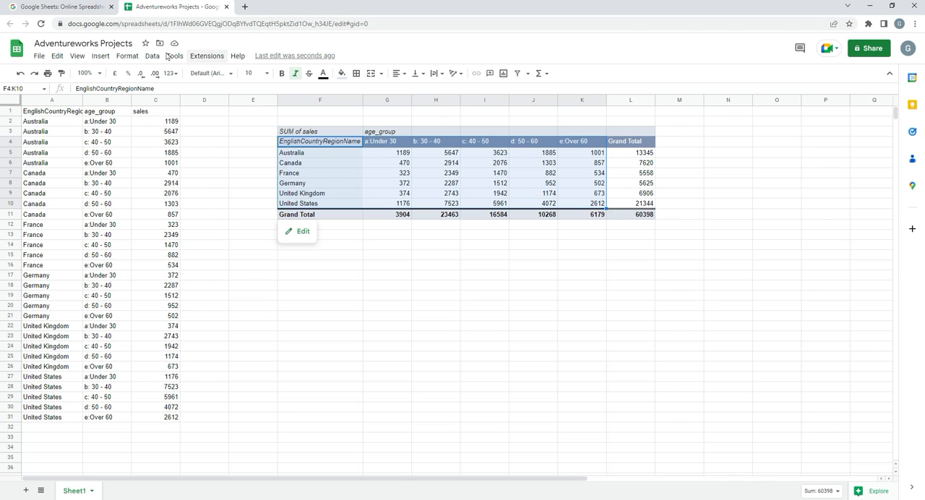
Step: Insert a column chart of the pivot data F4:K10
left_click(101, 56)
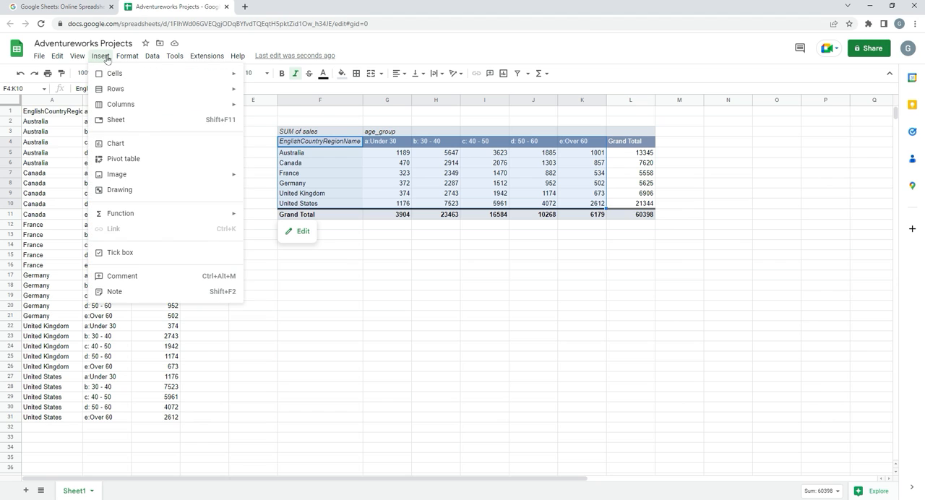
left_click(100, 56)
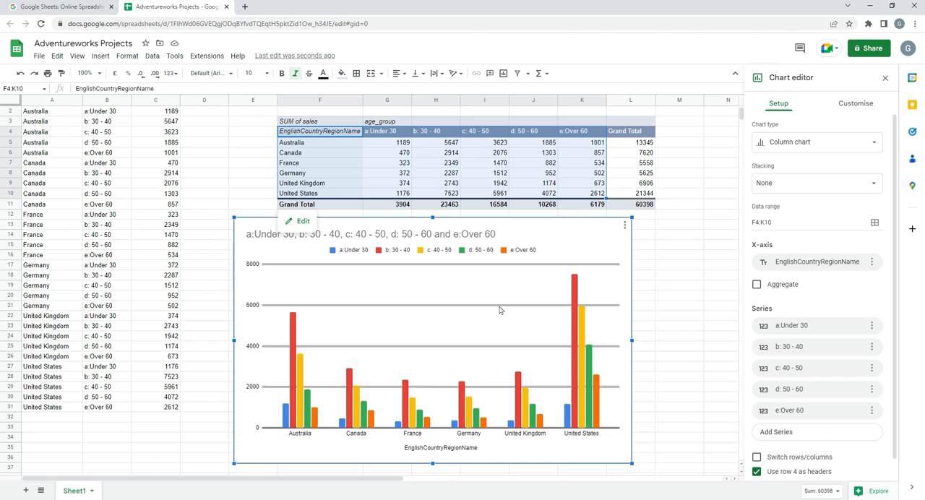
mouse_move(537, 269)
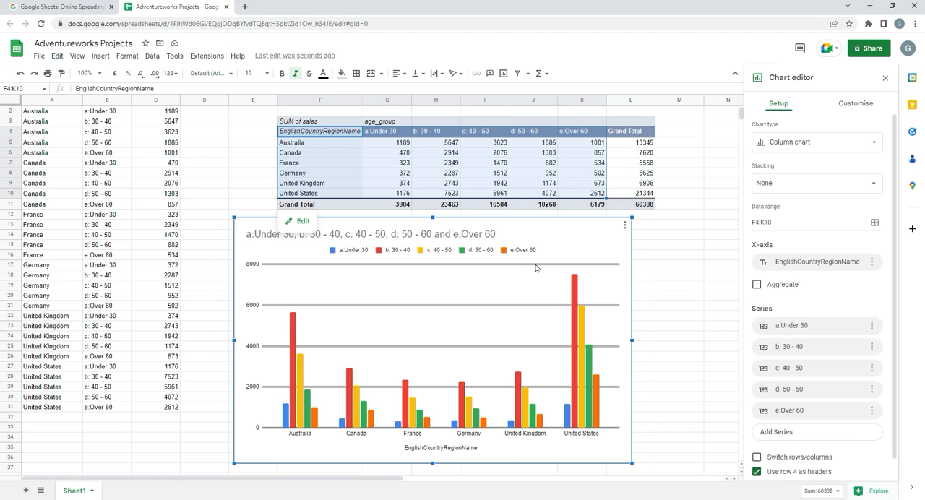
mouse_move(385, 251)
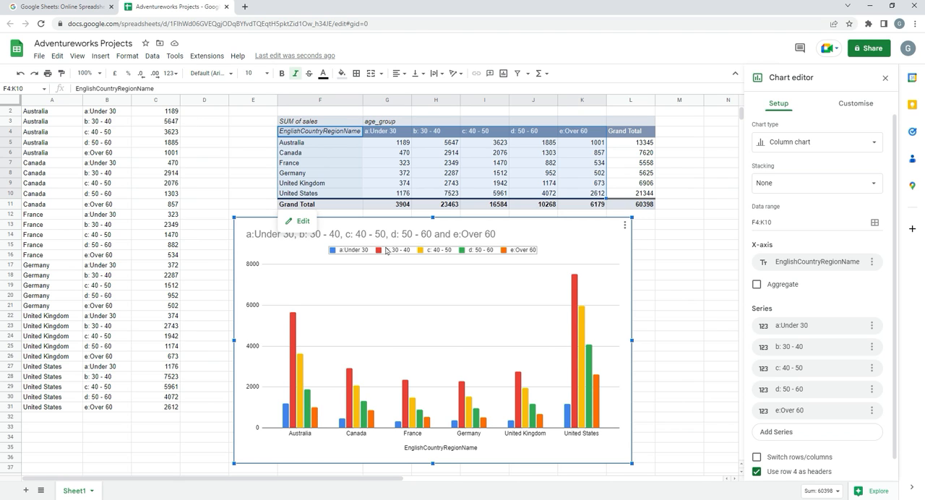
Step: Clear the chart's long age-band title under Customise and return to Setup
left_click(855, 103)
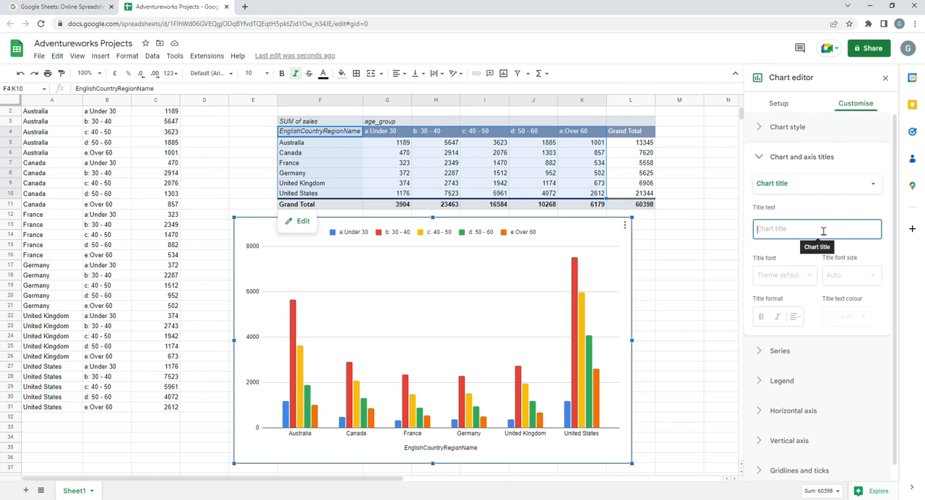
mouse_move(596, 232)
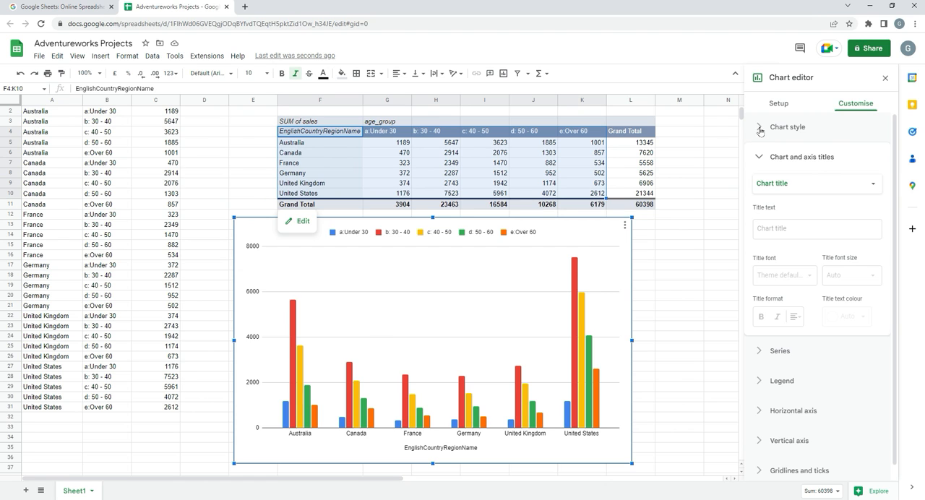
left_click(779, 103)
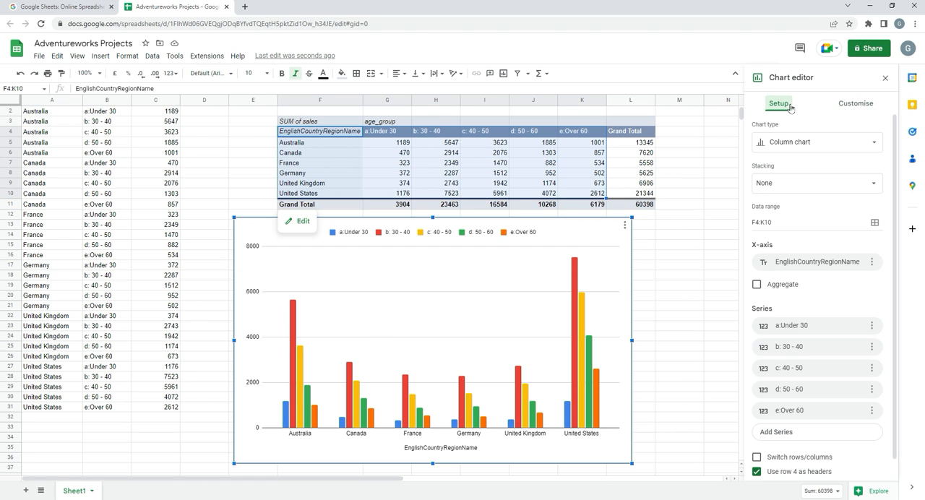
mouse_move(790, 127)
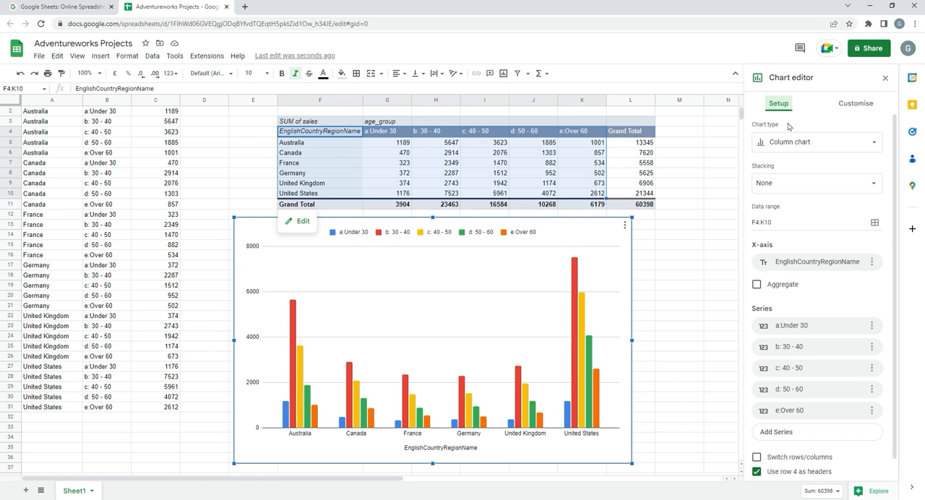
mouse_move(817, 142)
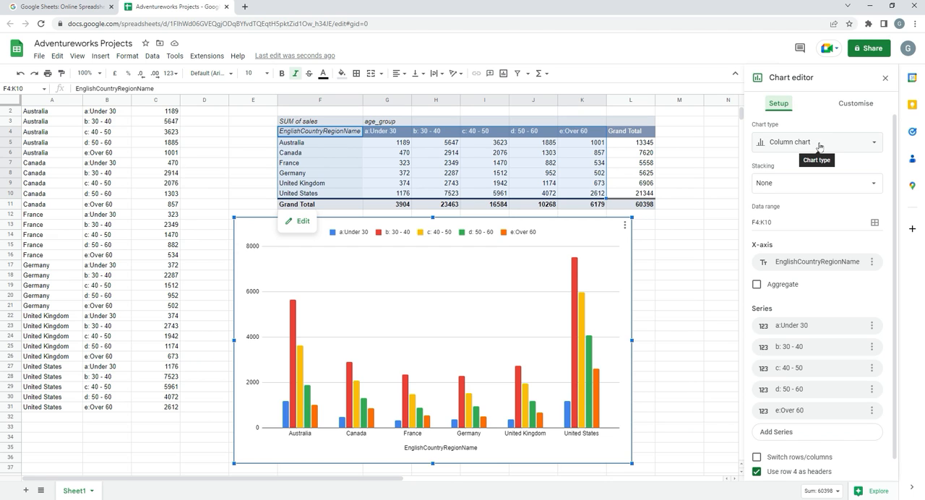
Step: Change the chart type to 100% stacked column chart
left_click(817, 142)
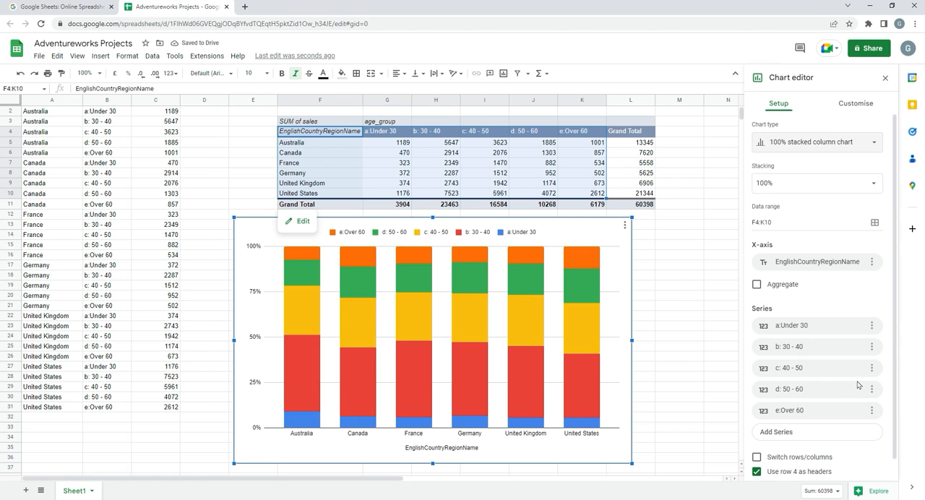
mouse_move(848, 277)
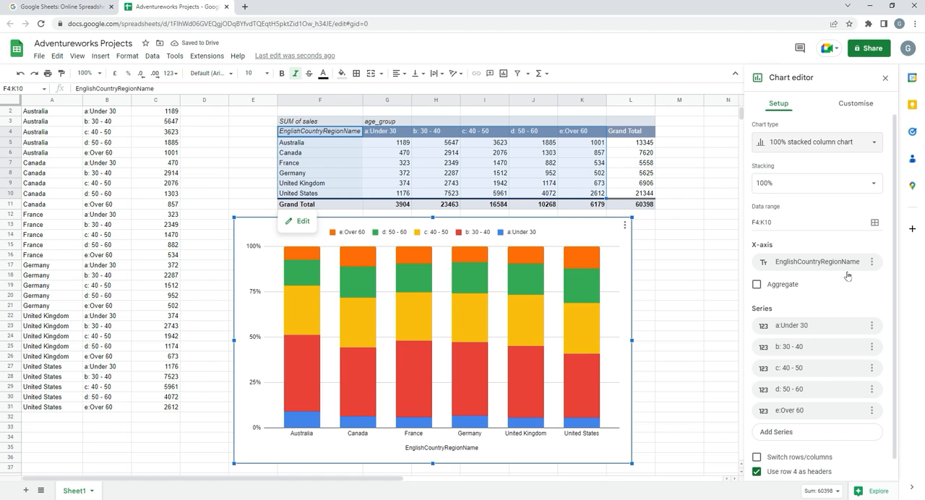
mouse_move(386, 340)
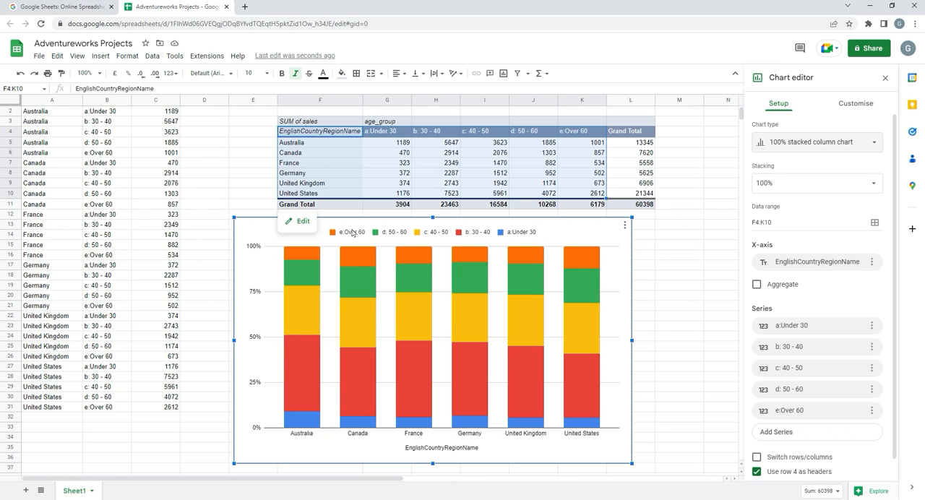
mouse_move(510, 232)
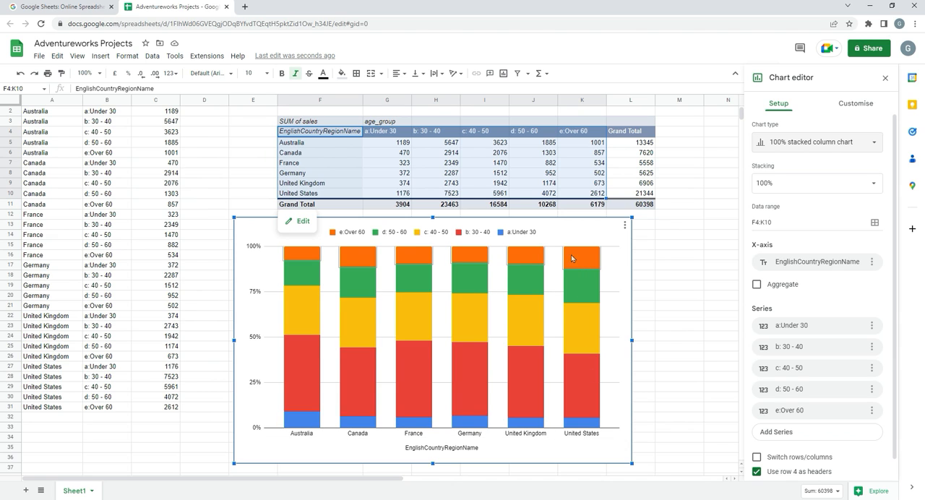
mouse_move(418, 261)
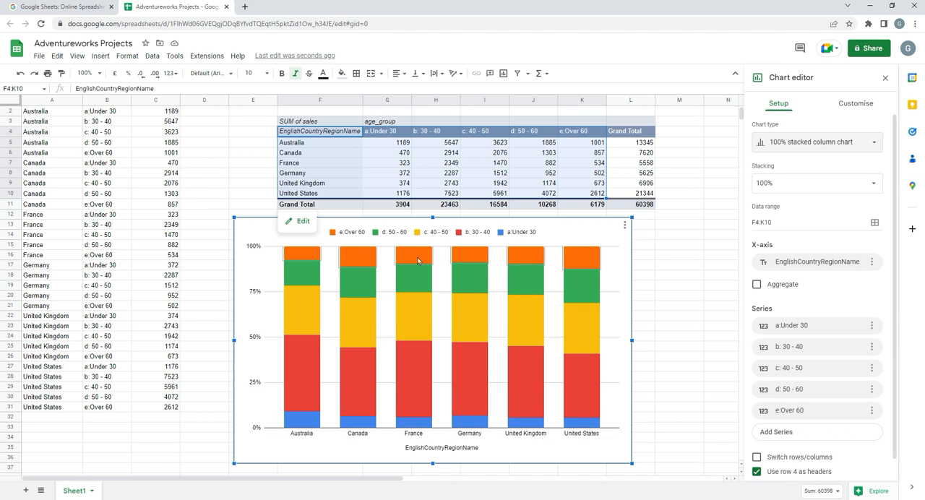
mouse_move(587, 261)
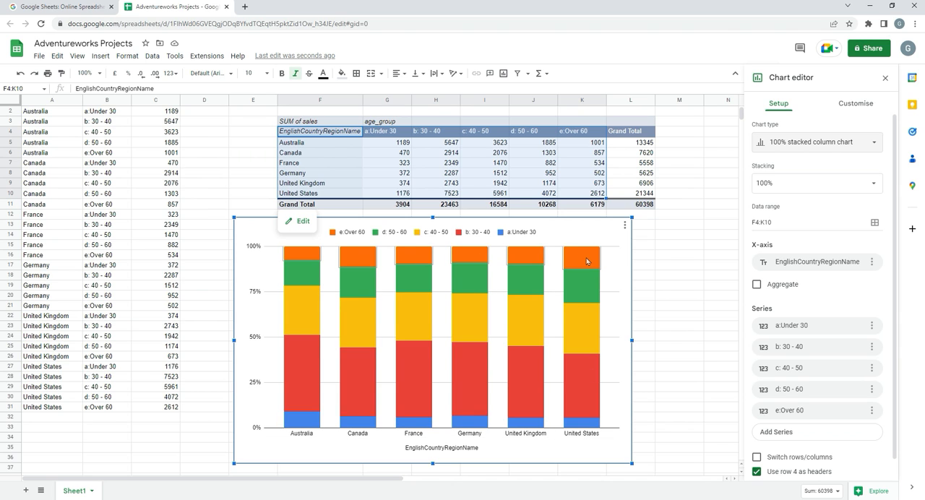
mouse_move(598, 232)
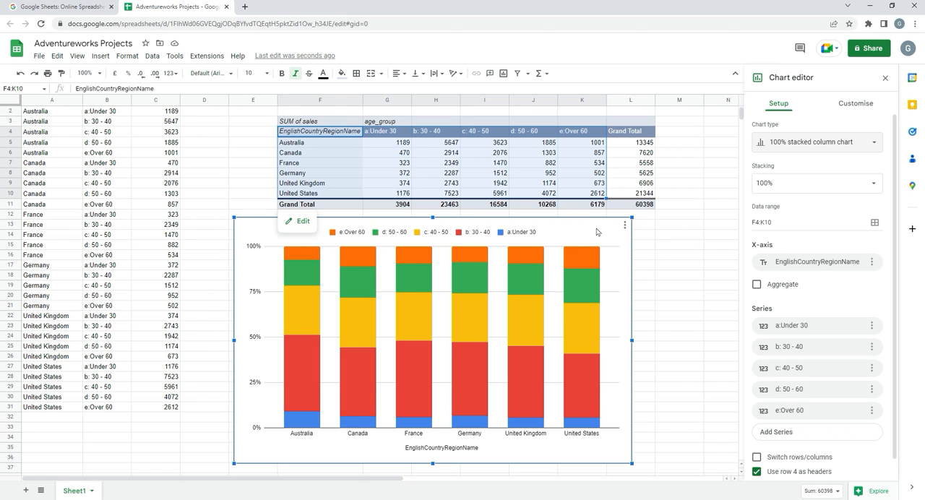